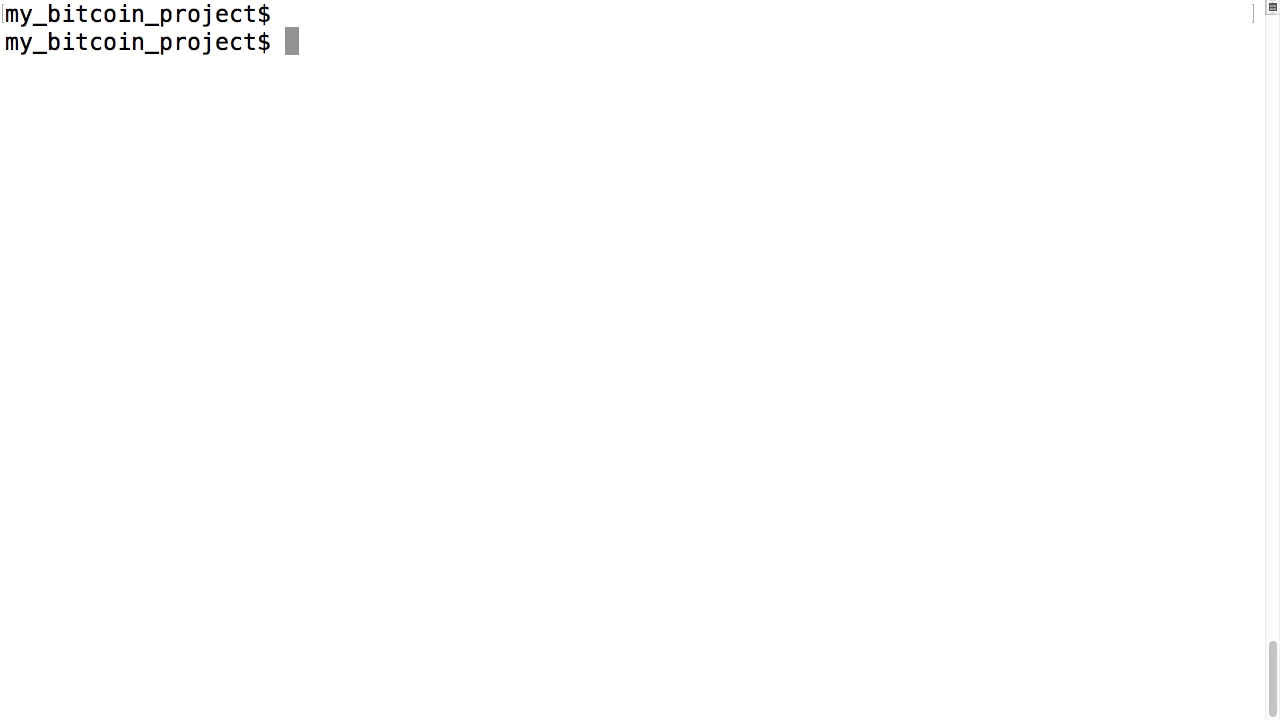
Step: Start node, require bitcore-lib and build rand_number from a 32-byte random buffer via BN.fromBuffer
{"action": "type", "text": "node"}
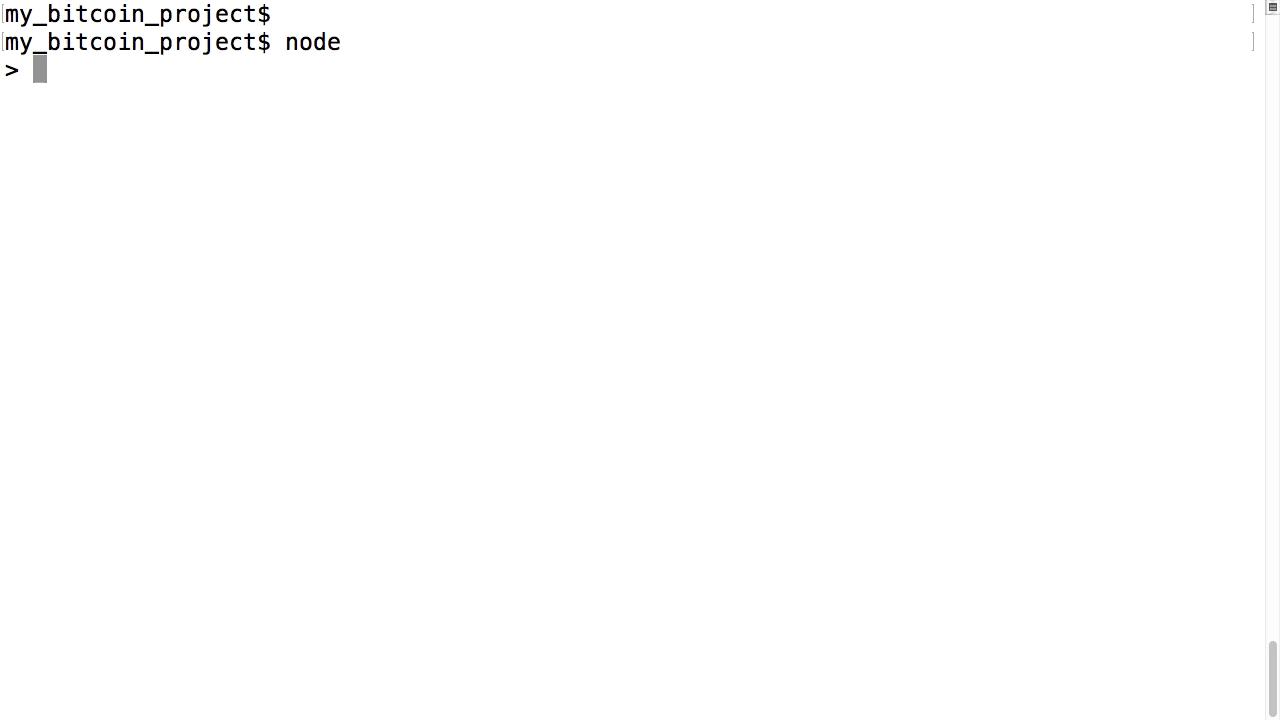
{"action": "mouse_move", "coordinate": [1028, 312]}
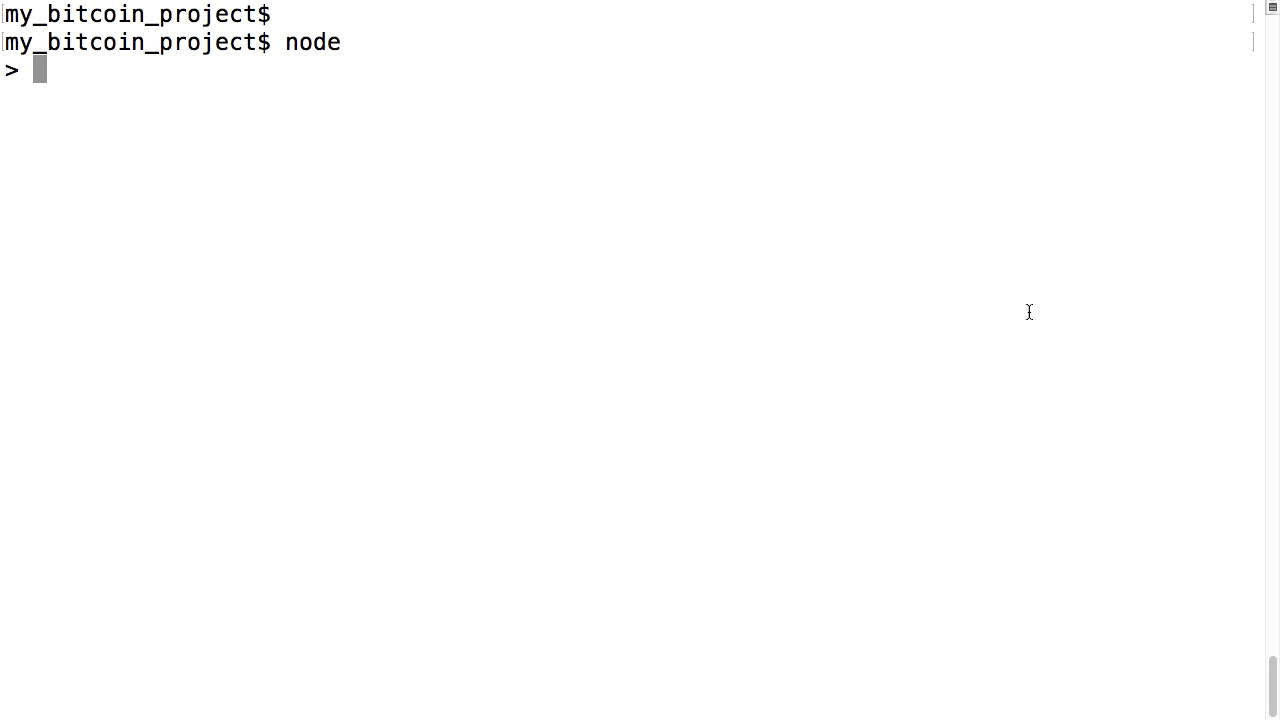
{"action": "type", "text": "var bitcore = require('bitcore-lib');"}
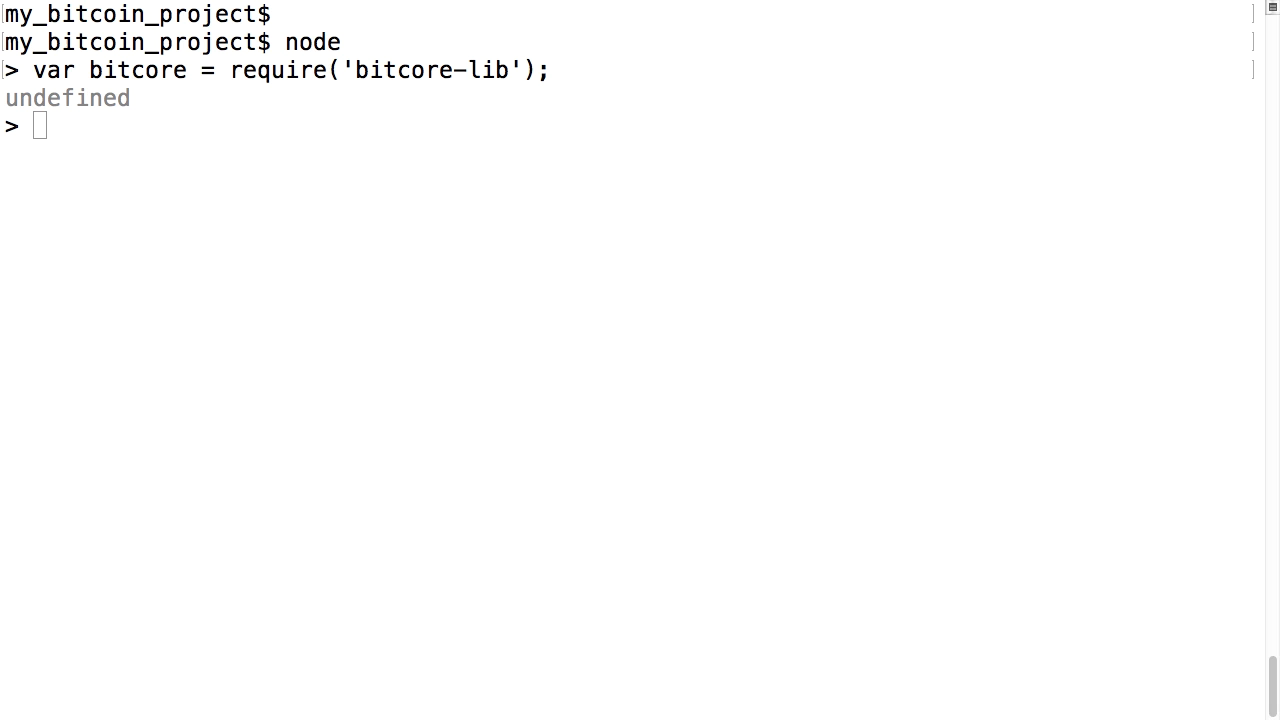
{"action": "type", "text": "var rand_buffer = bitcore.crypto.Random.getRandomBuffer(32);"}
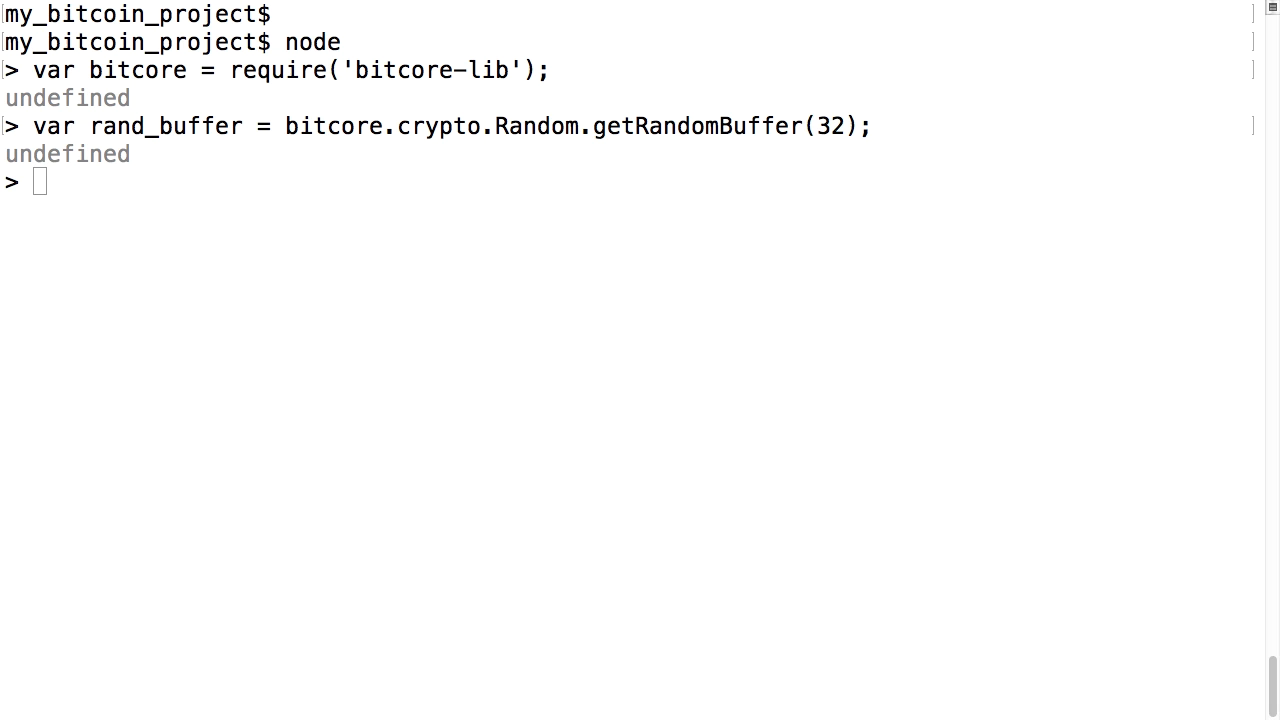
{"action": "type", "text": "var rand_number = bitcore.crypto.BN.fromBuffer(rand_buffer);"}
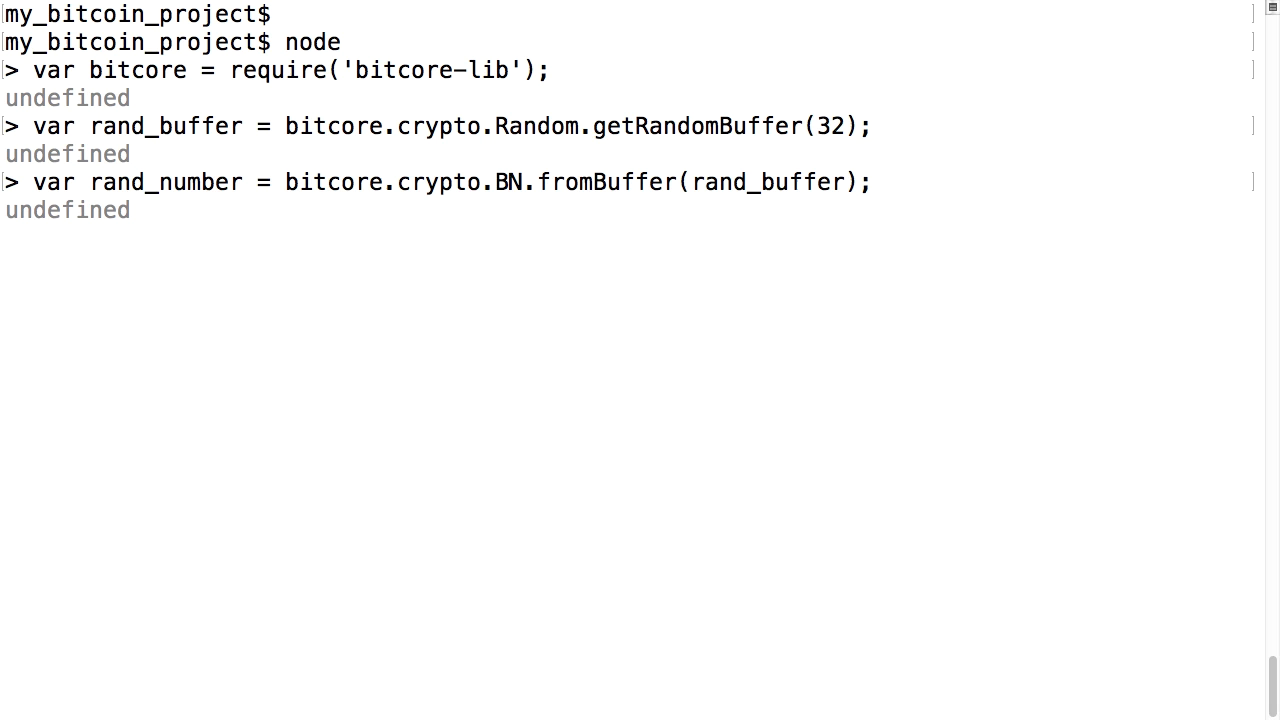
Step: Inspect rand_number and call its toString method, completing the name with Tab
{"action": "type", "text": "rand"}
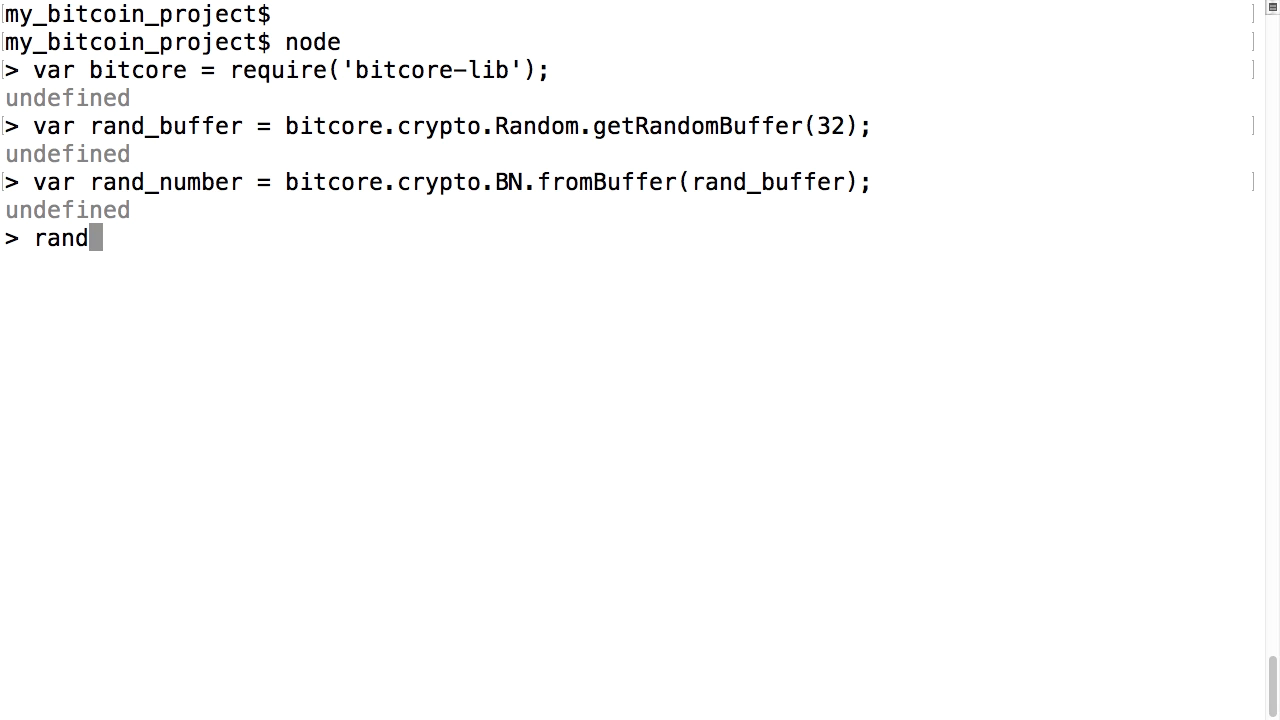
{"action": "type", "text": "_number"}
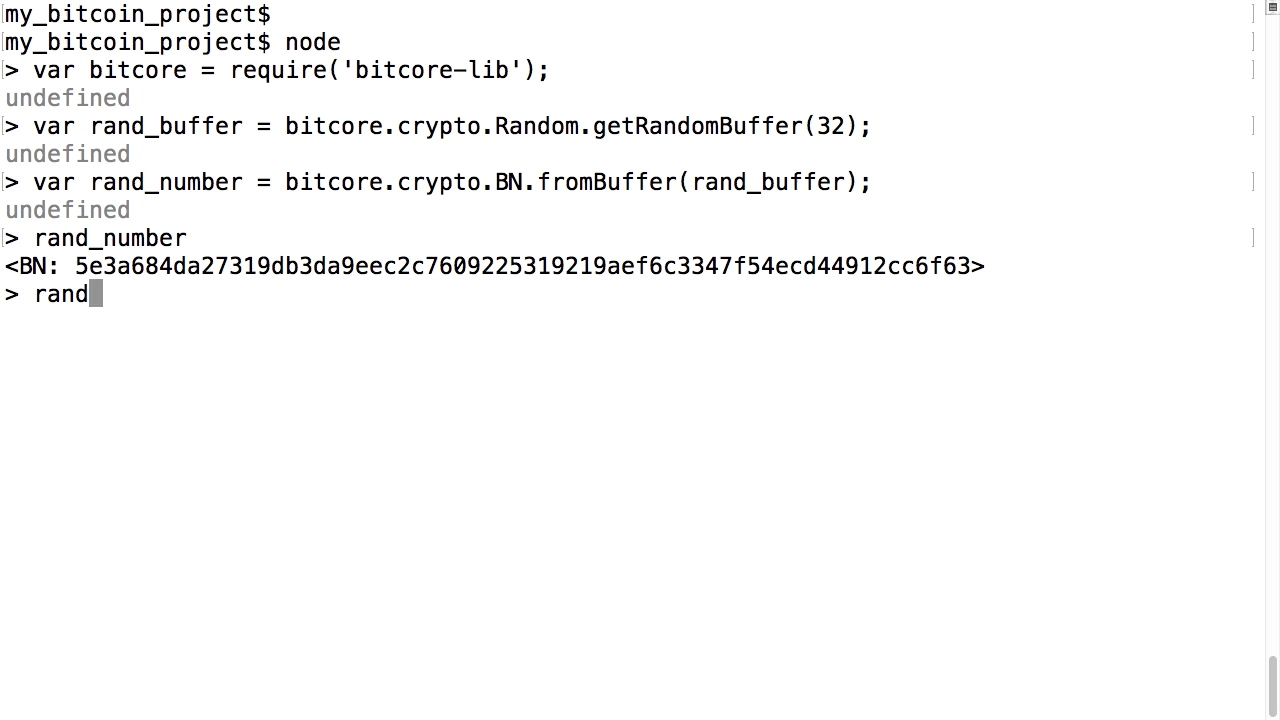
{"action": "type", "text": "_number.toS"}
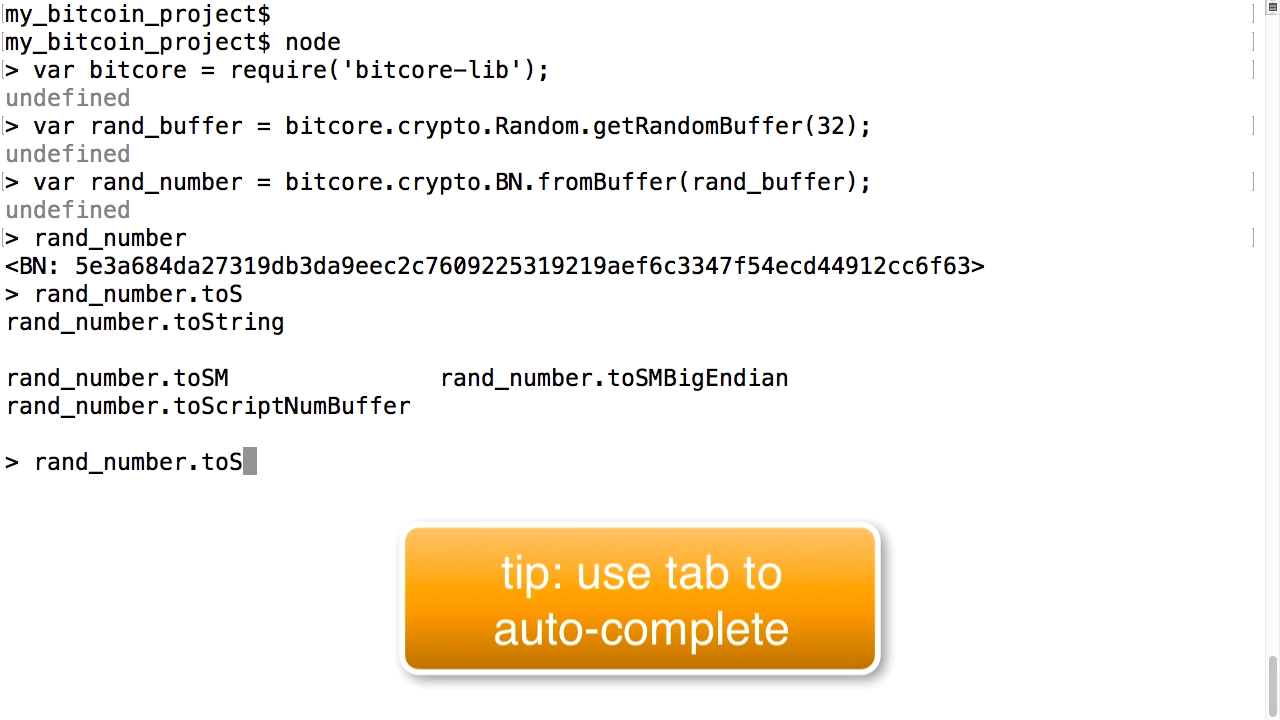
{"action": "key", "text": "Tab"}
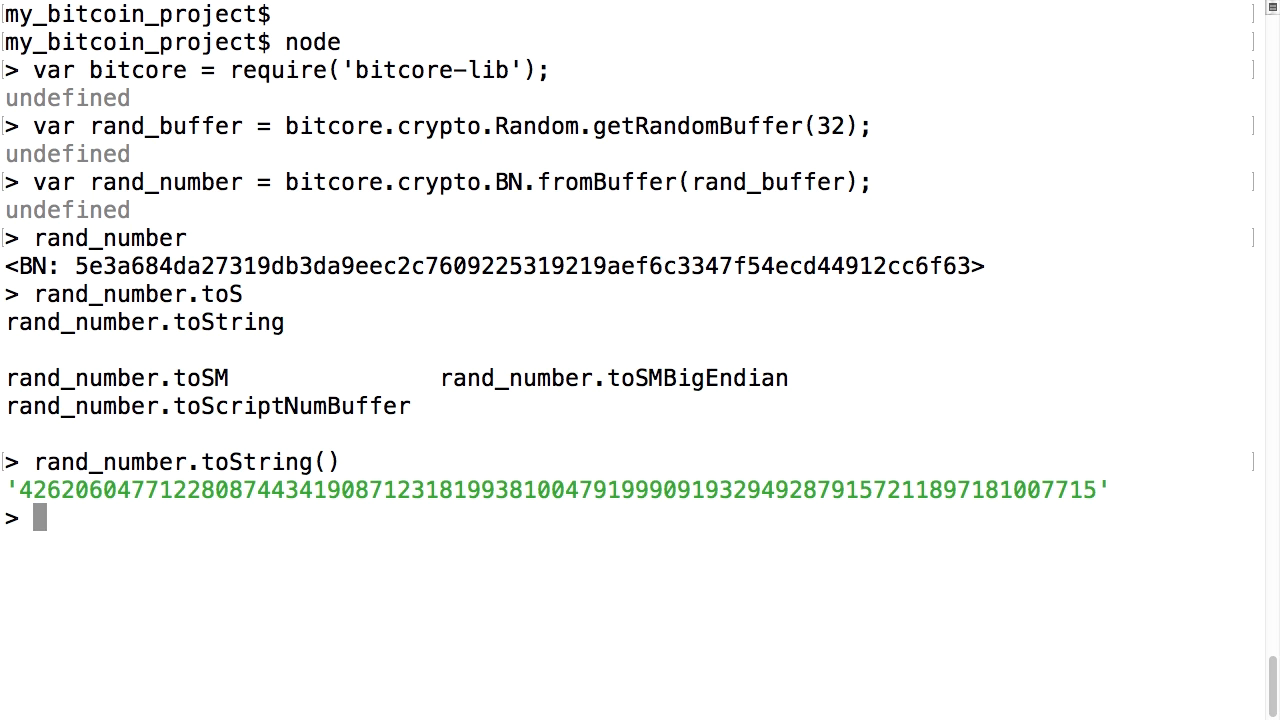
{"action": "type", "text": "var address = new bitcore.PrivateKey(rand_number).toAddress();"}
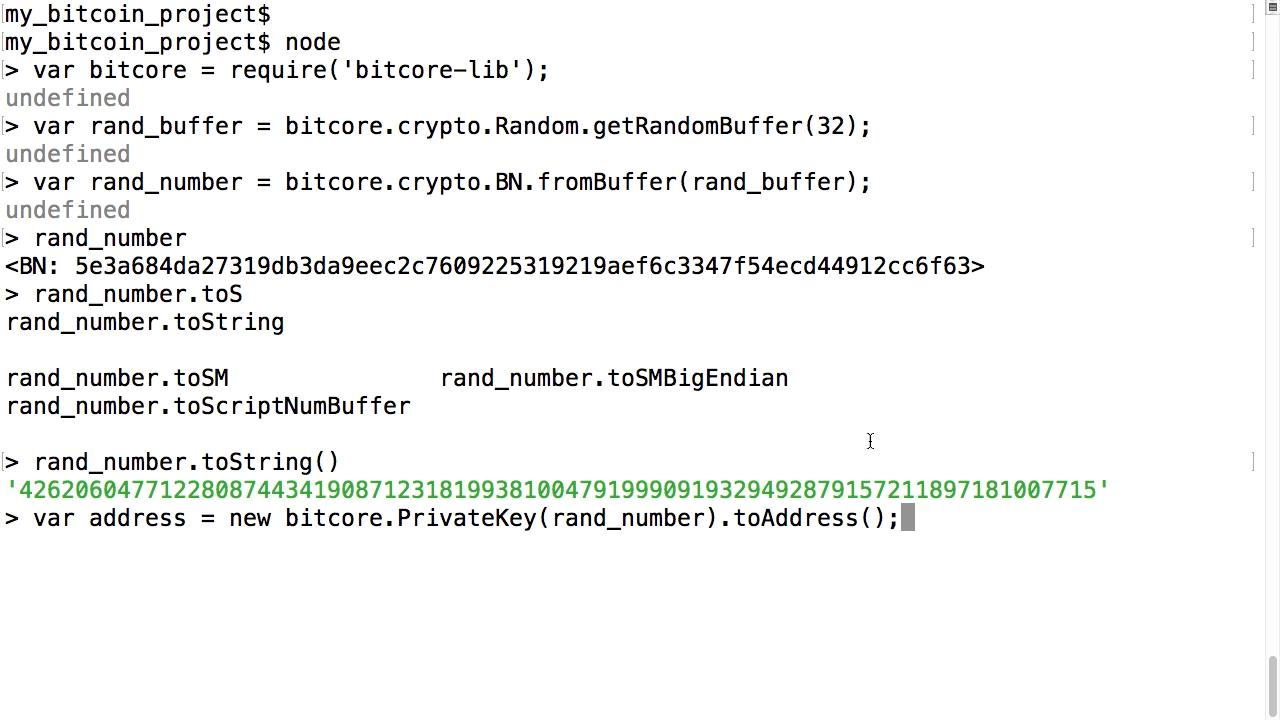
{"action": "type", "text": "address"}
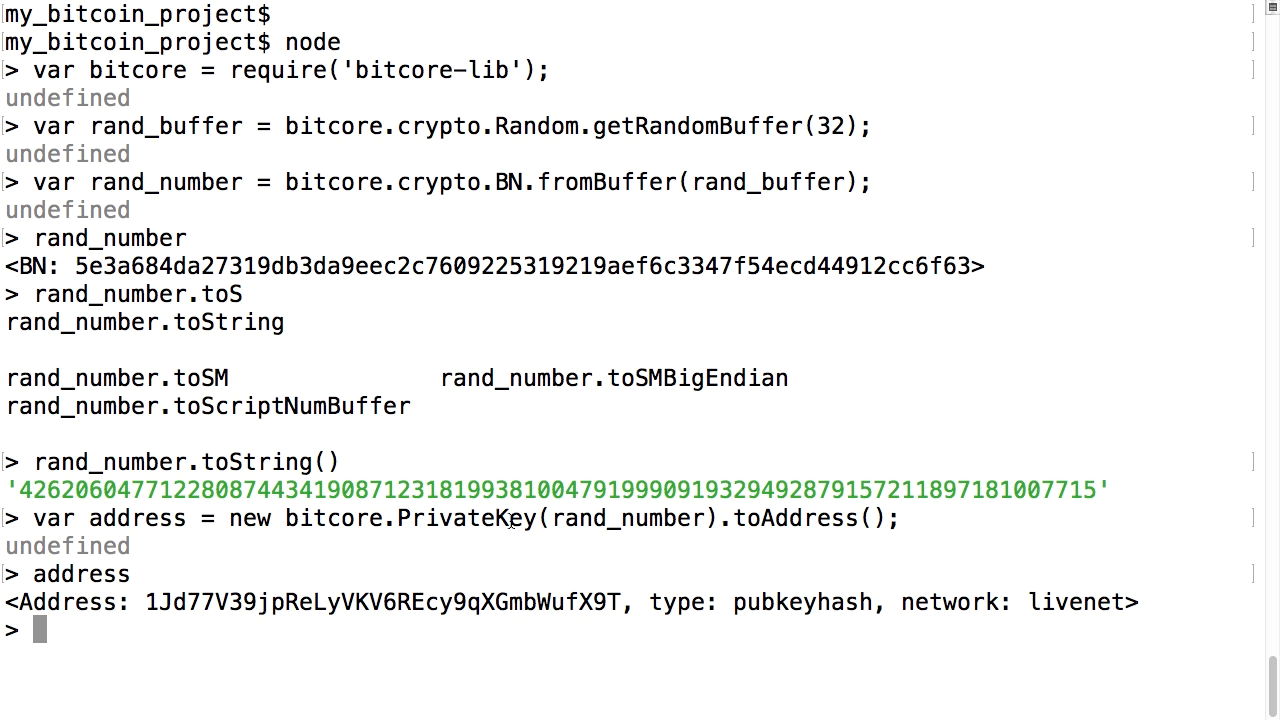
{"action": "left_click_drag", "start_coordinate": [144, 602], "coordinate": [616, 602]}
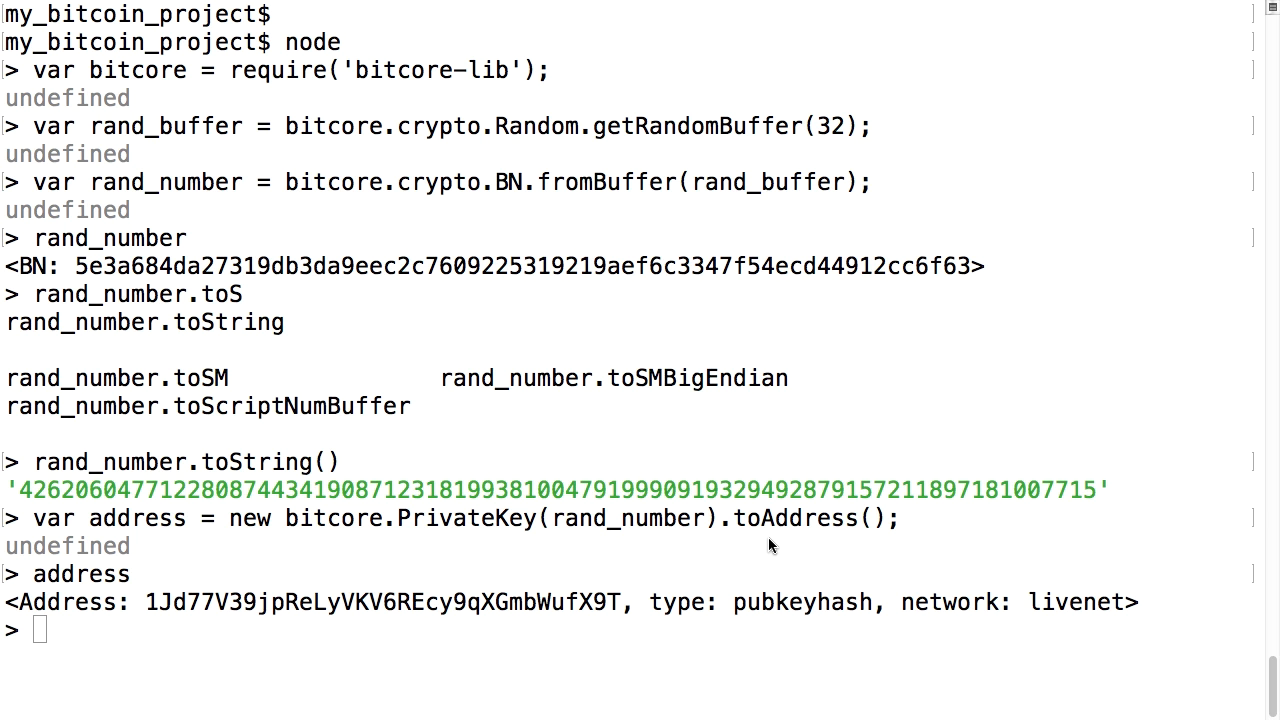
Step: Redefine address as PrivateKey(rand_number).toAddress('testnet') and print it
{"action": "type", "text": "var address = new bitcore.PrivateKey(rand_number).toAddress('"}
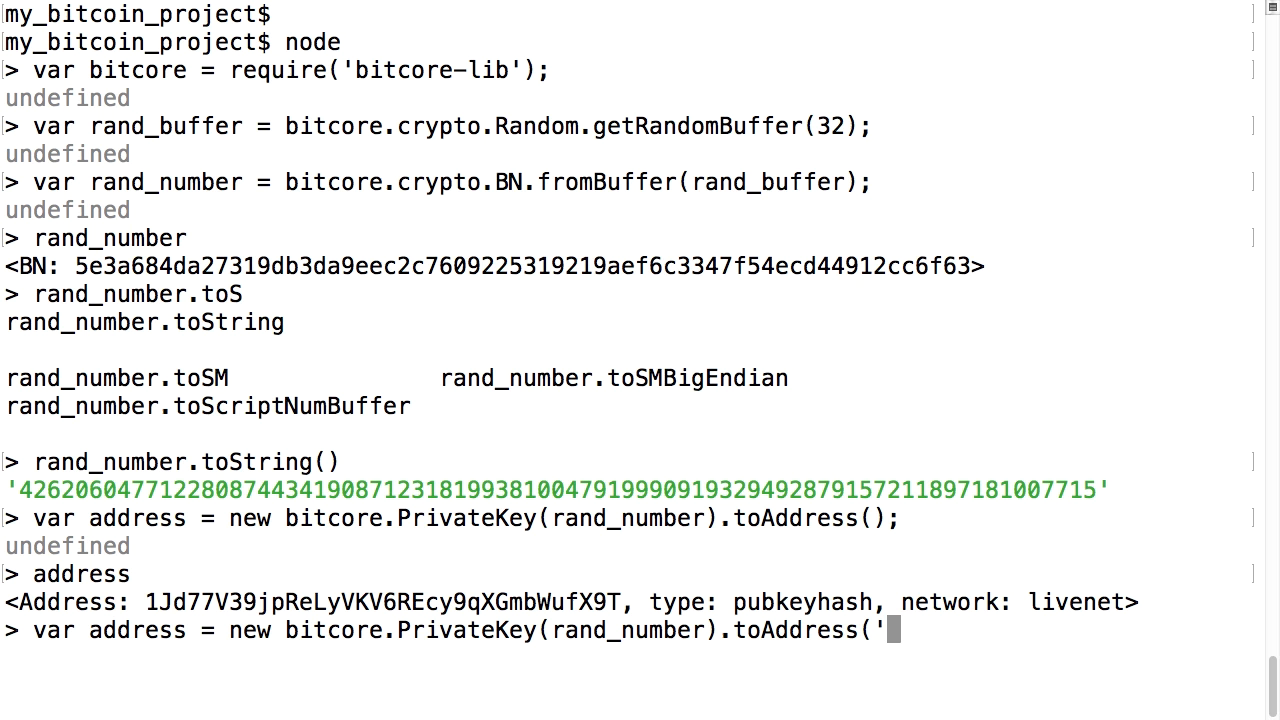
{"action": "type", "text": "testnet');"}
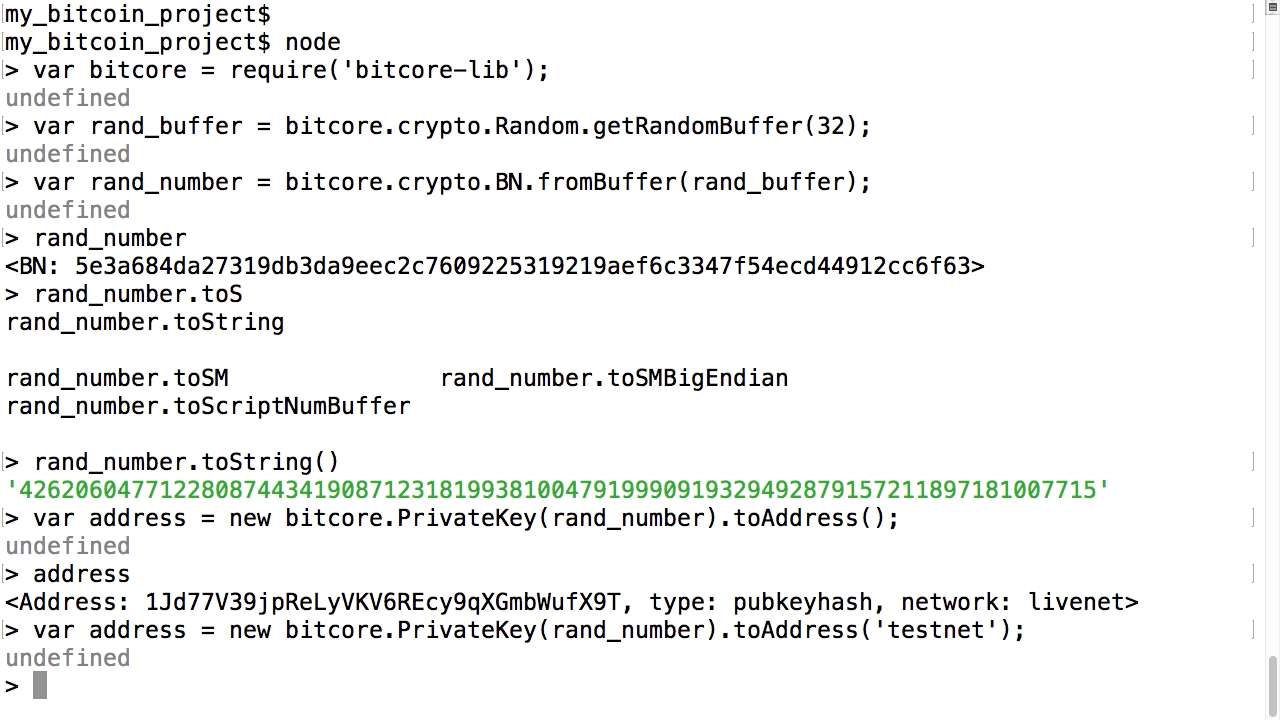
{"action": "type", "text": "address"}
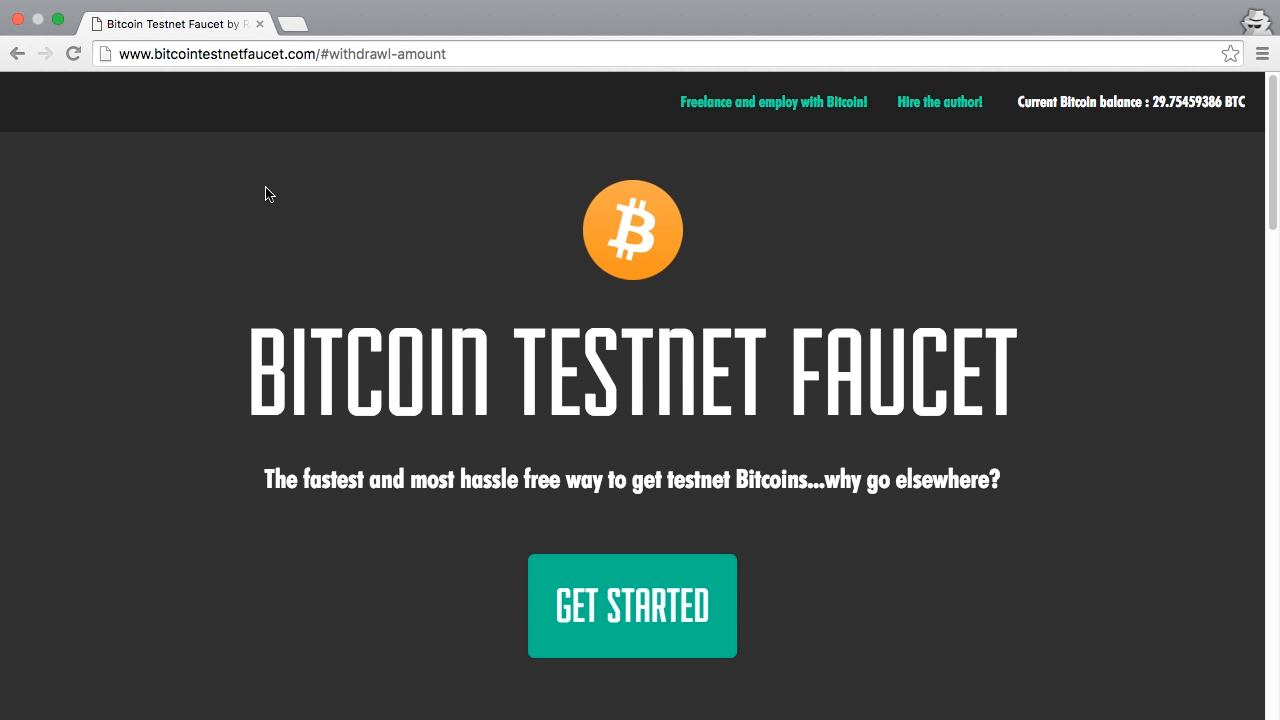
Step: Scroll the faucet page down to the Withdraw Testnet Bitcoins form
{"action": "scroll", "scroll_direction": "down", "scroll_amount": 3}
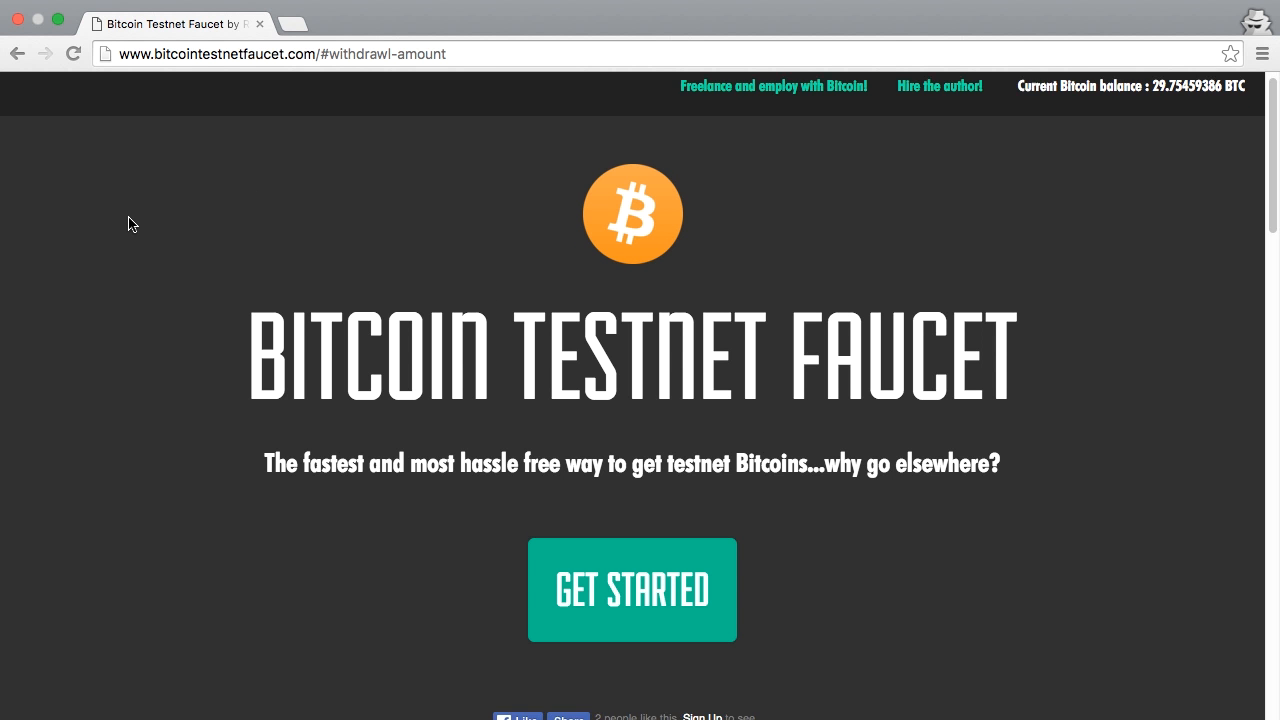
{"action": "scroll", "scroll_direction": "down", "scroll_amount": 3}
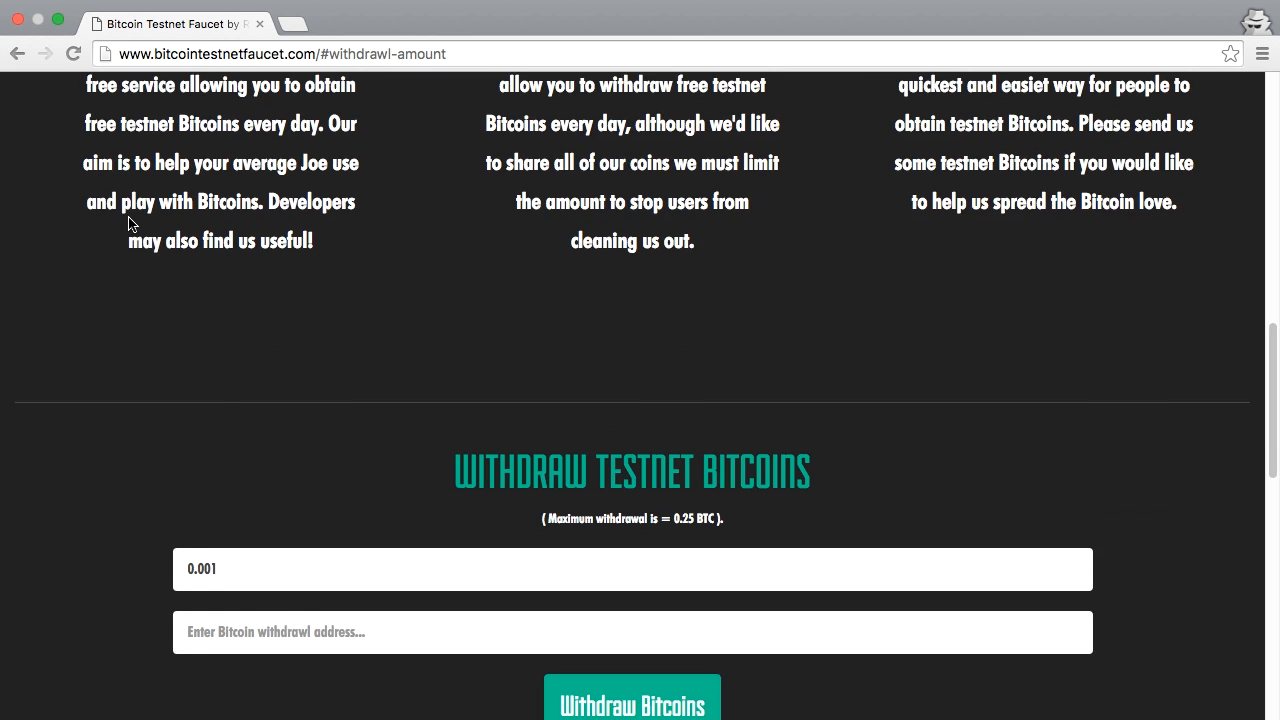
{"action": "scroll", "scroll_direction": "down", "scroll_amount": 3}
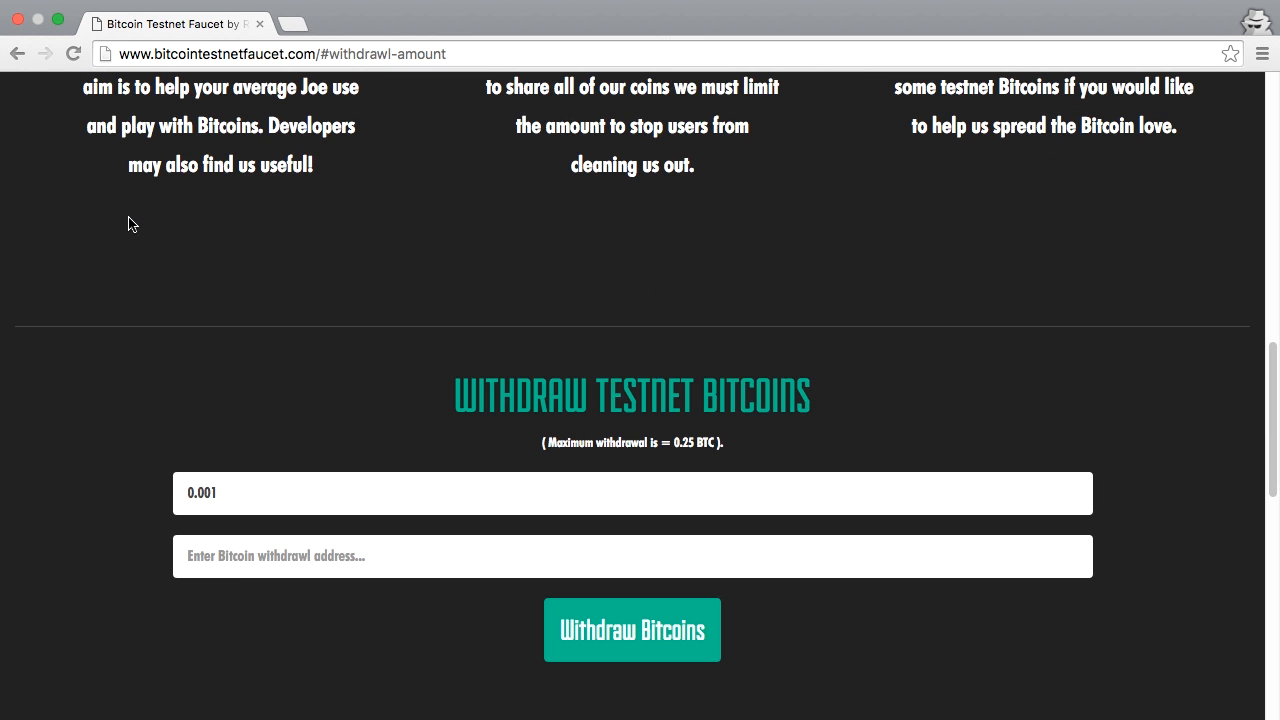
{"action": "mouse_move", "coordinate": [168, 200]}
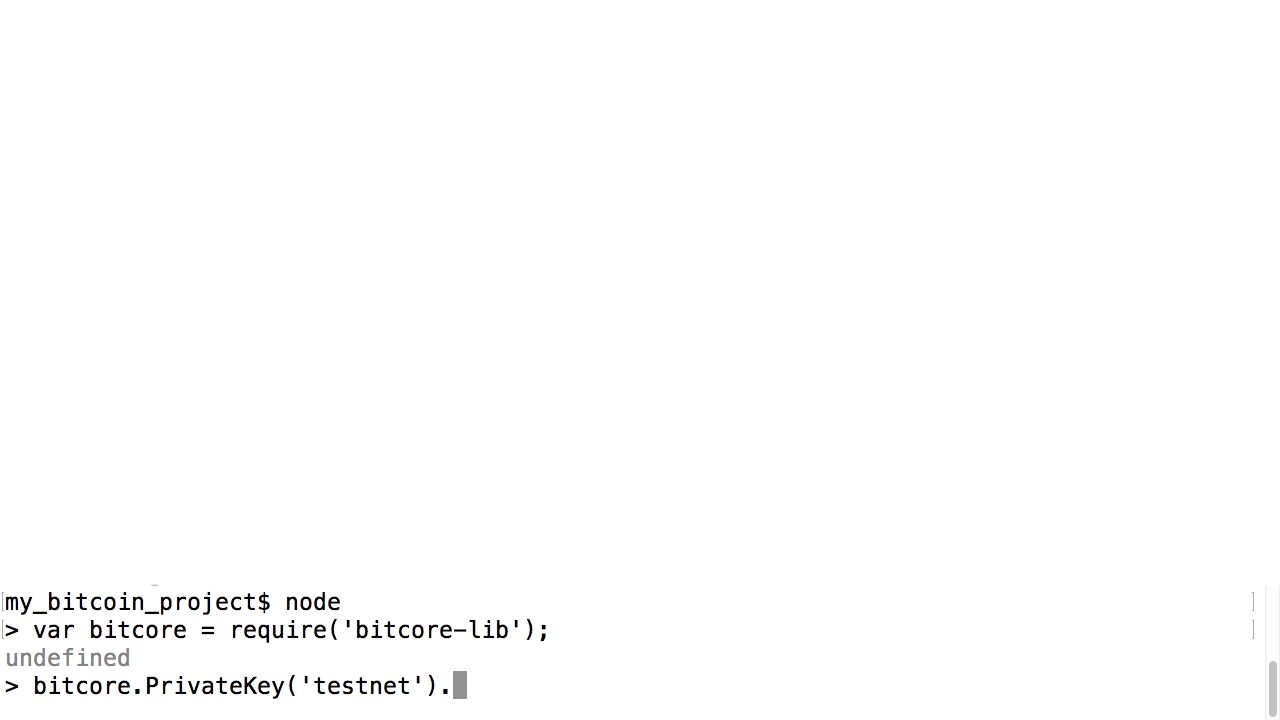
Step: Run bitcore.PrivateKey('testnet').toWIF() to print a new testnet key in WIF format
{"action": "type", "text": "toWIF"}
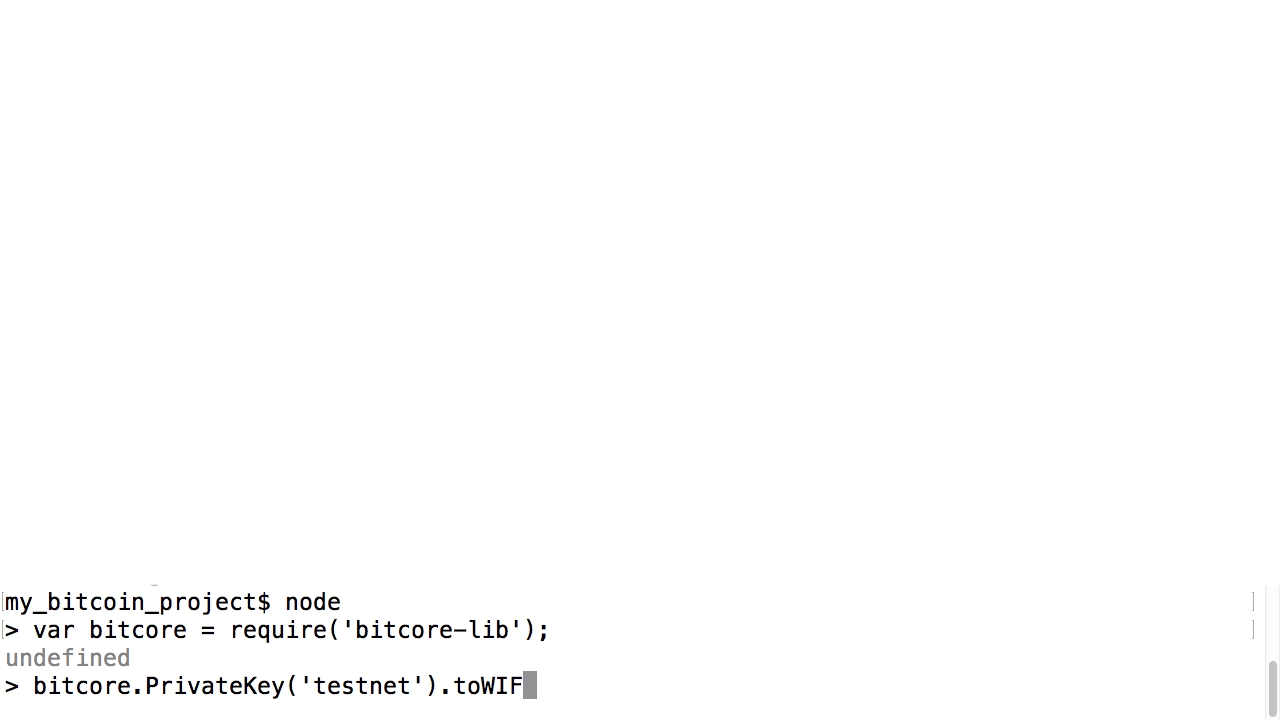
{"action": "type", "text": "()"}
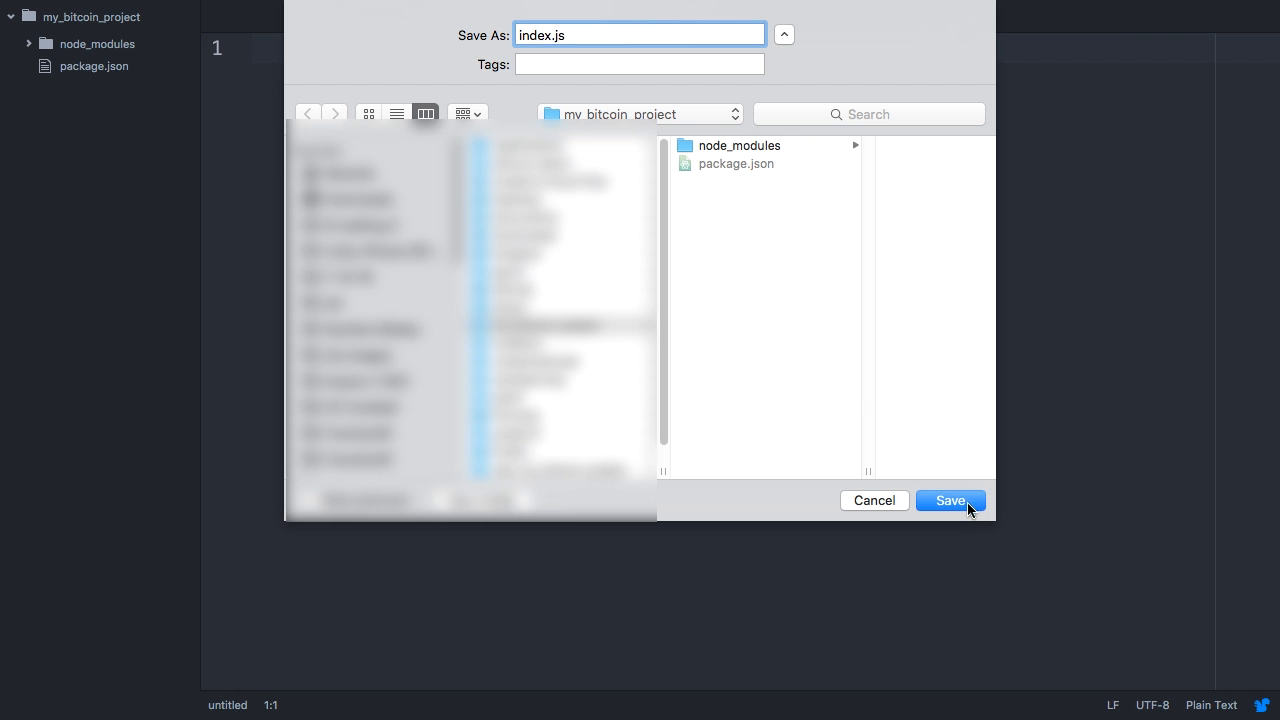
Step: Save the file as index.js and add var privateKey = bitcore.PrivateKey.fromWIF(privateKeyWIF)
{"action": "left_click", "coordinate": [950, 500]}
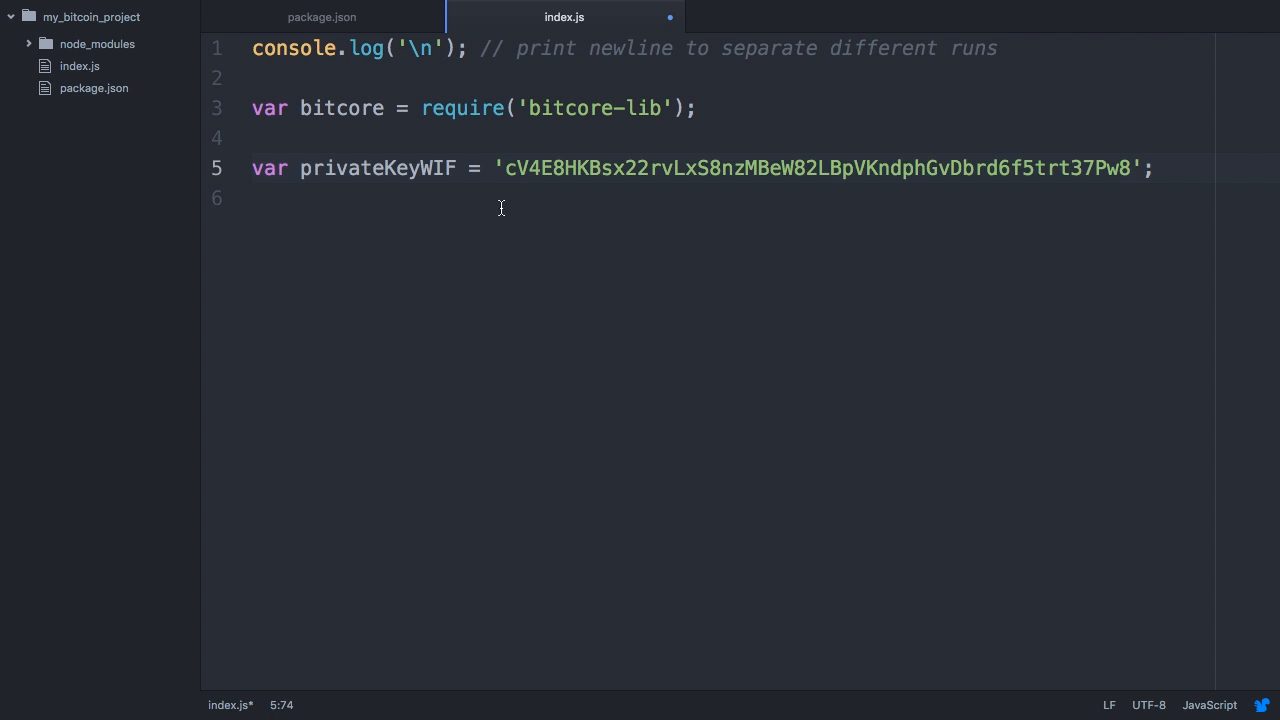
{"action": "type", "text": "var privateKey = bitcore.PrivateKey.fromWIF(privateKeyWIF);"}
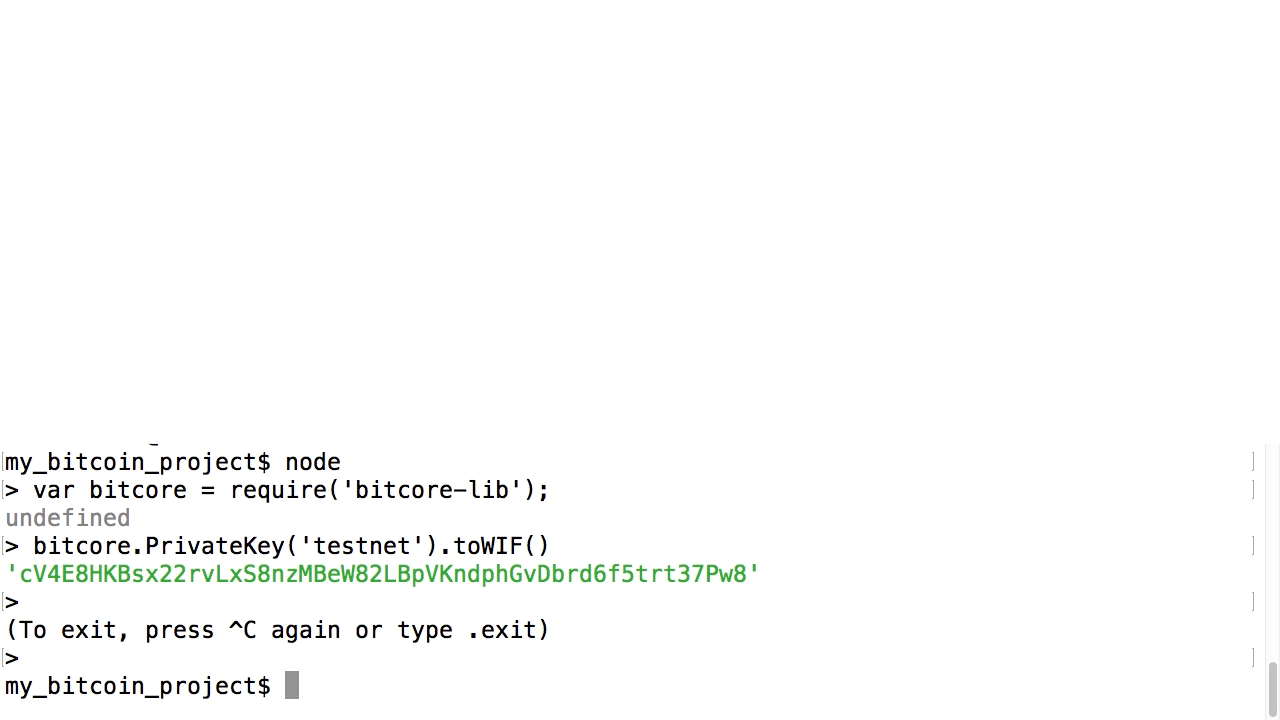
{"action": "type", "text": "node index.js"}
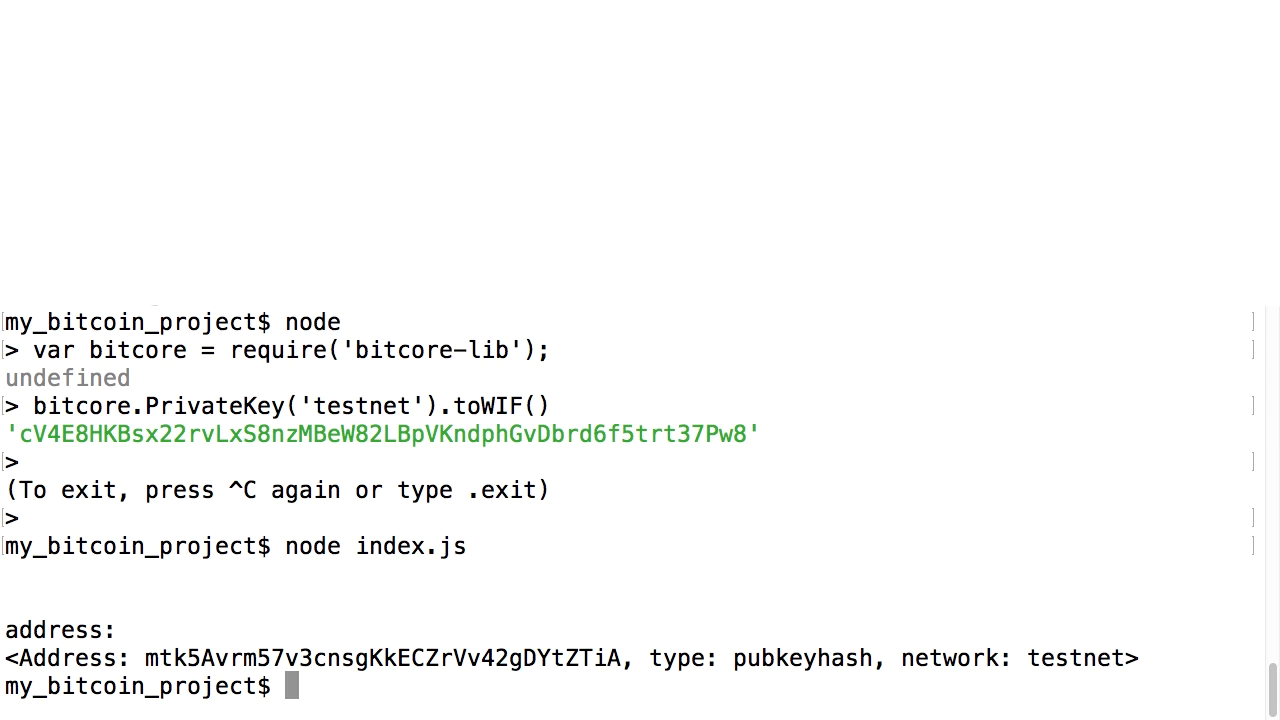
{"action": "mouse_move", "coordinate": [150, 676]}
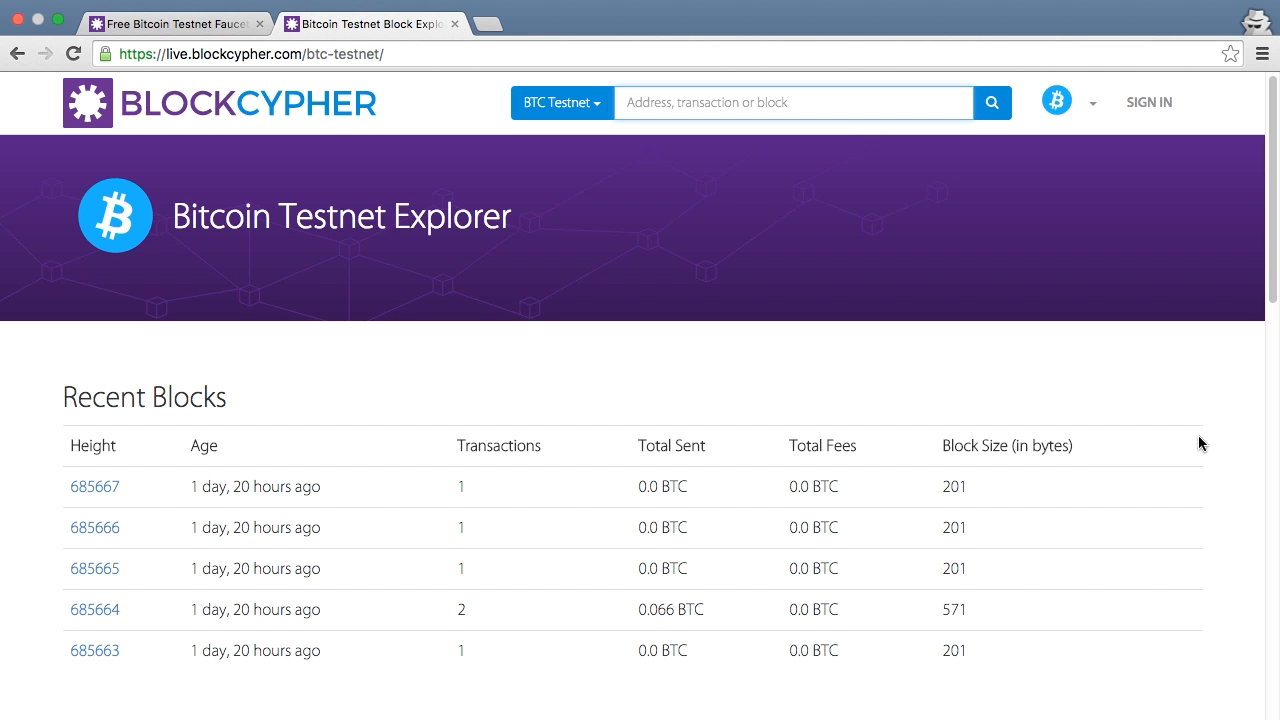
Step: Scroll the BlockCypher testnet explorer's Recent Blocks list
{"action": "scroll", "scroll_direction": "down", "scroll_amount": 3}
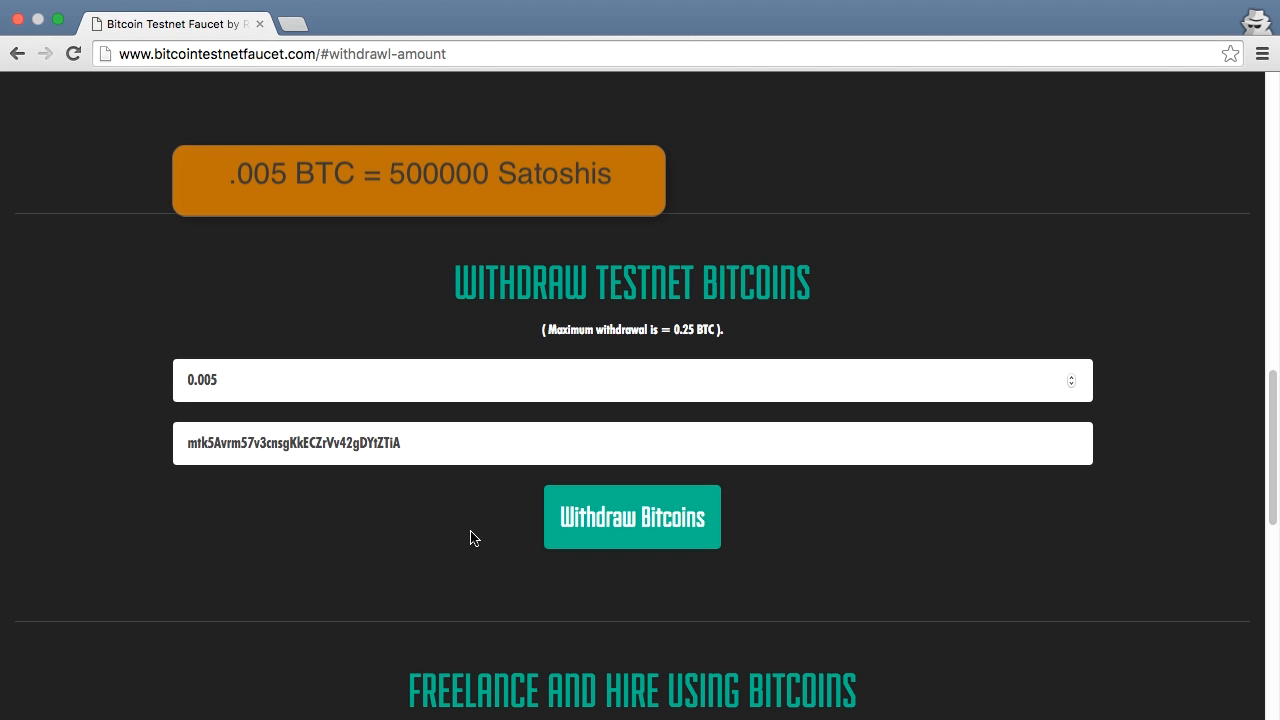
{"action": "mouse_move", "coordinate": [620, 532]}
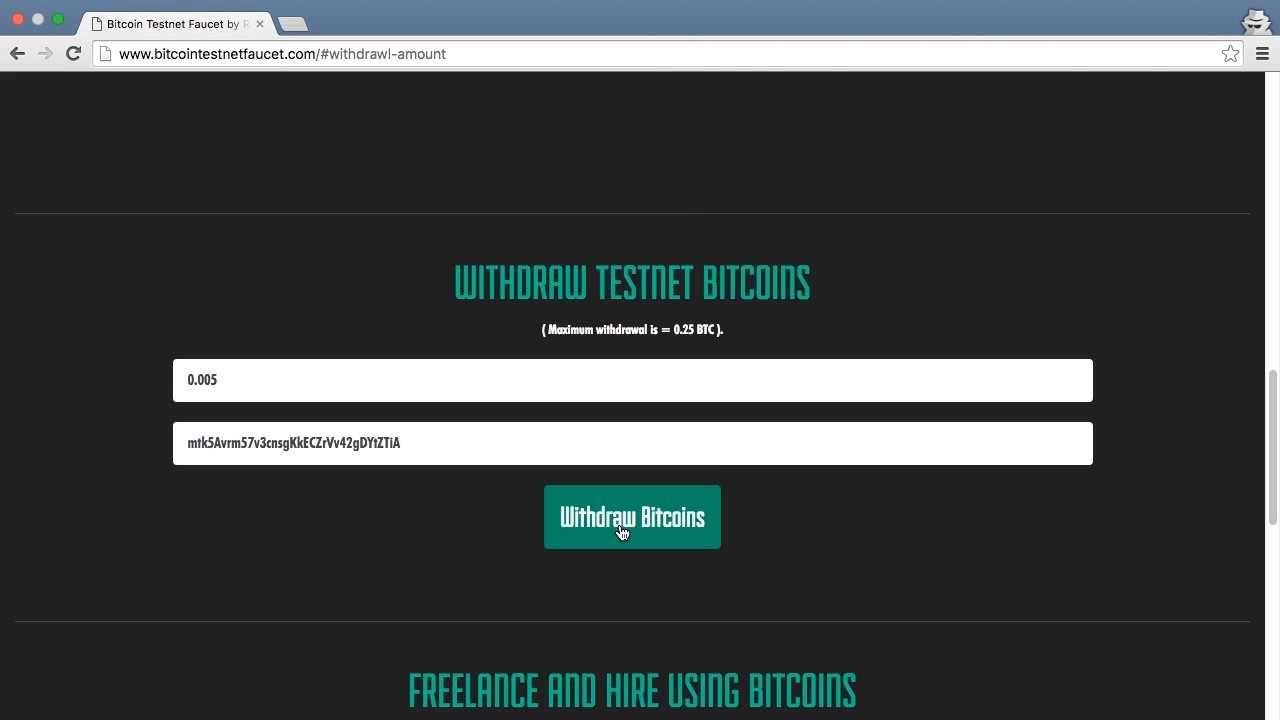
{"action": "left_click", "coordinate": [622, 516]}
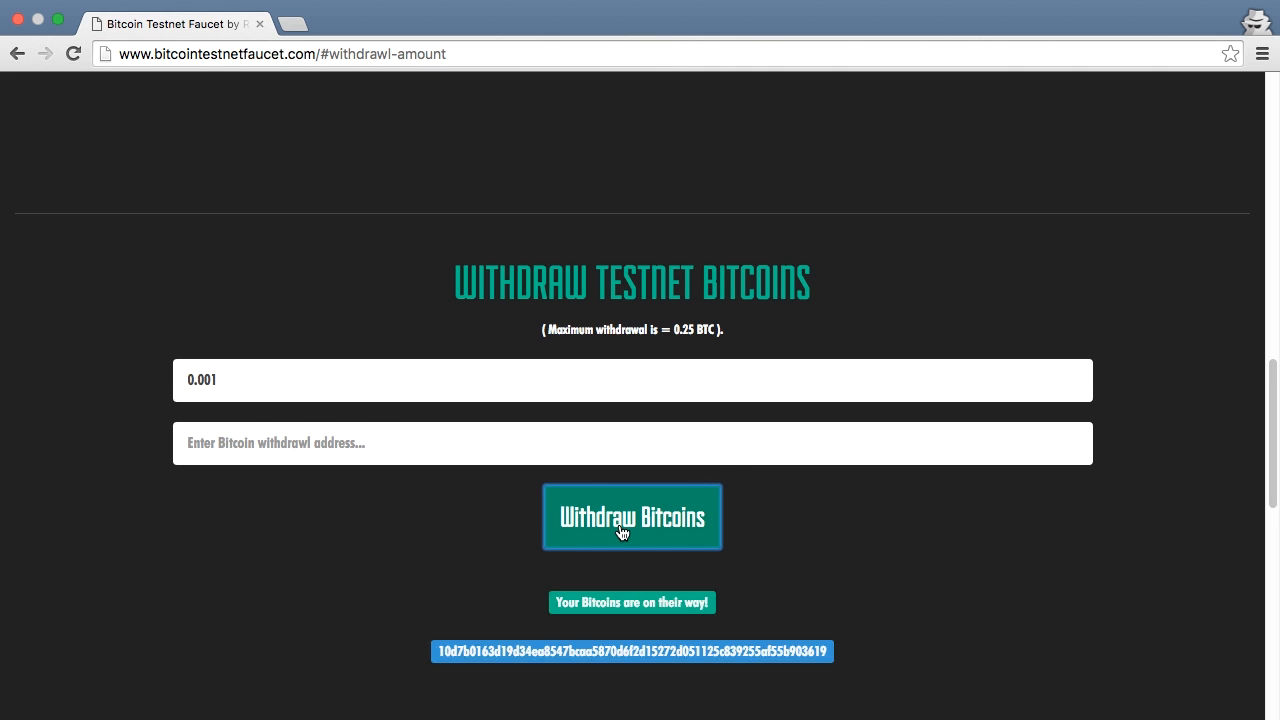
{"action": "mouse_move", "coordinate": [466, 528]}
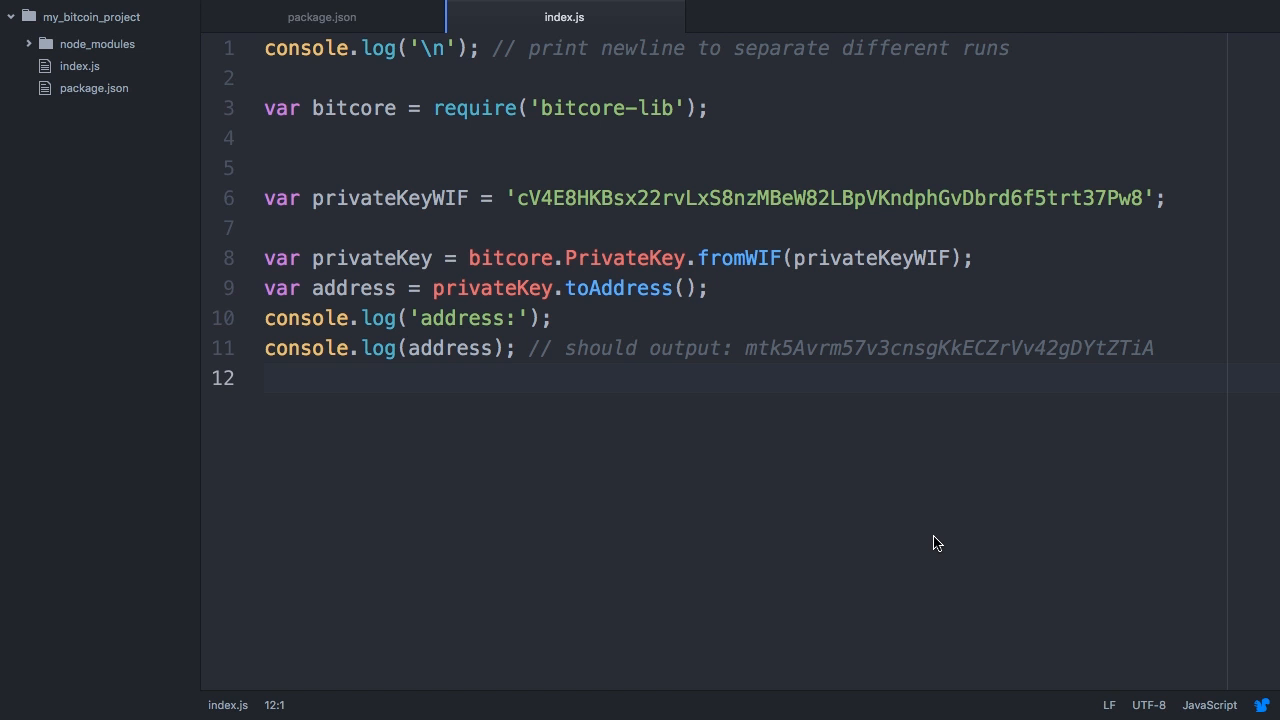
Step: Add a Buffer from a text string, its sha256 hash, and a console.log('address2:') line to index.js
{"action": "type", "text": "var value = new Buffer('this is a way to generate an address from a string--risky--not random--guessable!!!');"}
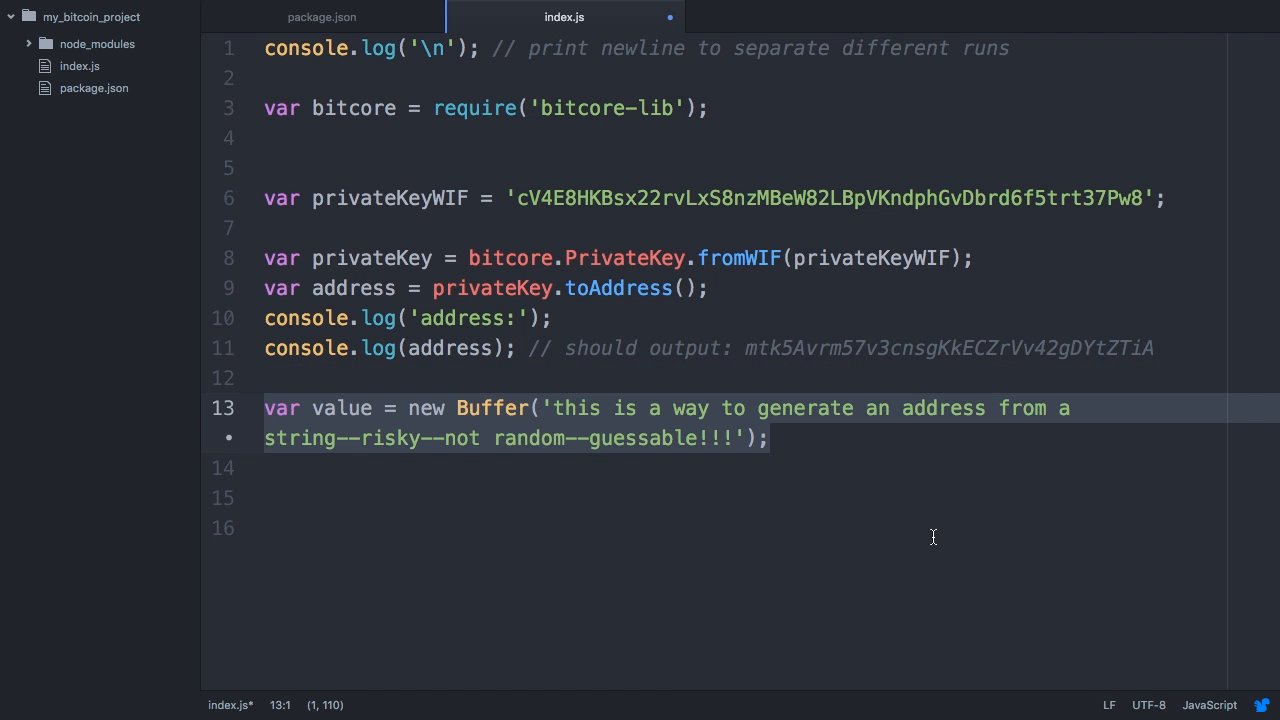
{"action": "type", "text": "var hash = bitcore.crypto.Hash.sha256(value);"}
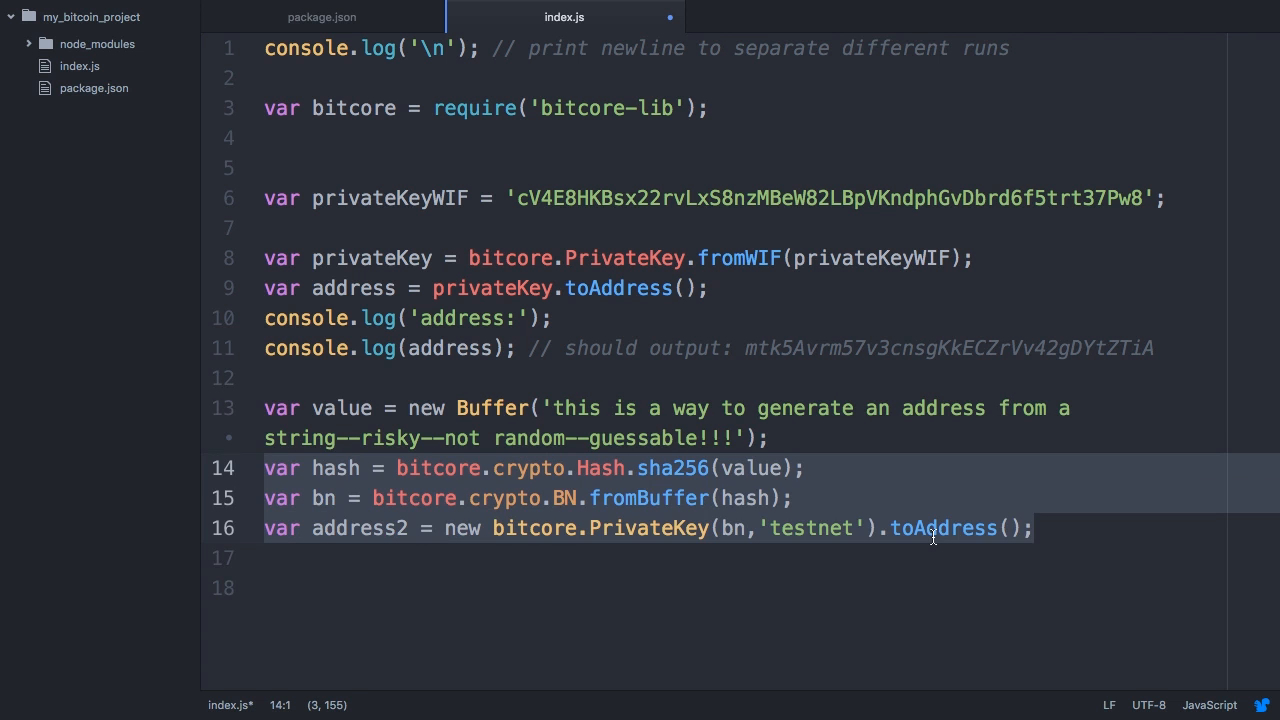
{"action": "type", "text": "console.log('address2:');"}
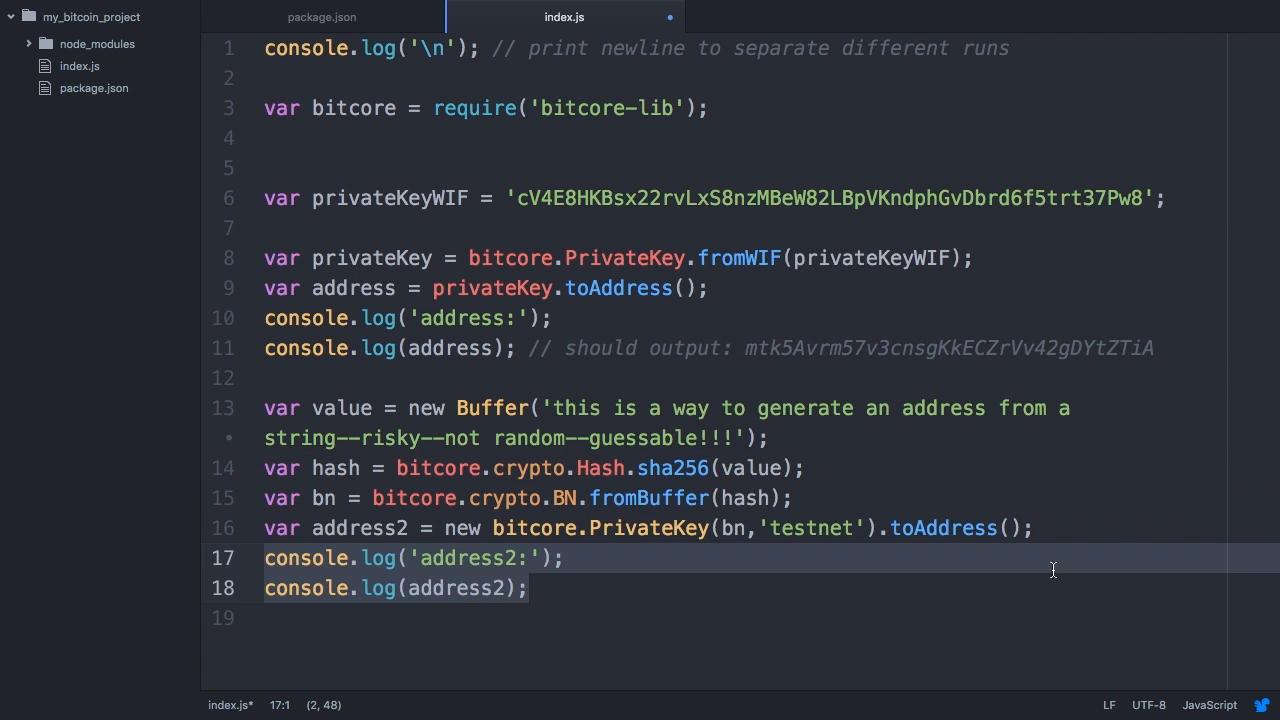
{"action": "left_click", "coordinate": [270, 618]}
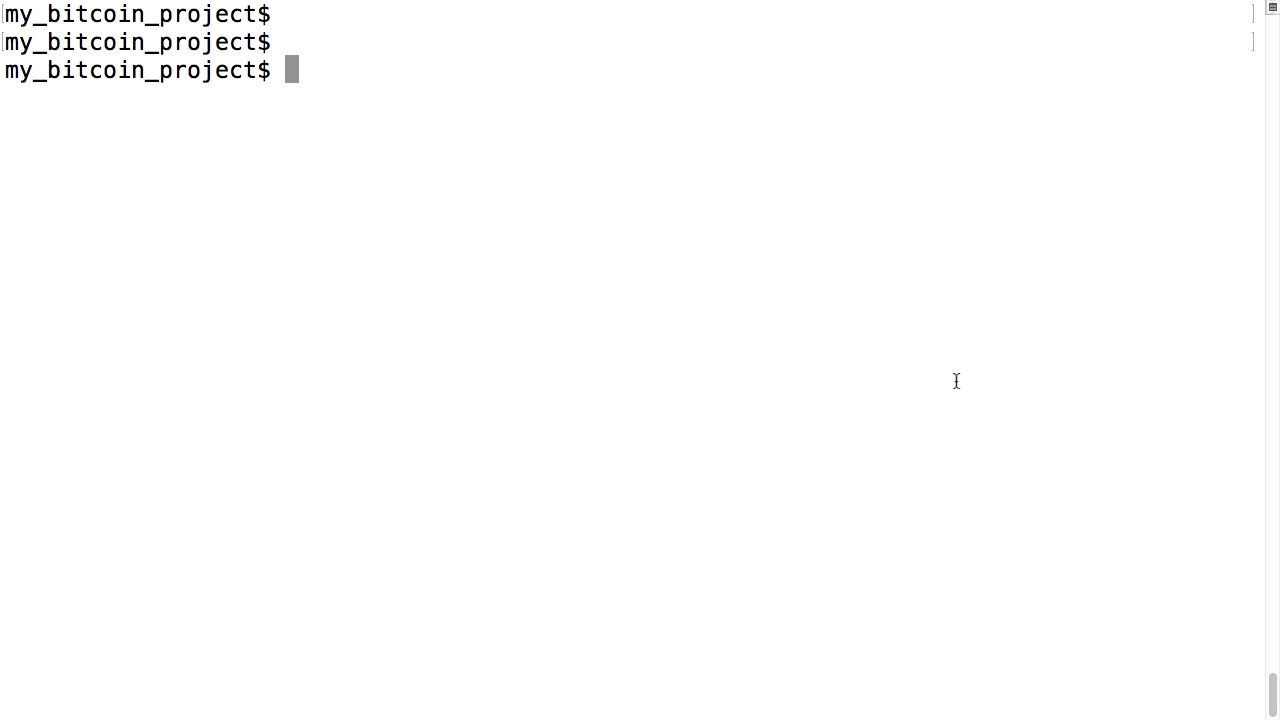
Step: Run npm install bitcore-explorers --save to add bitcore-explorers 1.0.1 as a project dependency
{"action": "type", "text": "npm install bitcore-explorers --save"}
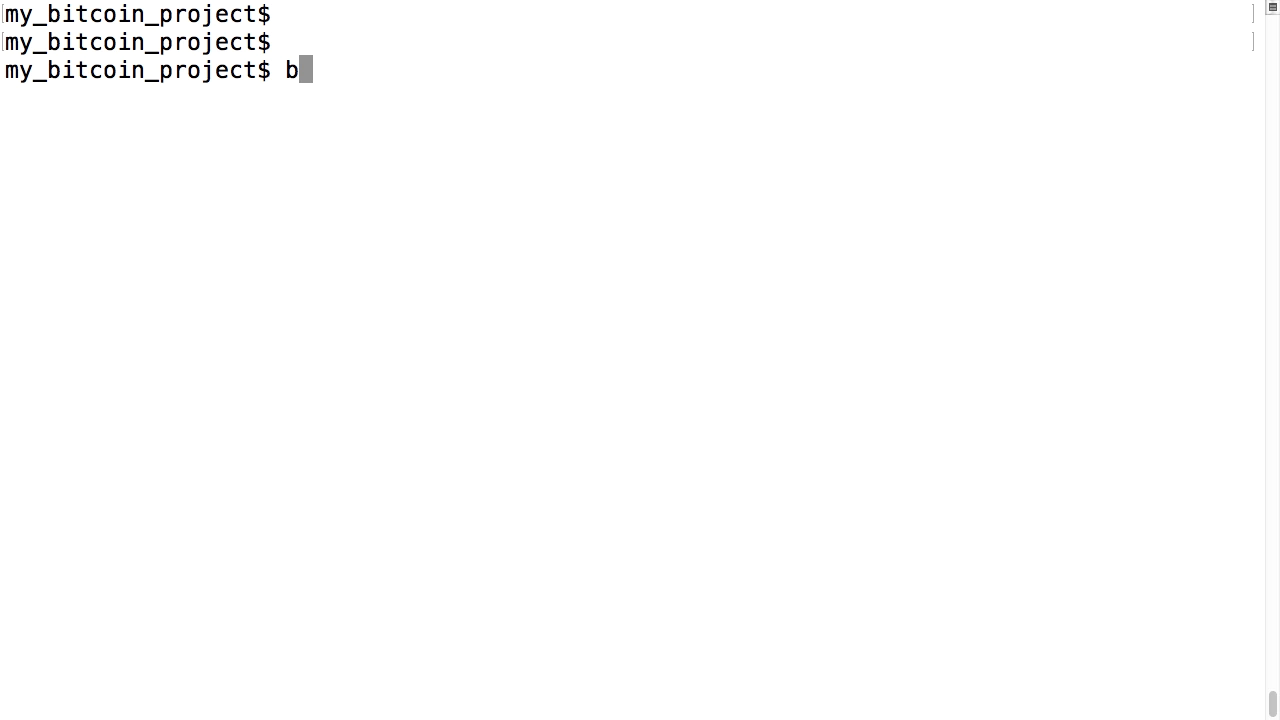
{"action": "type", "text": "itcored"}
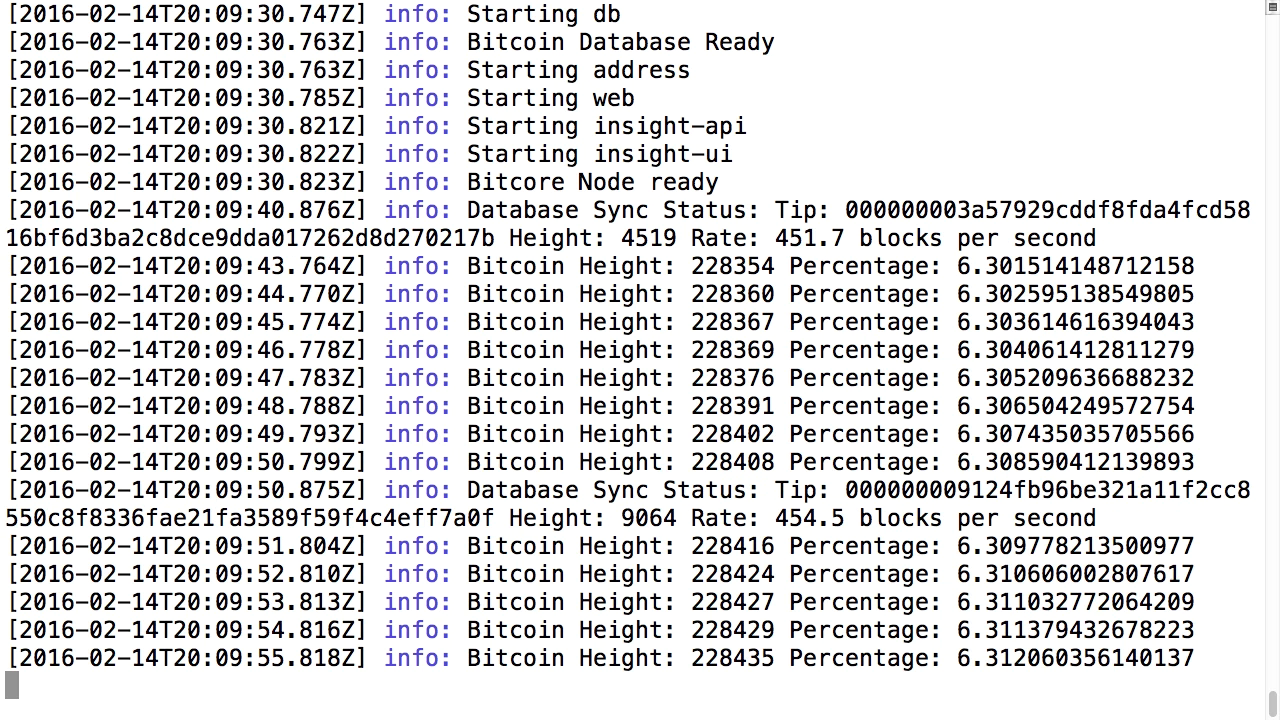
{"action": "scroll", "scroll_direction": "down", "scroll_amount": 3}
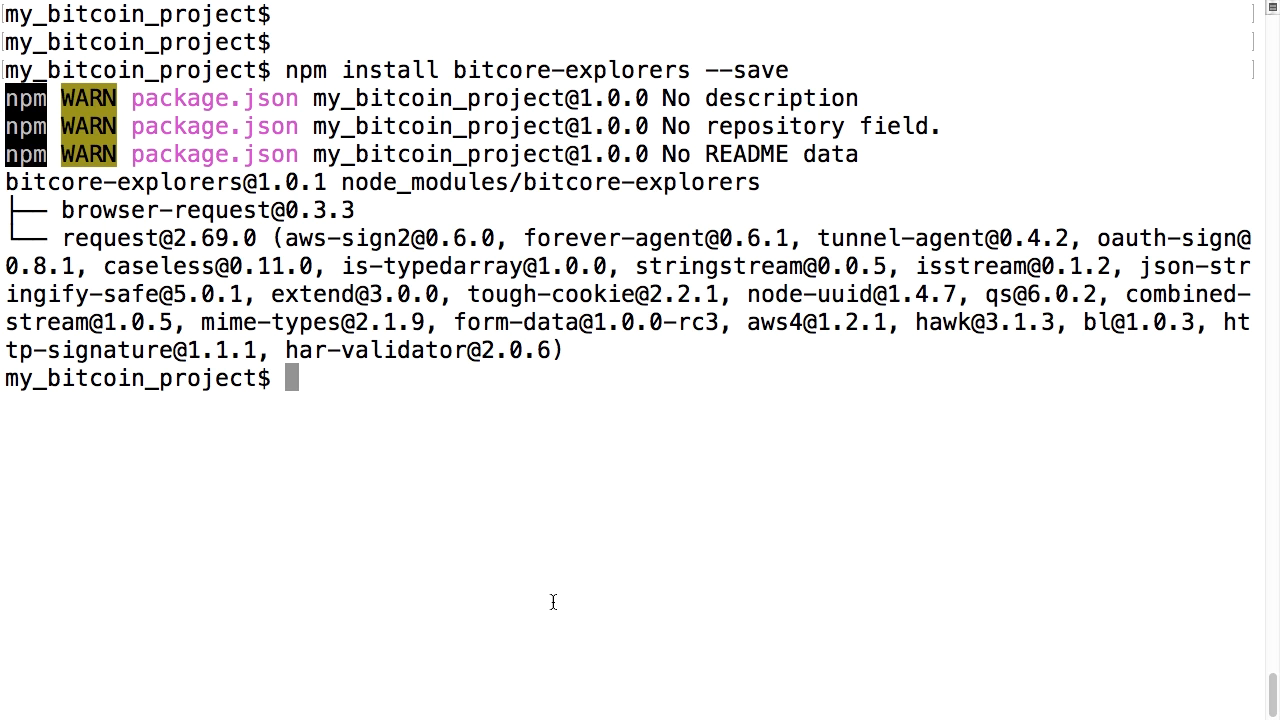
Step: Write var tx = bitcore.Transaction(); tx.from(utxos); tx.to(address2, 500000); // .005 in the callback
{"action": "type", "text": "node ind"}
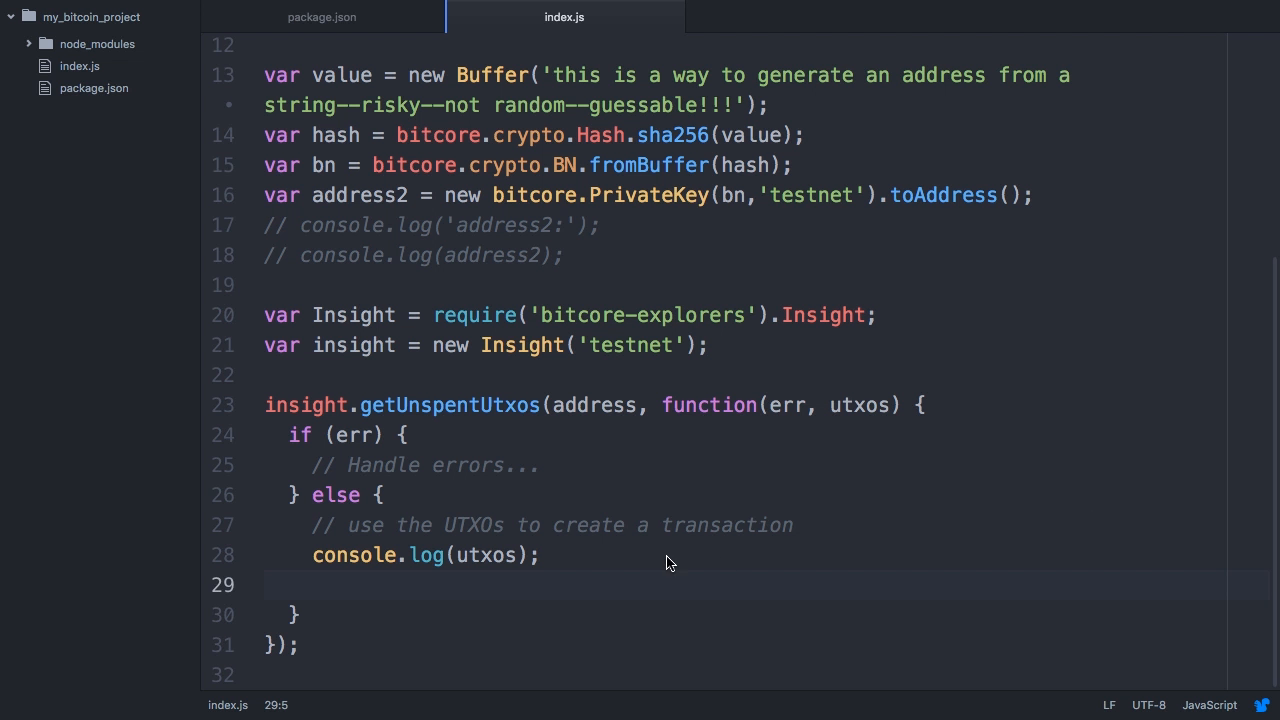
{"action": "type", "text": "var tx = bitcore.Transaction();"}
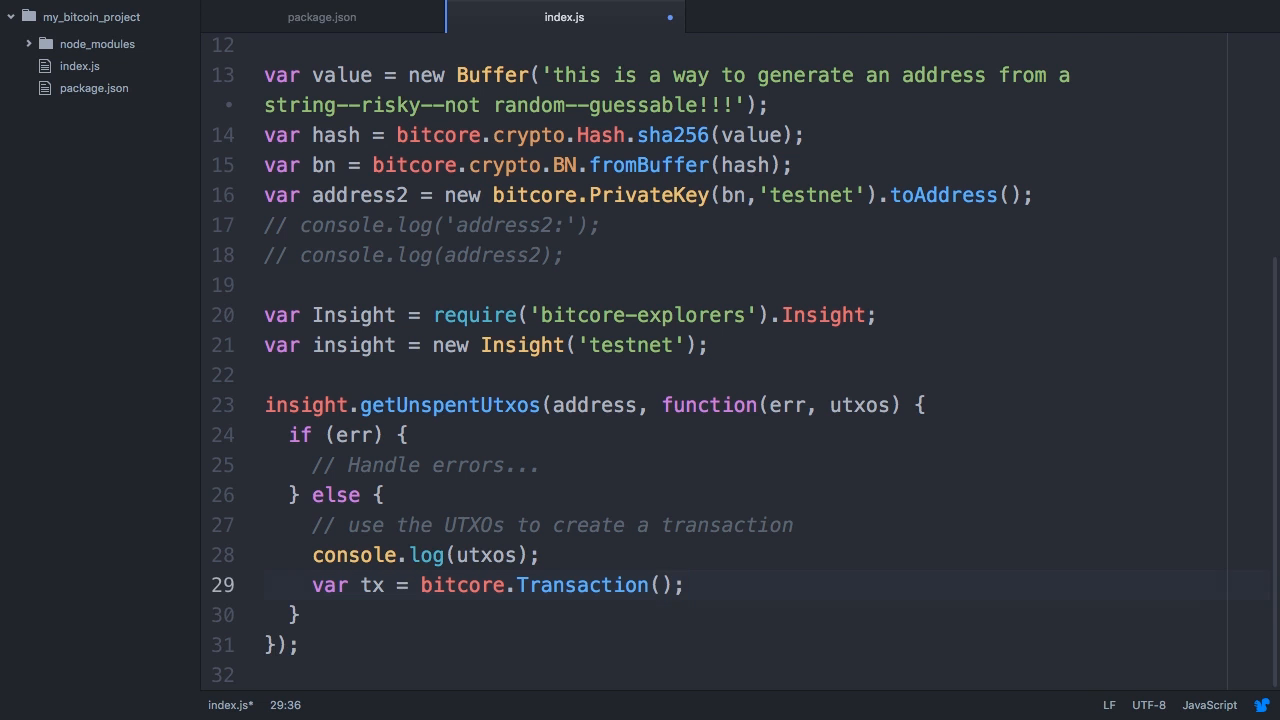
{"action": "type", "text": "tx"}
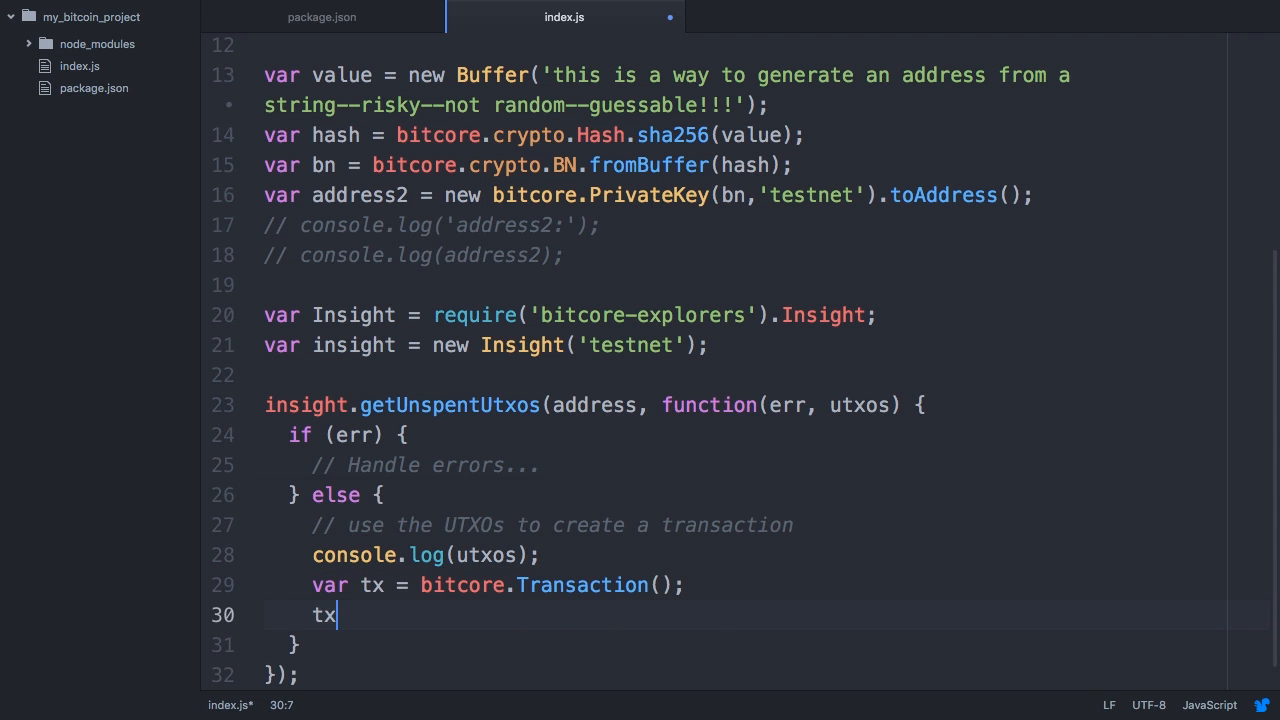
{"action": "type", "text": ".from()"}
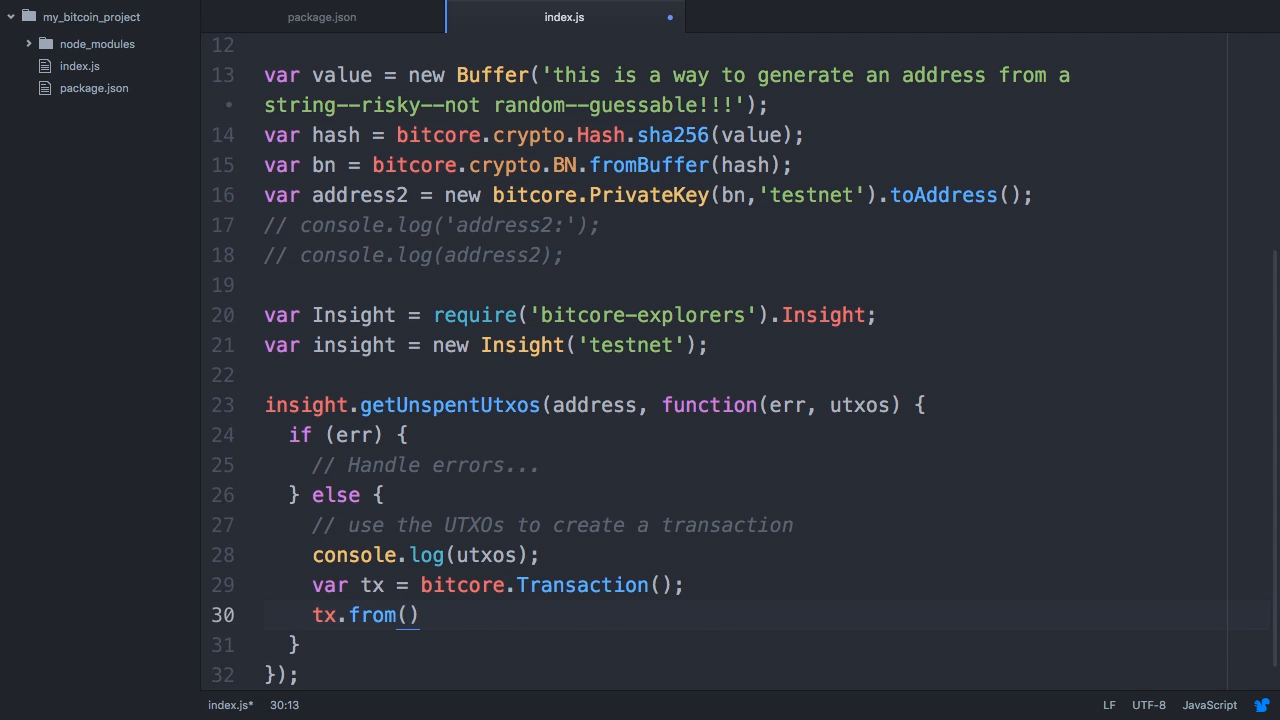
{"action": "type", "text": "utxos"}
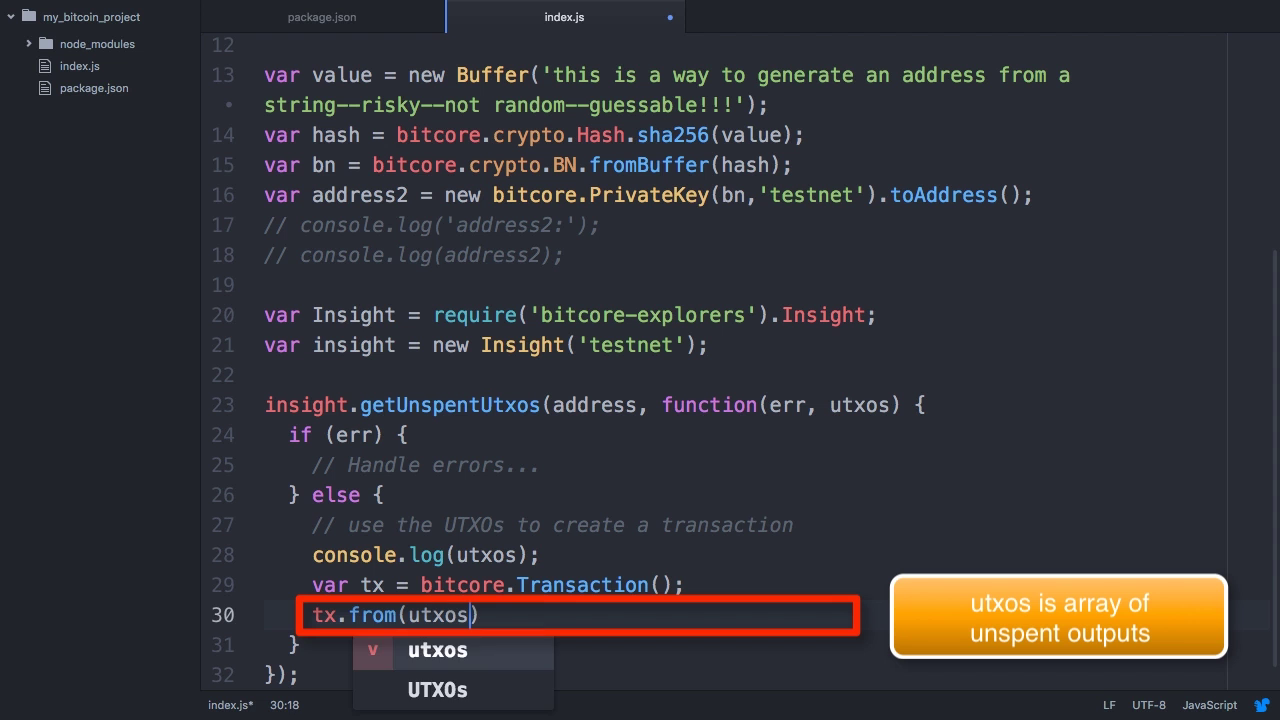
{"action": "type", "text": ";"}
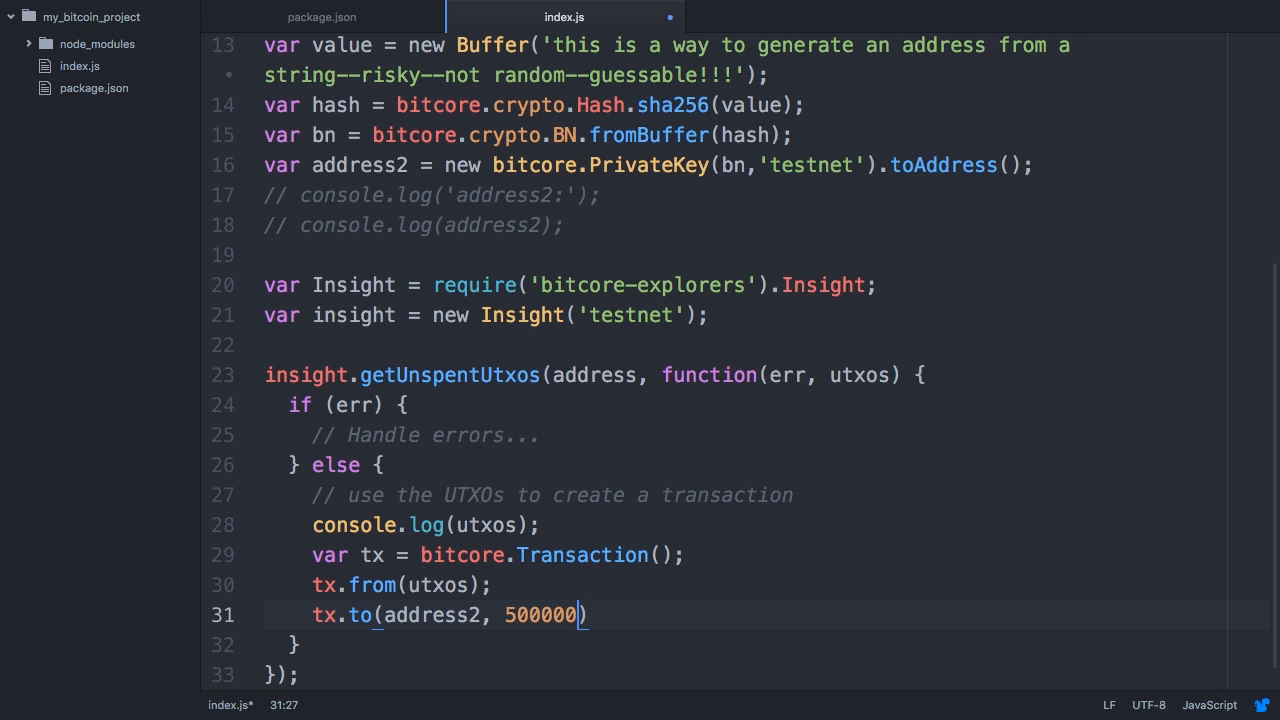
{"action": "type", "text": ");"}
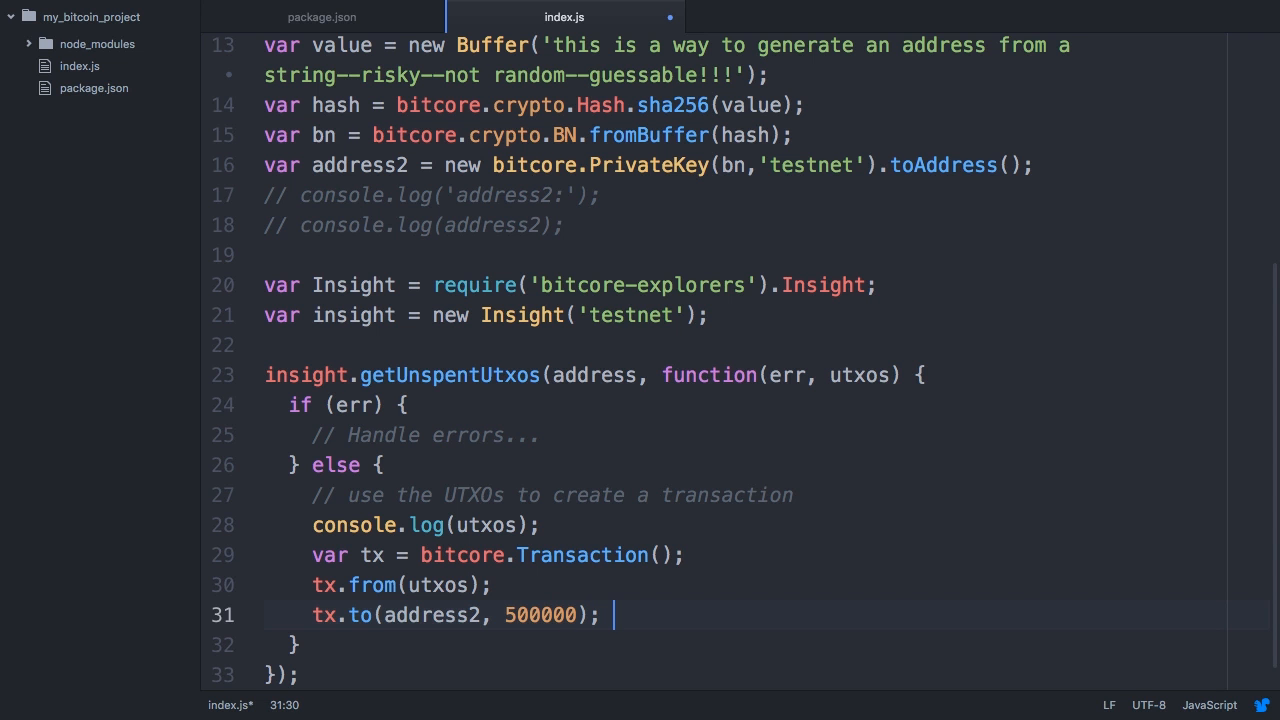
{"action": "type", "text": "// .00"}
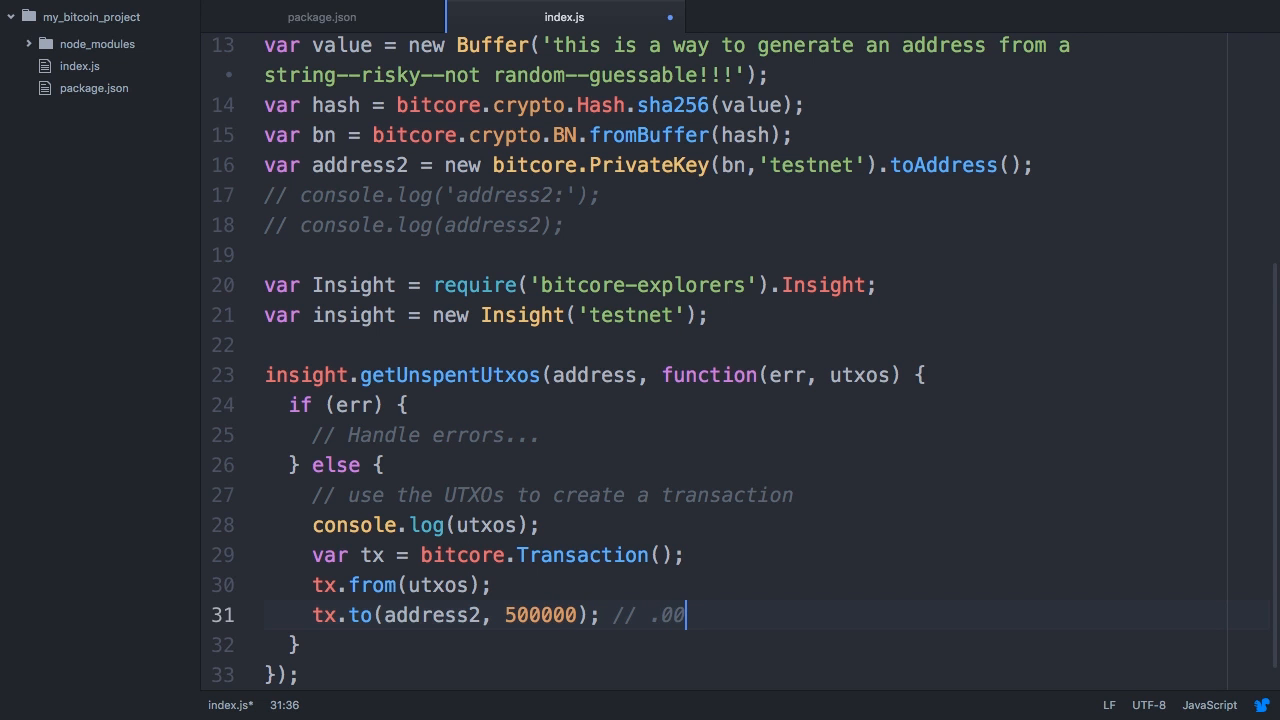
{"action": "type", "text": "5"}
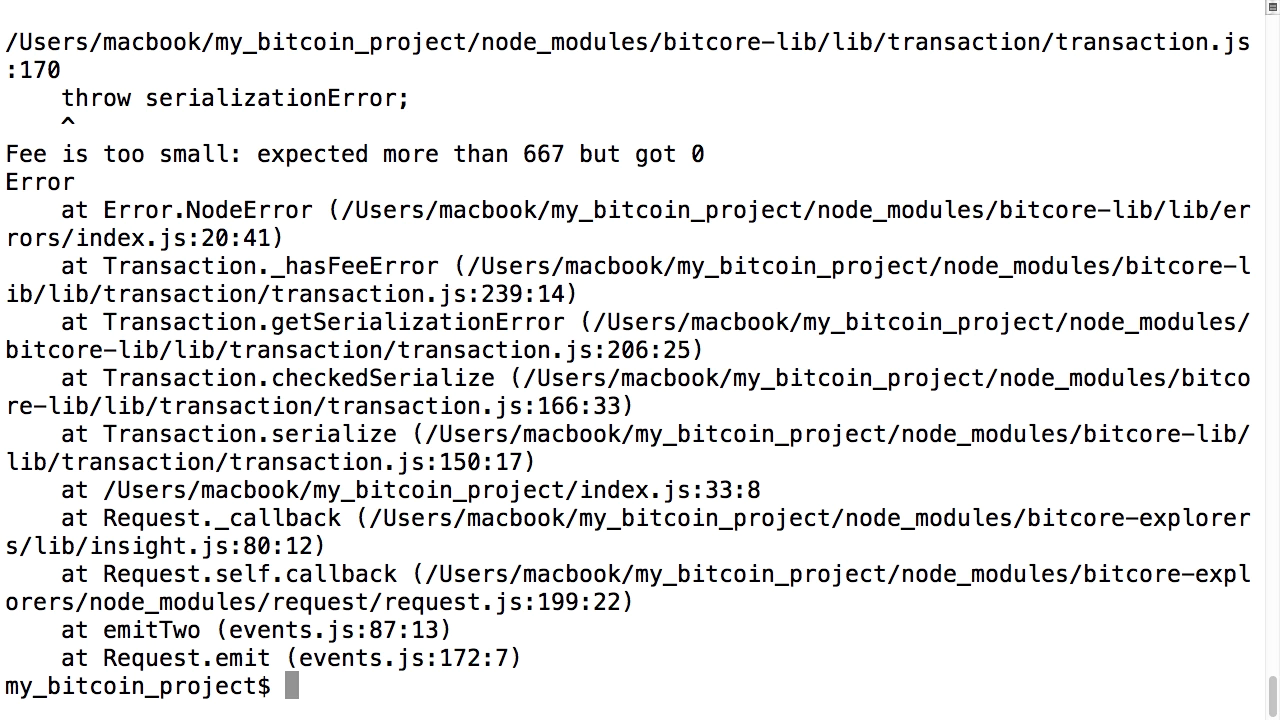
Step: Highlight the 'Fee is too small' error message in the node index.js output
{"action": "double_click", "coordinate": [216, 154]}
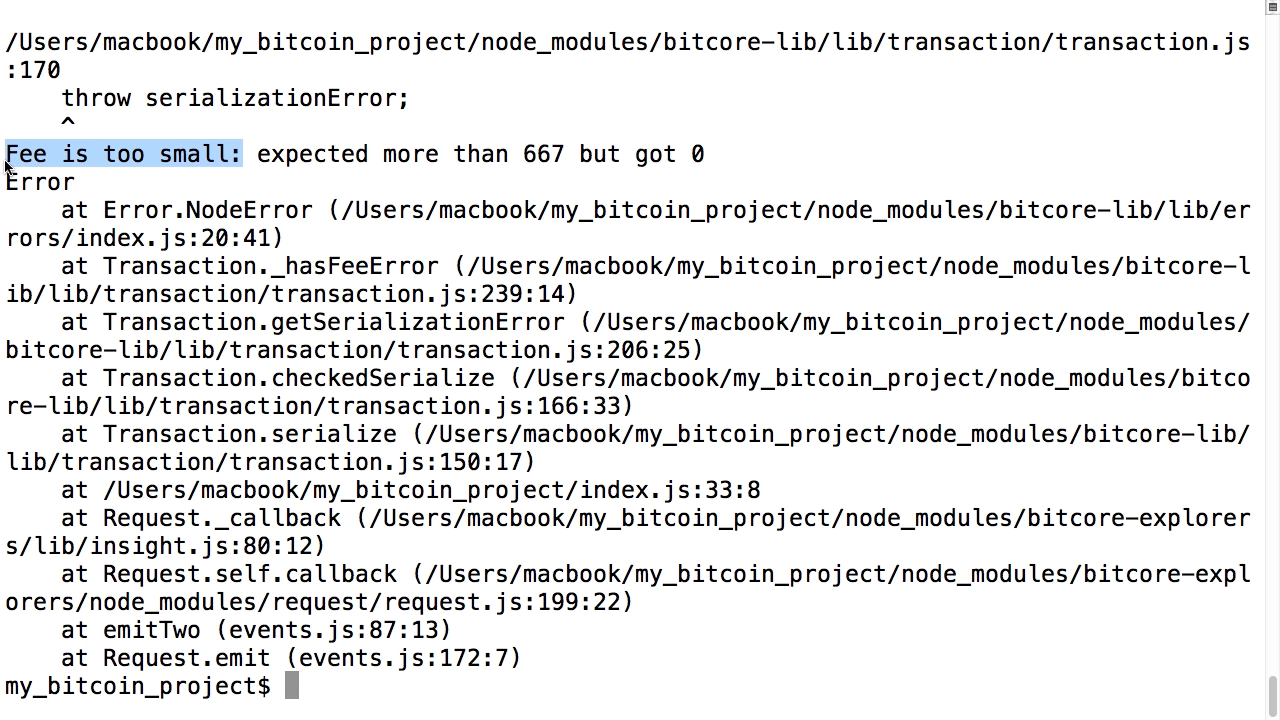
{"action": "mouse_move", "coordinate": [516, 436]}
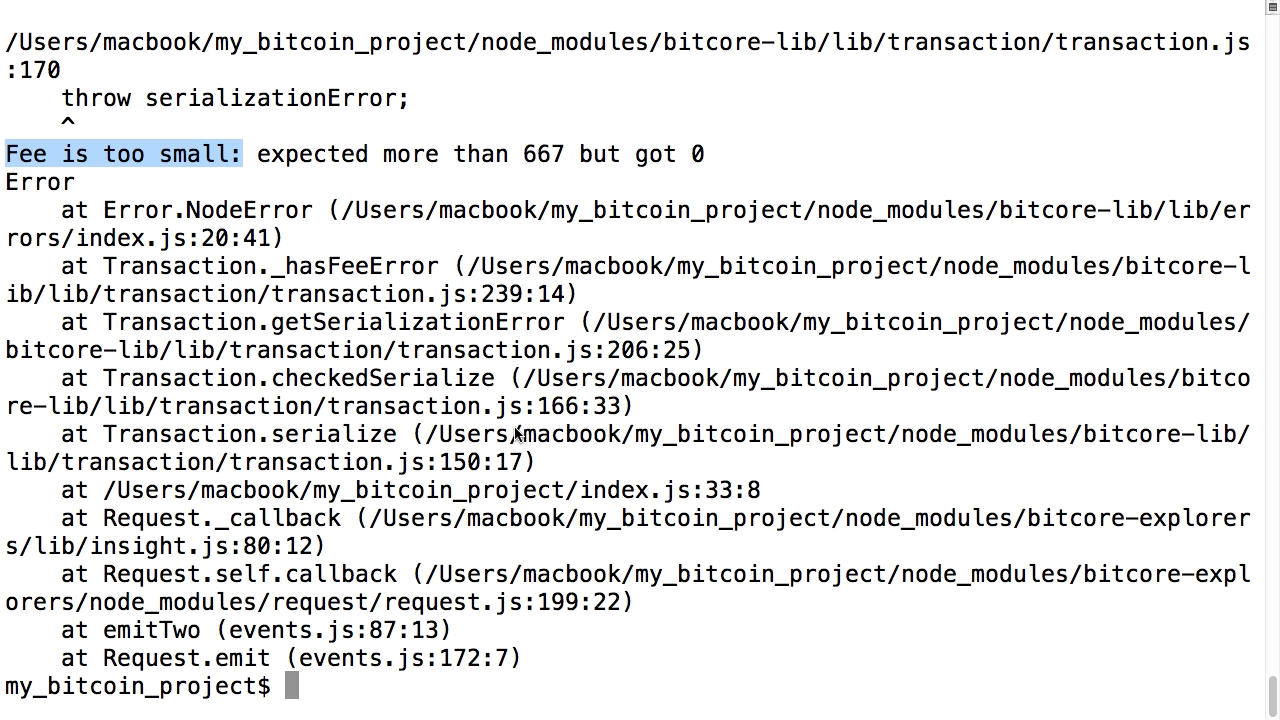
{"action": "mouse_move", "coordinate": [710, 494]}
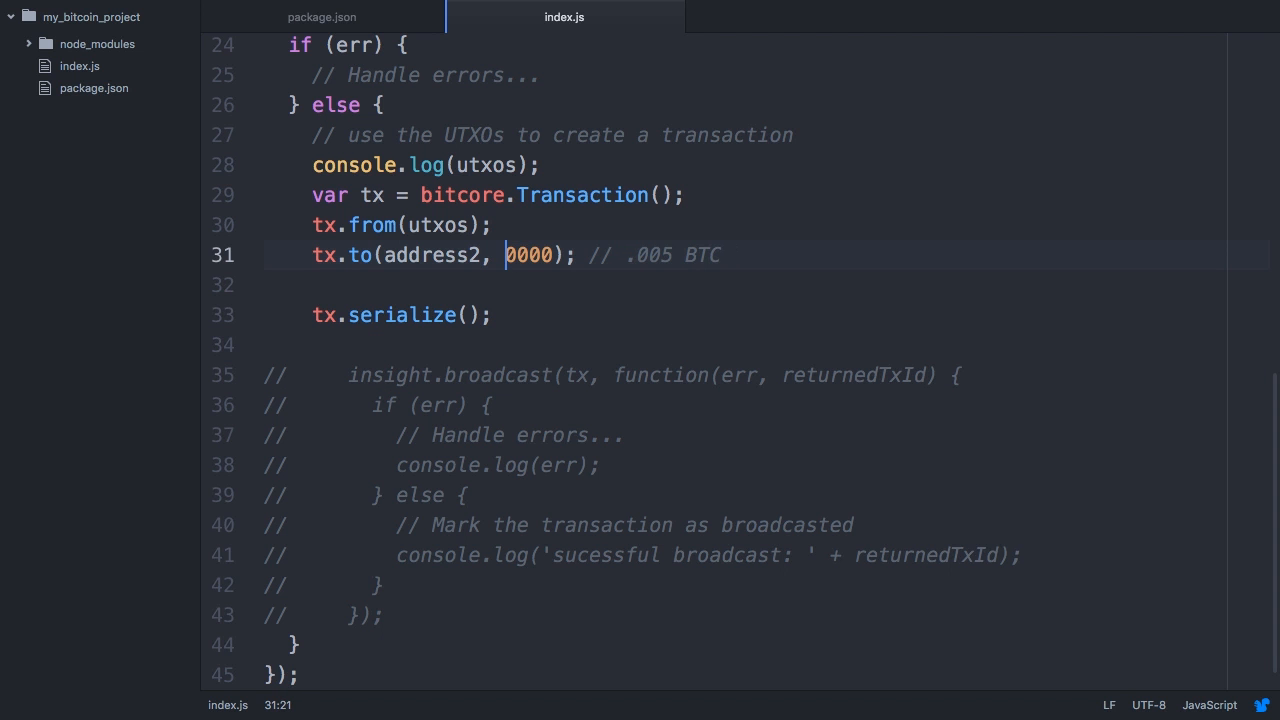
Step: Add tx.change(address);, log the transaction object, and comment out tx.serialize()
{"action": "type", "text": "1"}
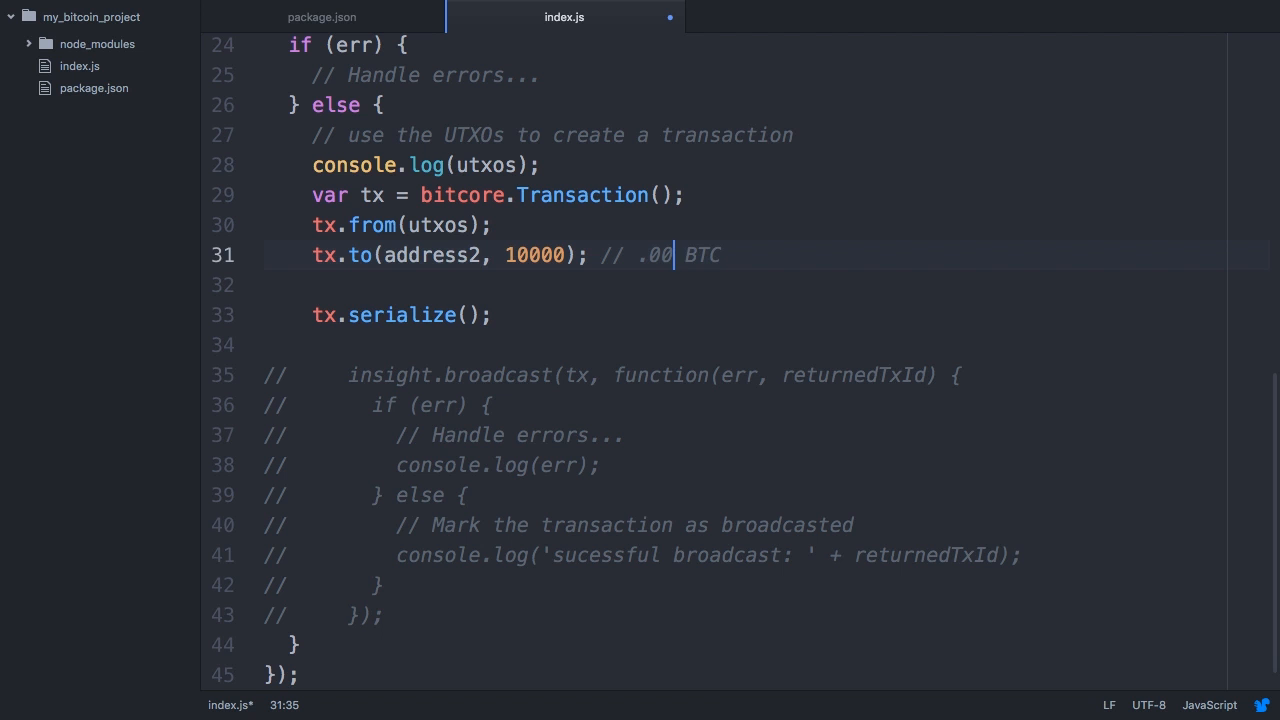
{"action": "type", "text": "01"}
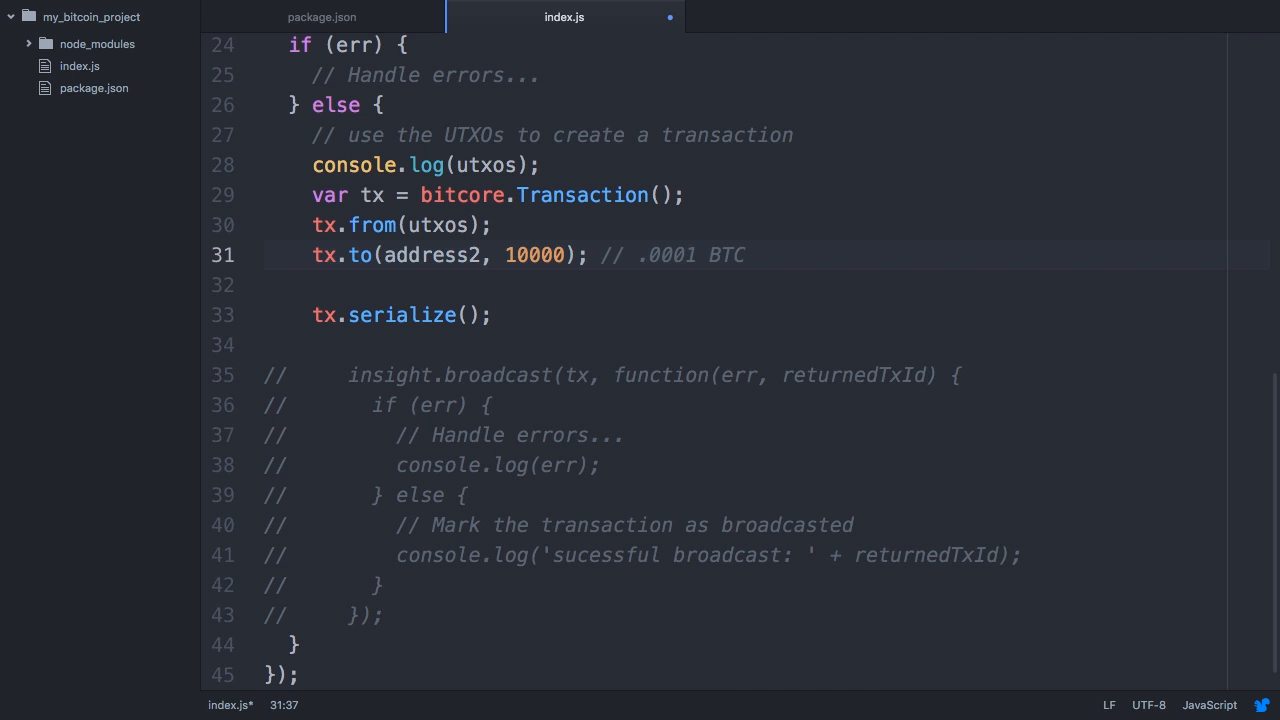
{"action": "left_click", "coordinate": [694, 256]}
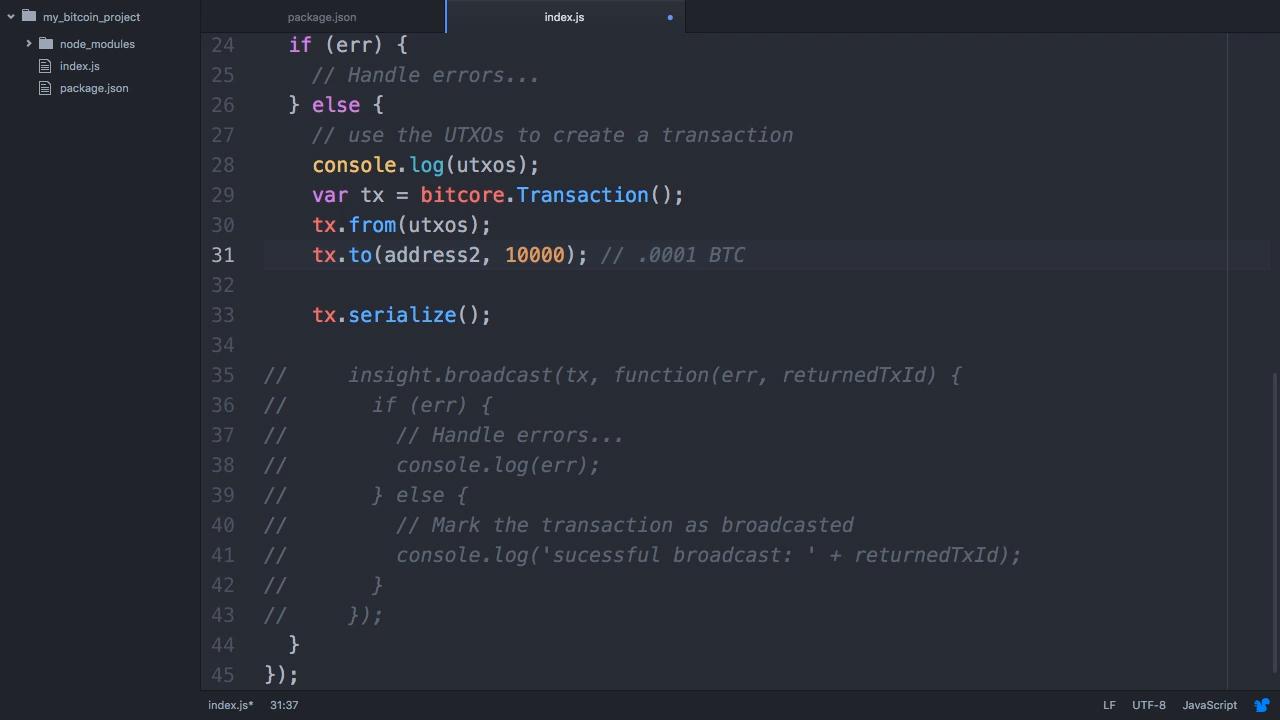
{"action": "left_click", "coordinate": [694, 254]}
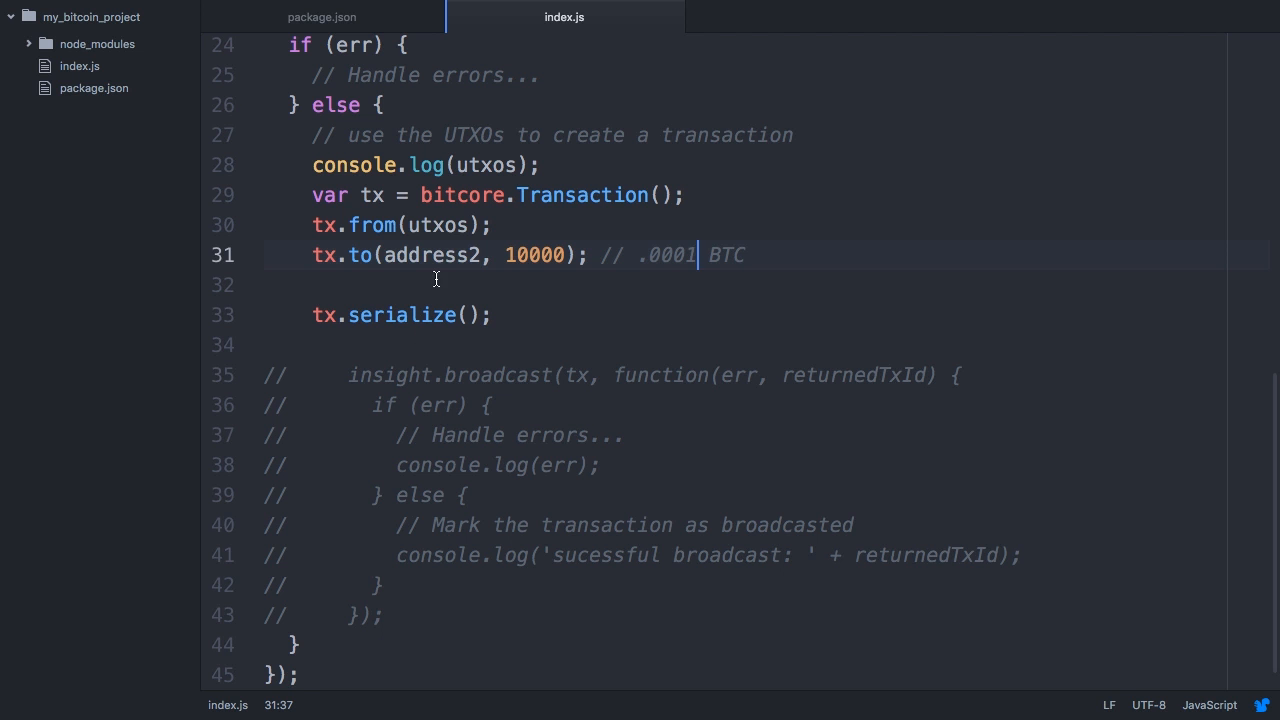
{"action": "type", "text": "tx.change(address);"}
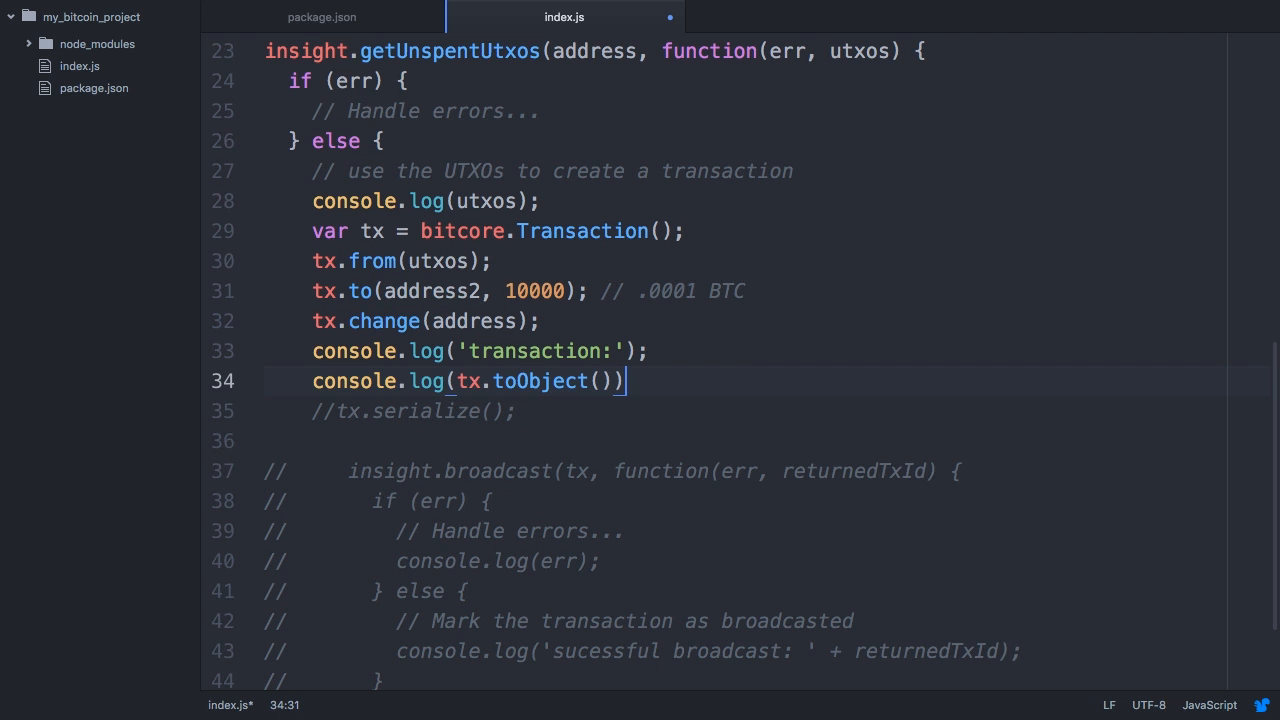
{"action": "type", "text": ";"}
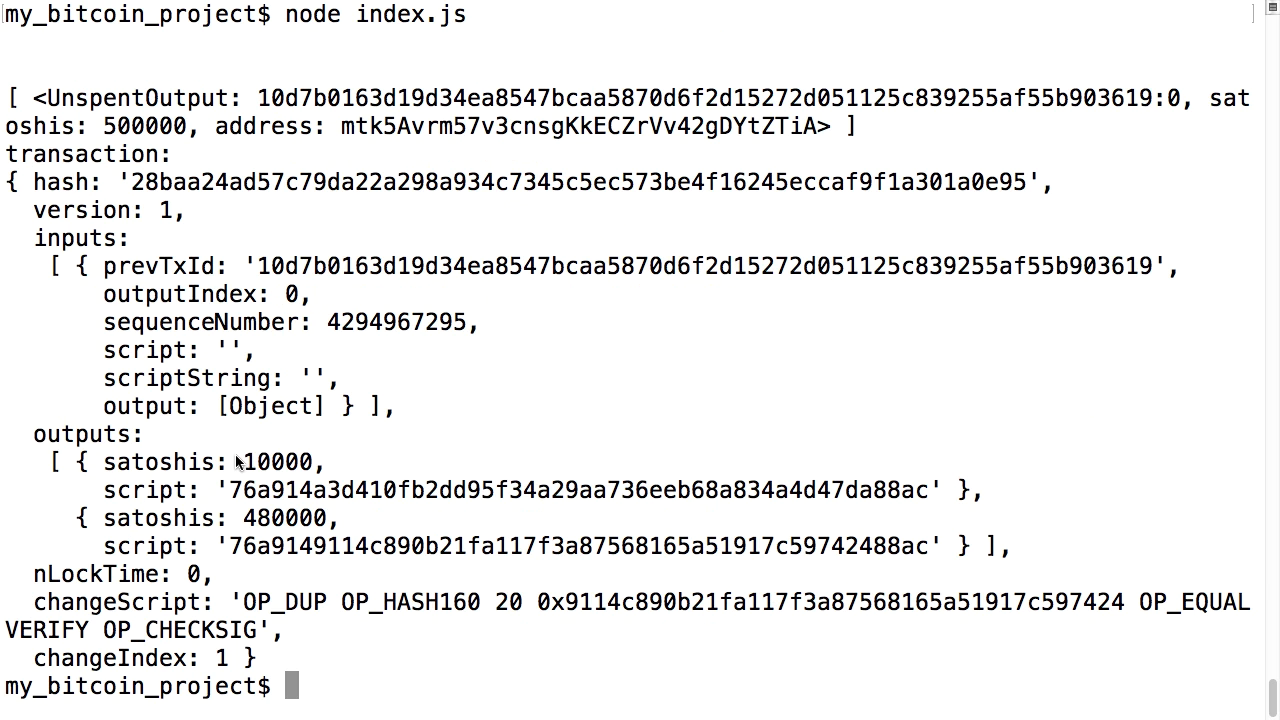
Step: Highlight the 10000-satoshi output amount in the printed transaction object
{"action": "double_click", "coordinate": [276, 462]}
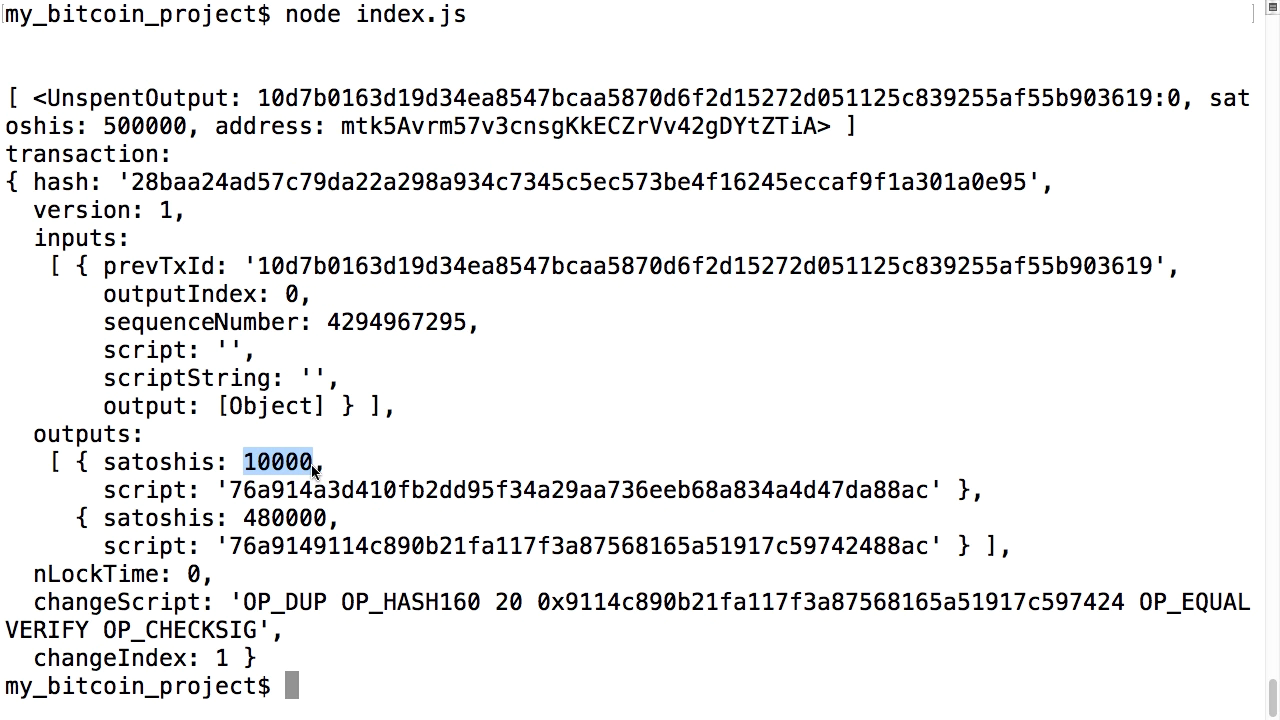
{"action": "double_click", "coordinate": [290, 520]}
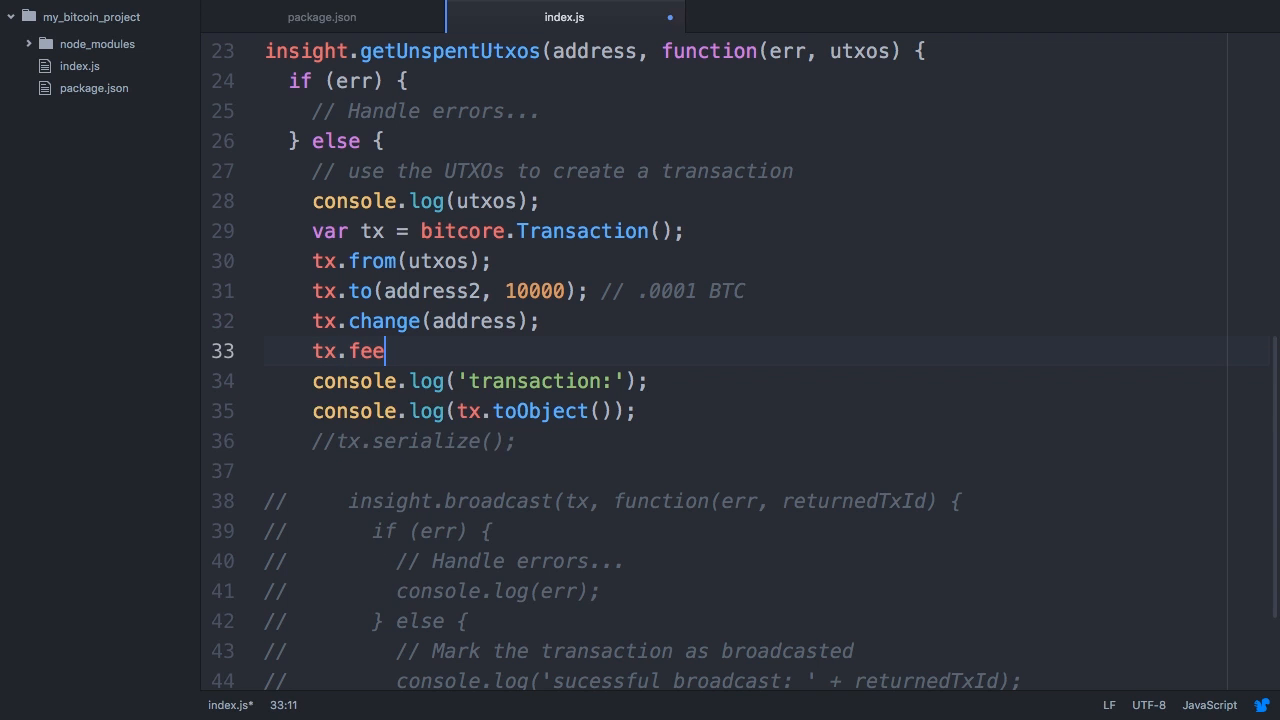
Step: Add tx.fee(50000); after the change call
{"action": "type", "text": "()"}
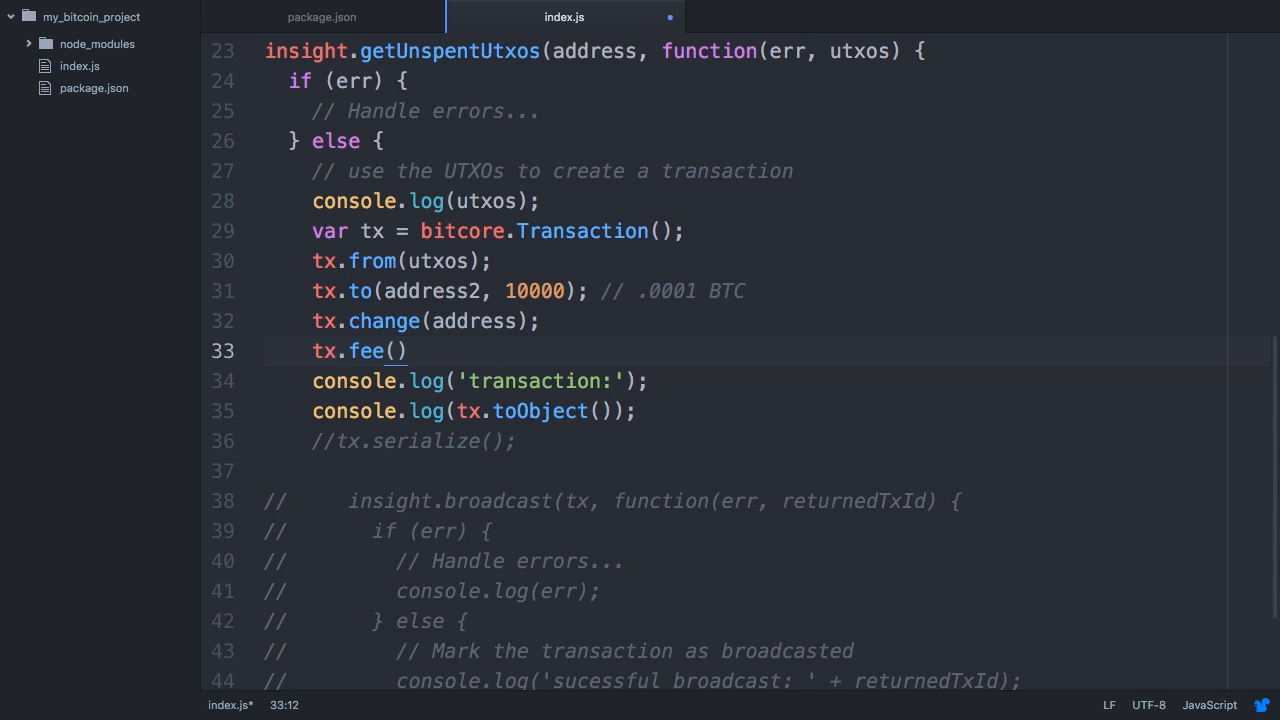
{"action": "type", "text": "50000"}
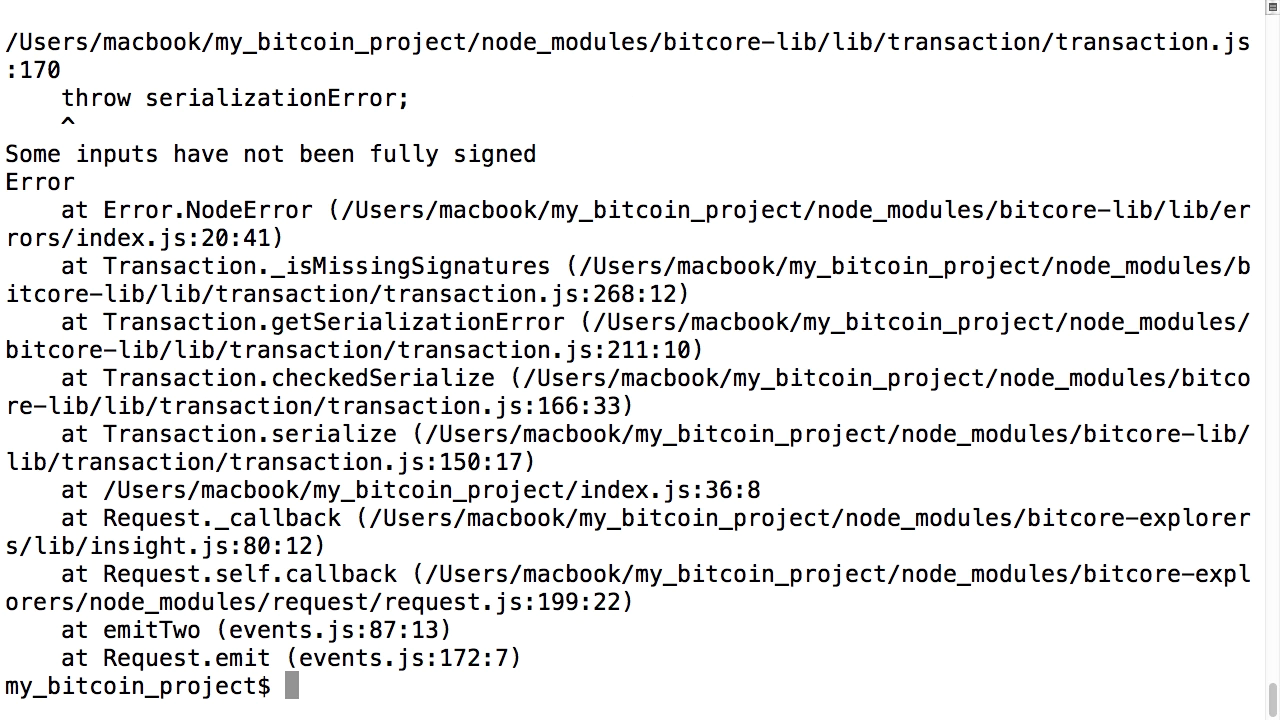
{"action": "mouse_move", "coordinate": [380, 144]}
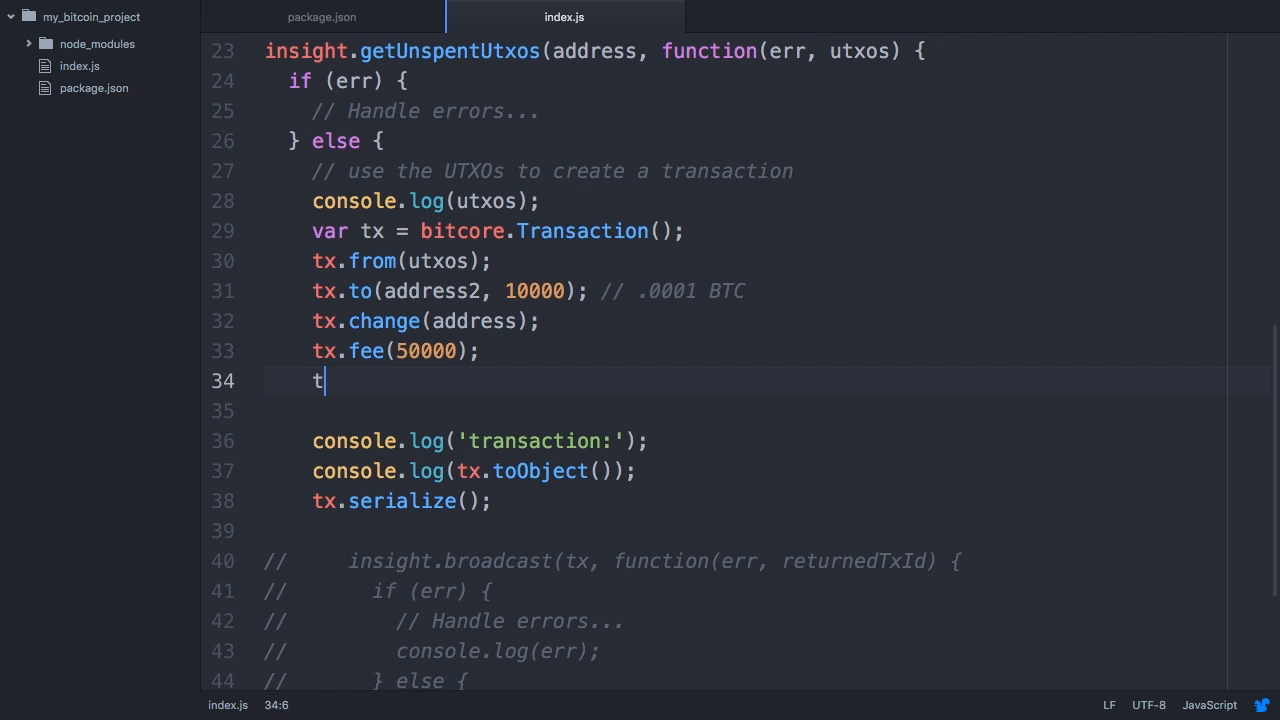
Step: Add tx.sign(privateKey); so the transaction is signed before serializing
{"action": "type", "text": "x.sign"}
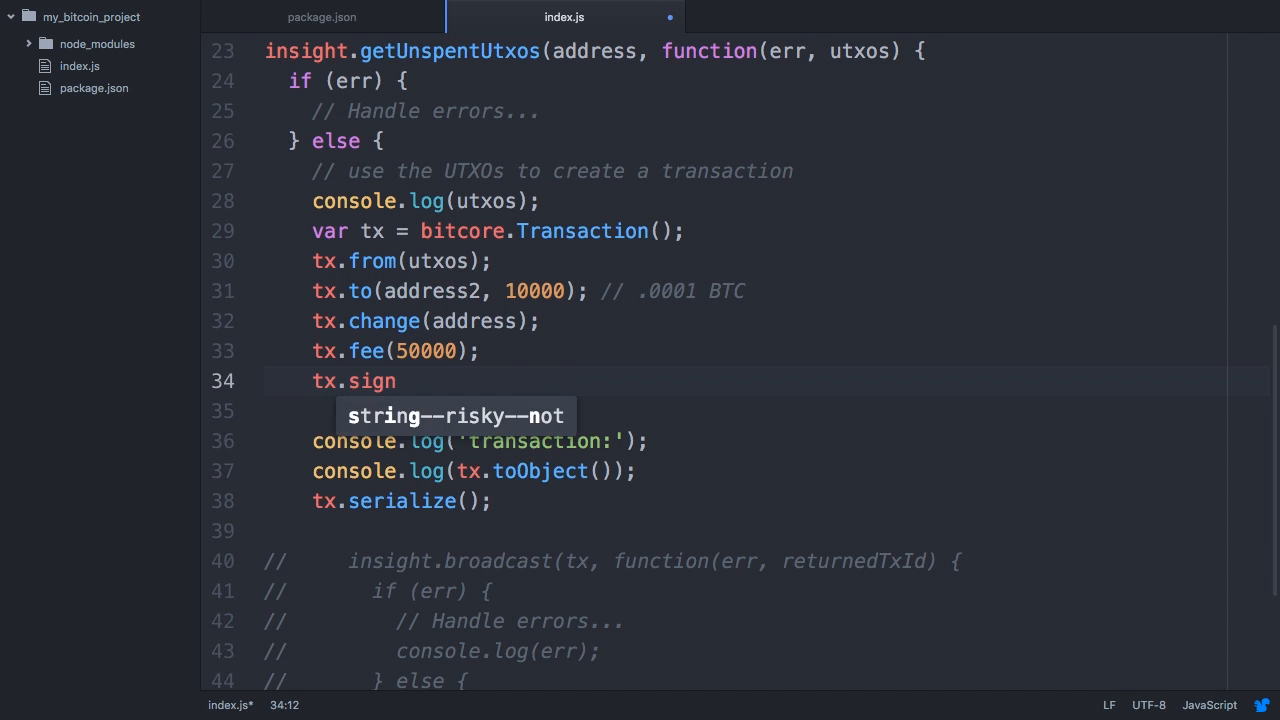
{"action": "type", "text": "(priva"}
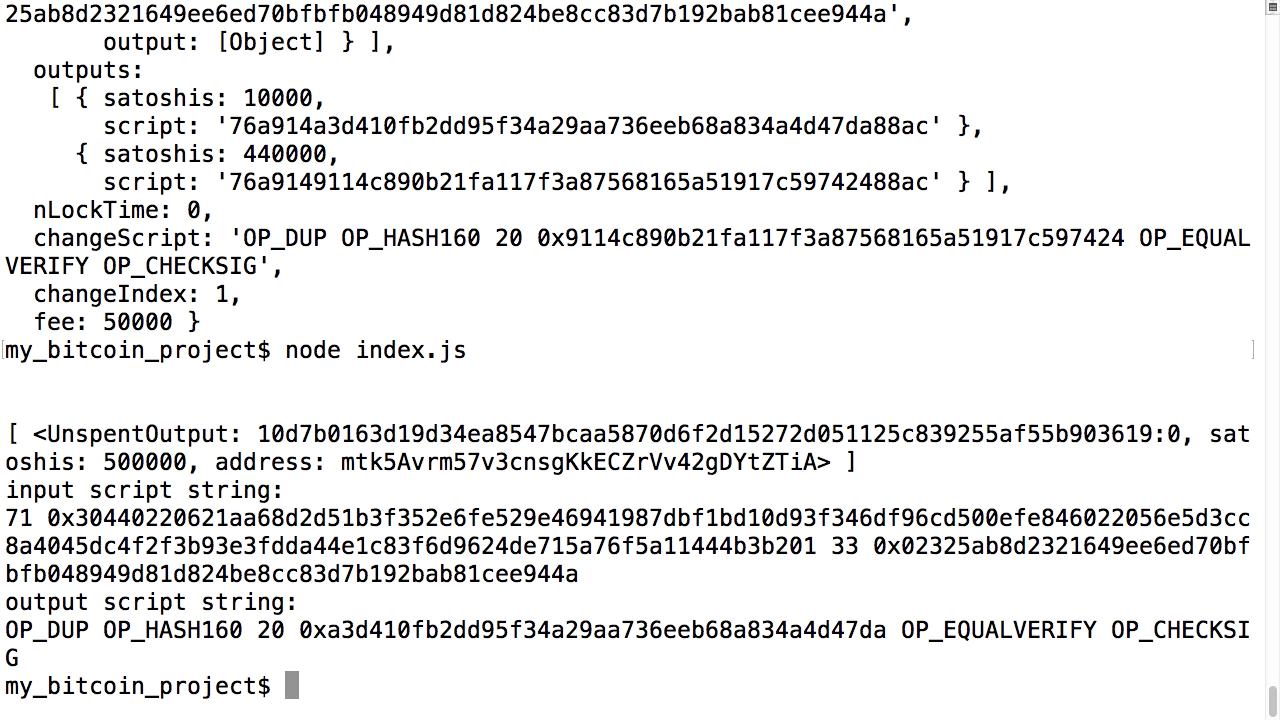
{"action": "mouse_move", "coordinate": [426, 580]}
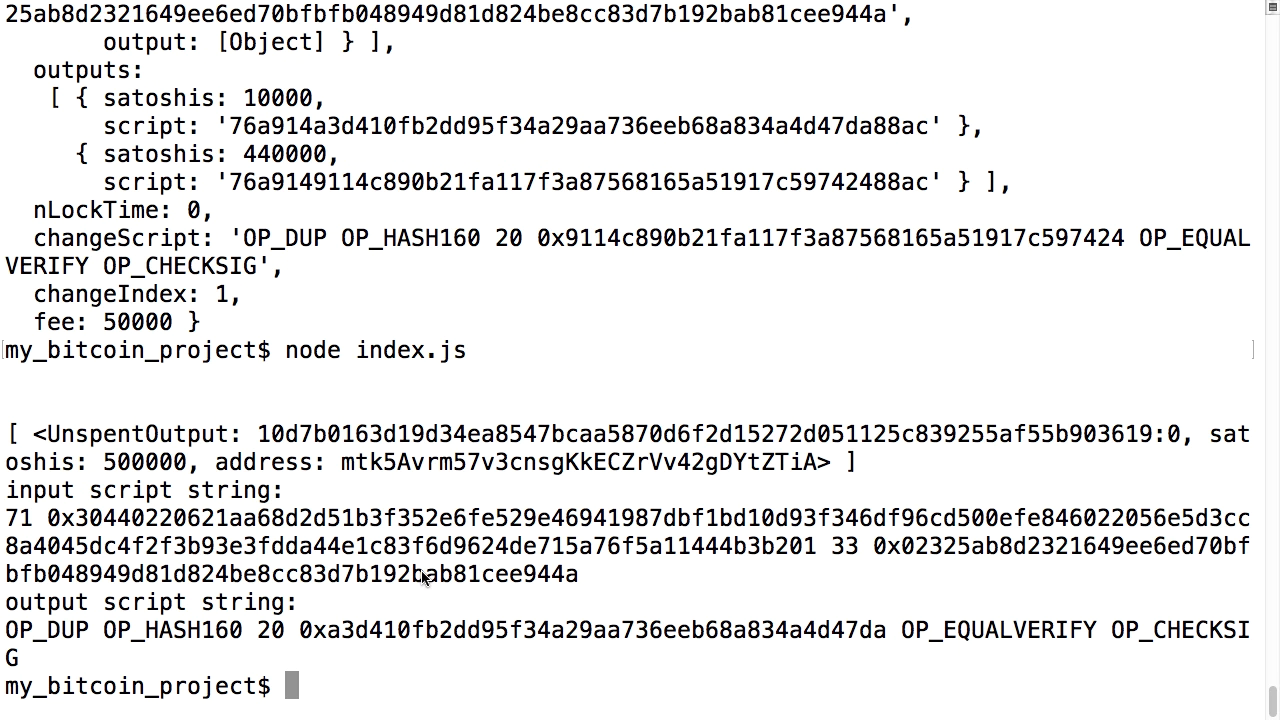
{"action": "mouse_move", "coordinate": [416, 684]}
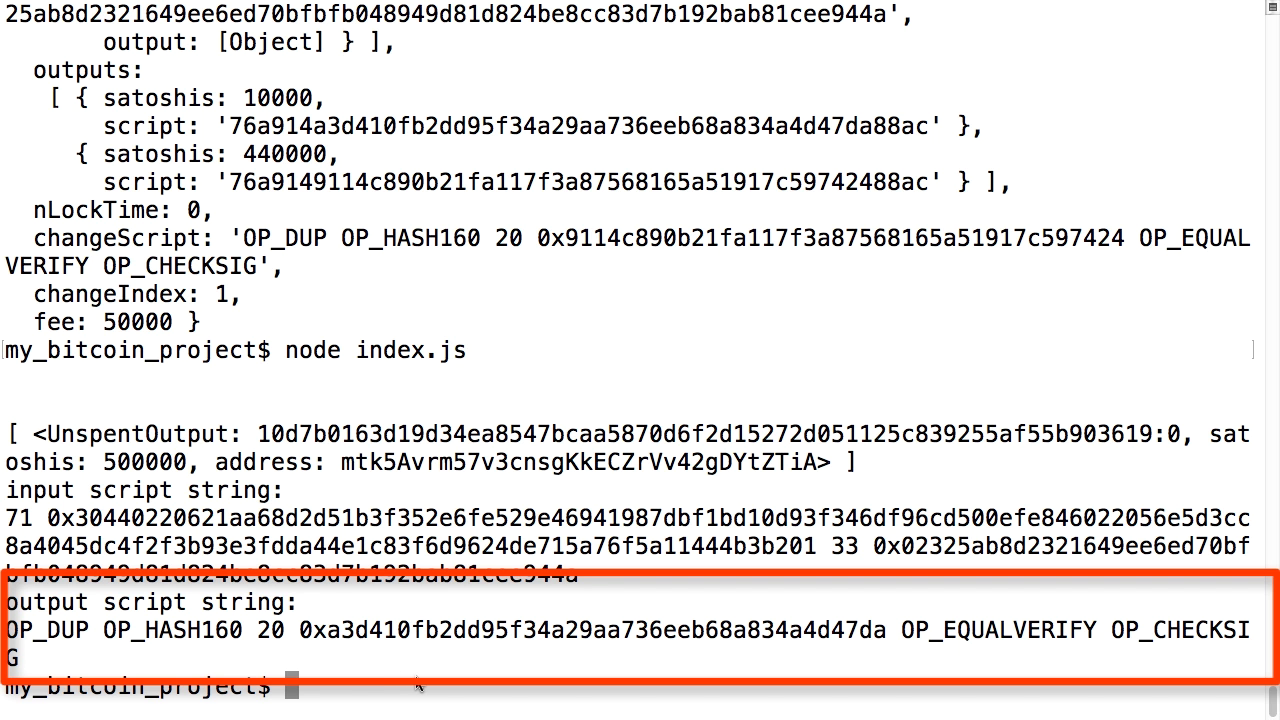
{"action": "mouse_move", "coordinate": [398, 680]}
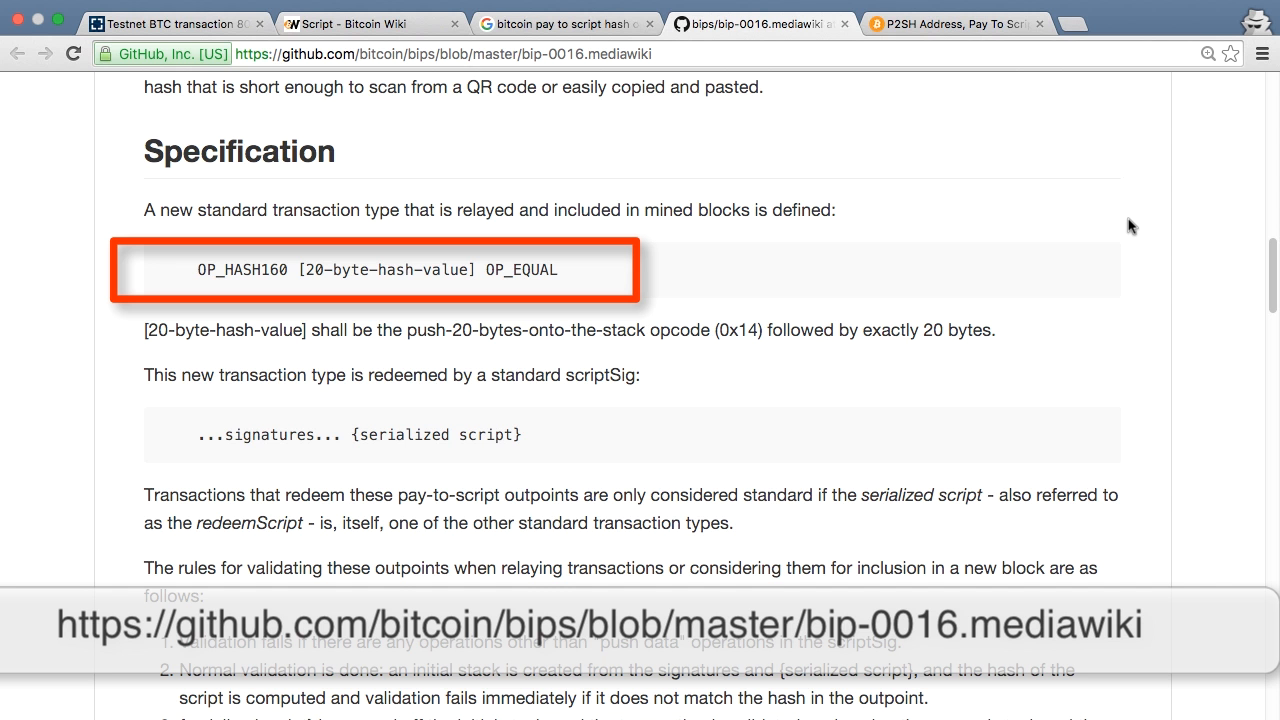
Step: Switch to the Script - Bitcoin Wiki tab on provably unspendable outputs
{"action": "left_click", "coordinate": [370, 22]}
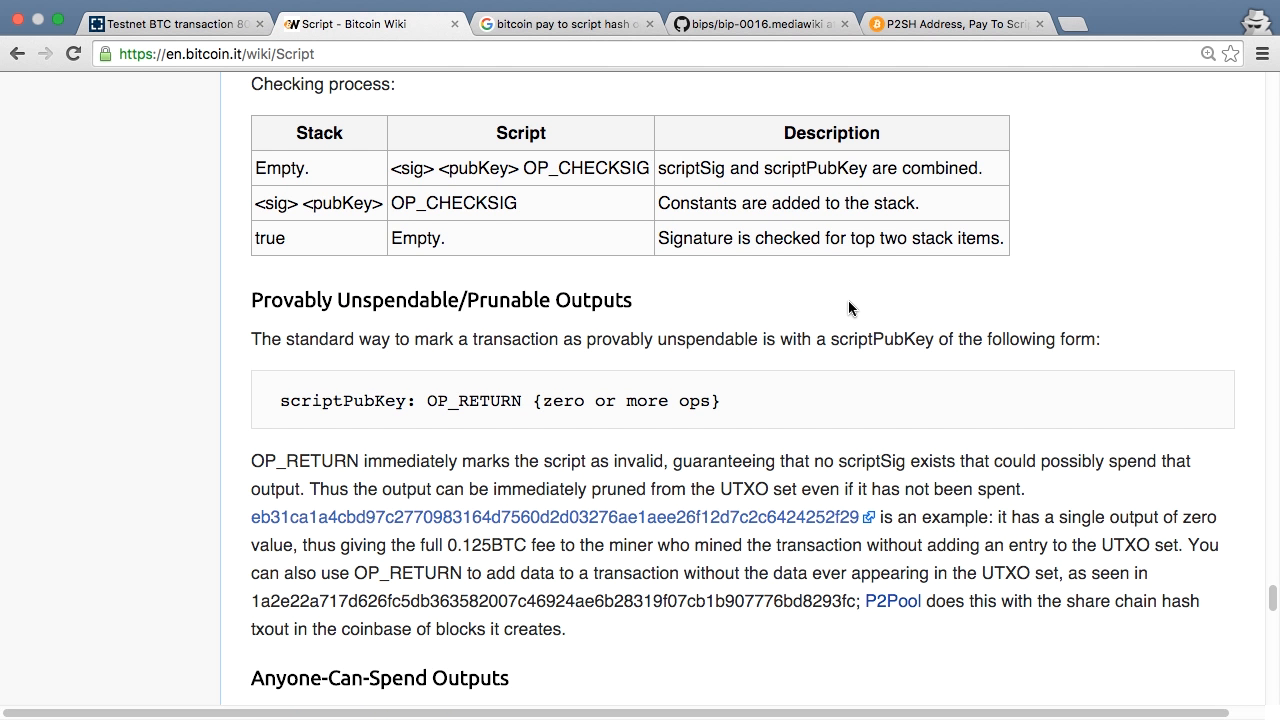
{"action": "mouse_move", "coordinate": [1172, 334]}
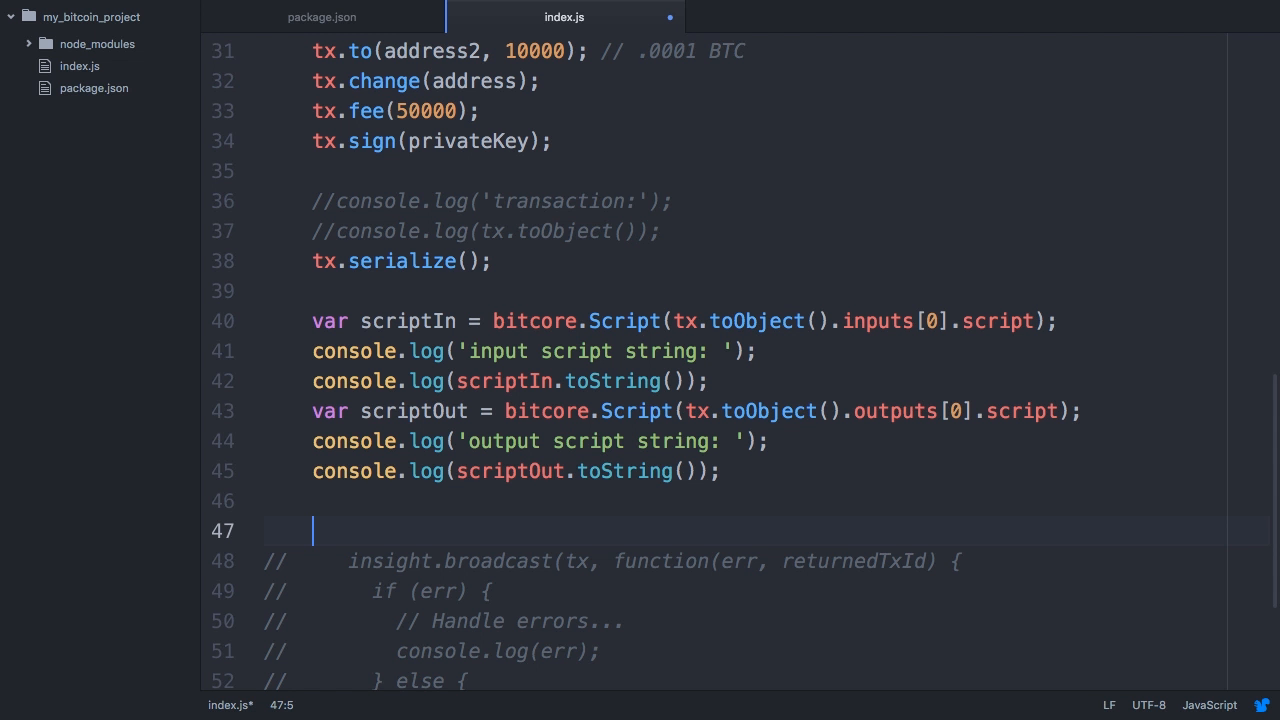
Step: Add a tx.addData() call below the scriptOut logging on line 47
{"action": "type", "text": "tx.ad"}
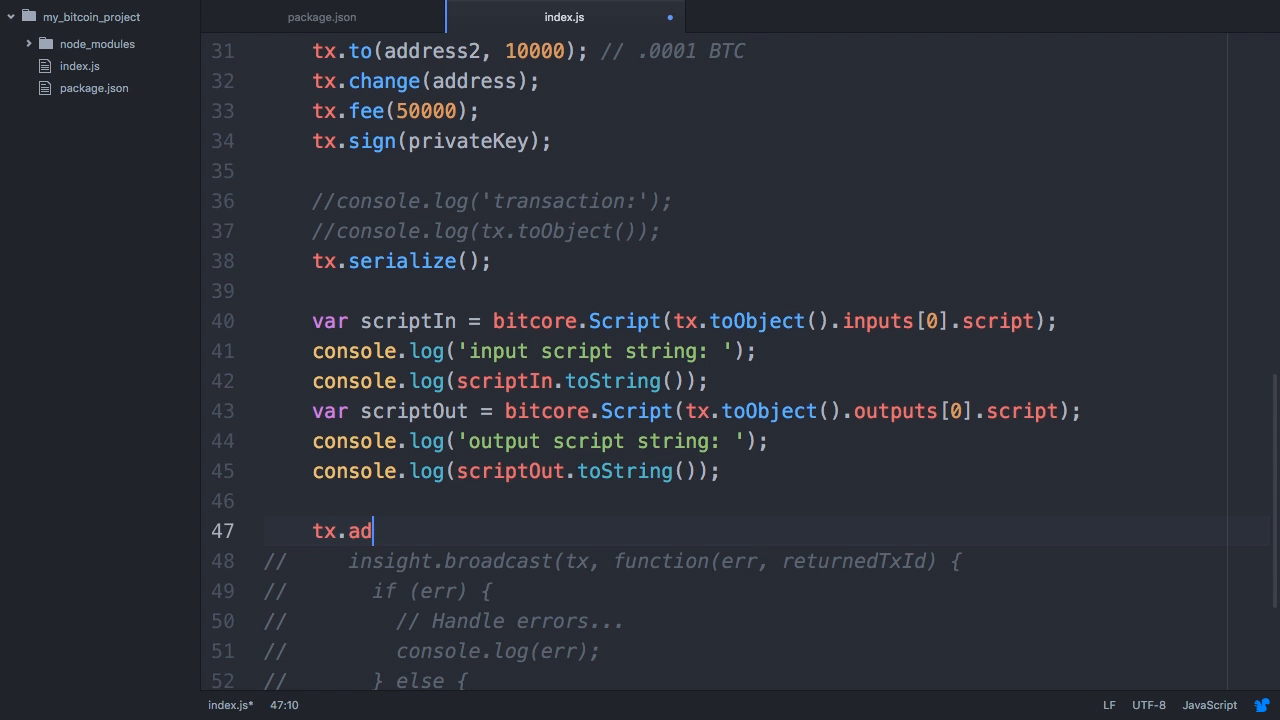
{"action": "type", "text": "dData()"}
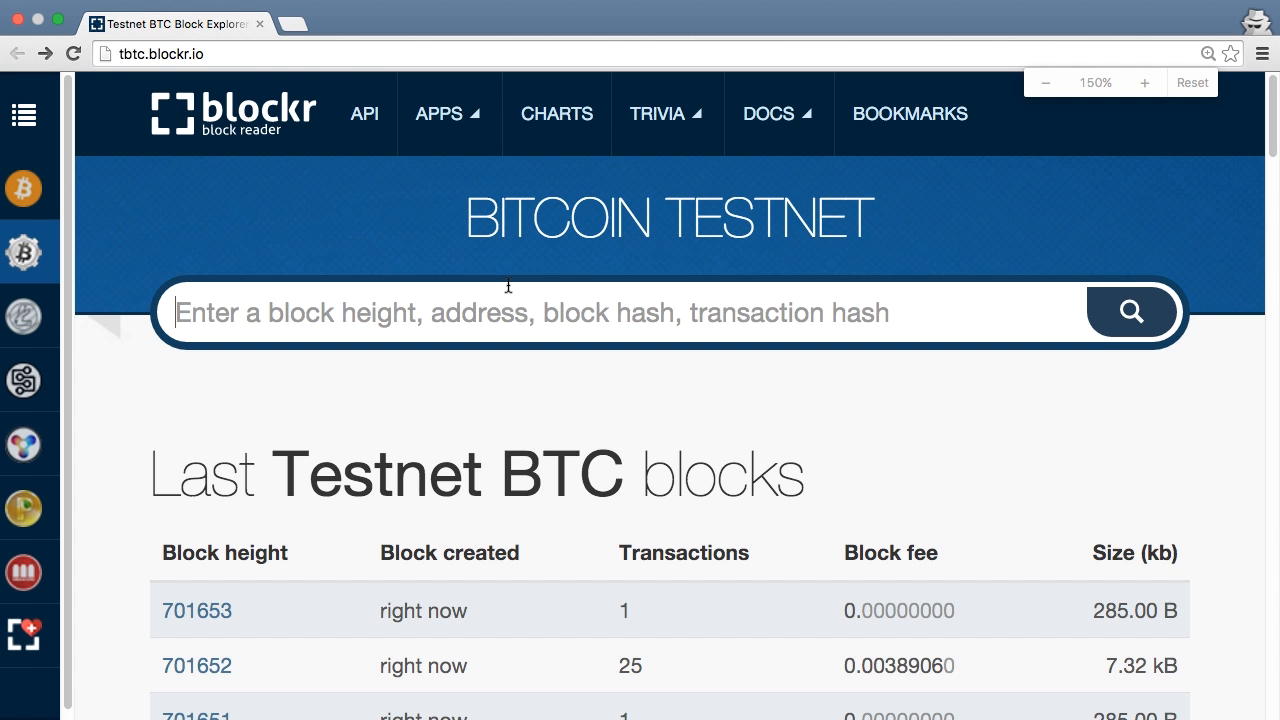
Step: Look up transaction hash 958801bd…00dd9 on blockr testnet and view its 0.0001 TBTC and 0.0005 fee details
{"action": "type", "text": "958801bd6bd3d41ac756efd700f5689c8c89034d553708c40fce64ec00dd9"}
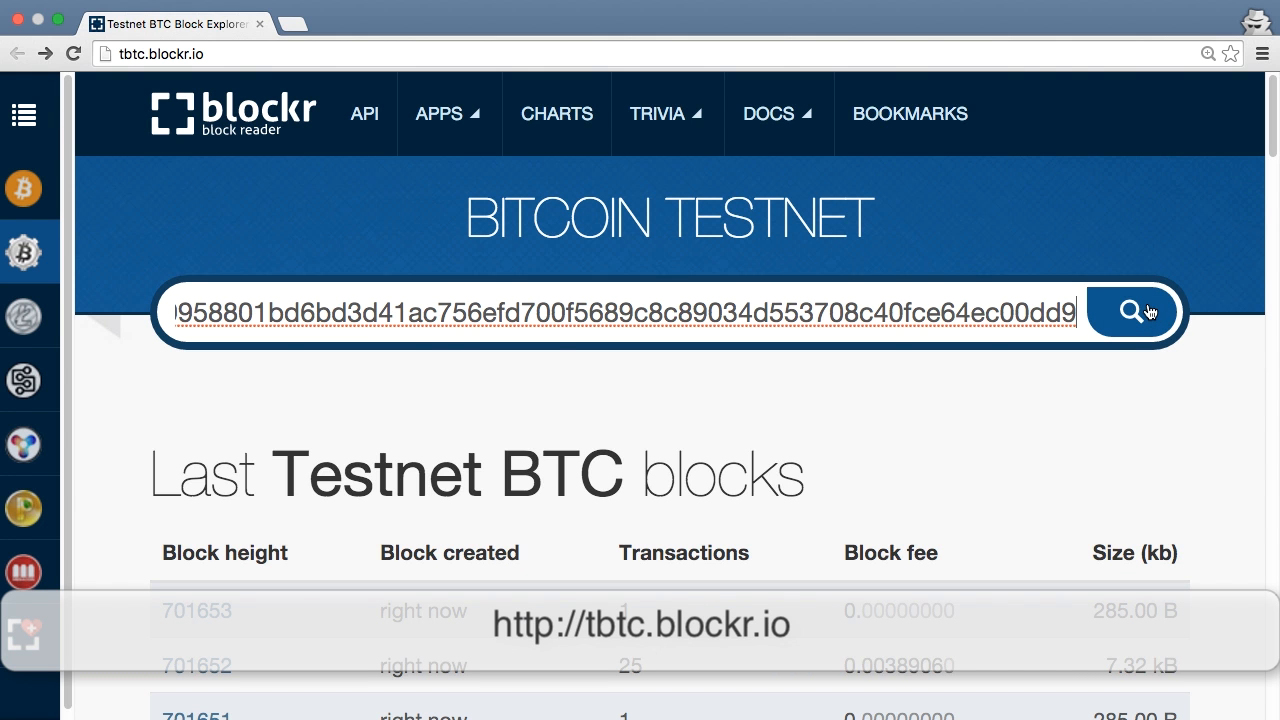
{"action": "left_click", "coordinate": [1132, 312]}
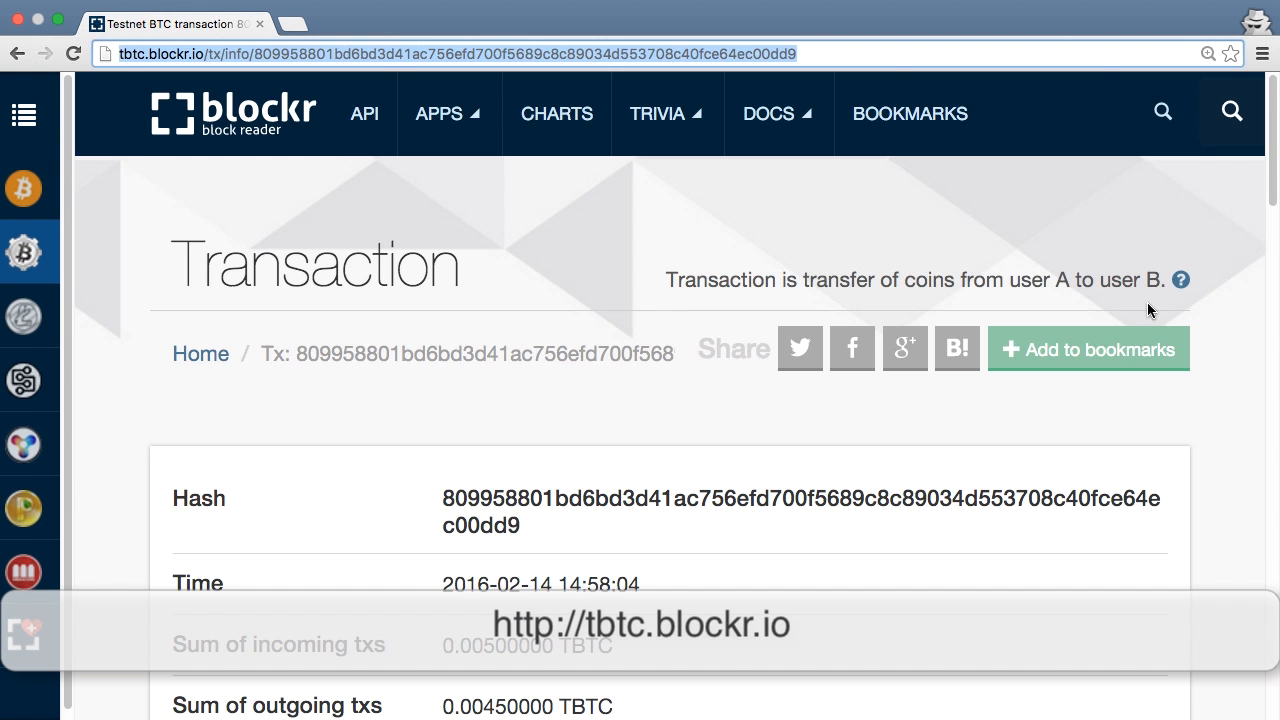
{"action": "mouse_move", "coordinate": [92, 468]}
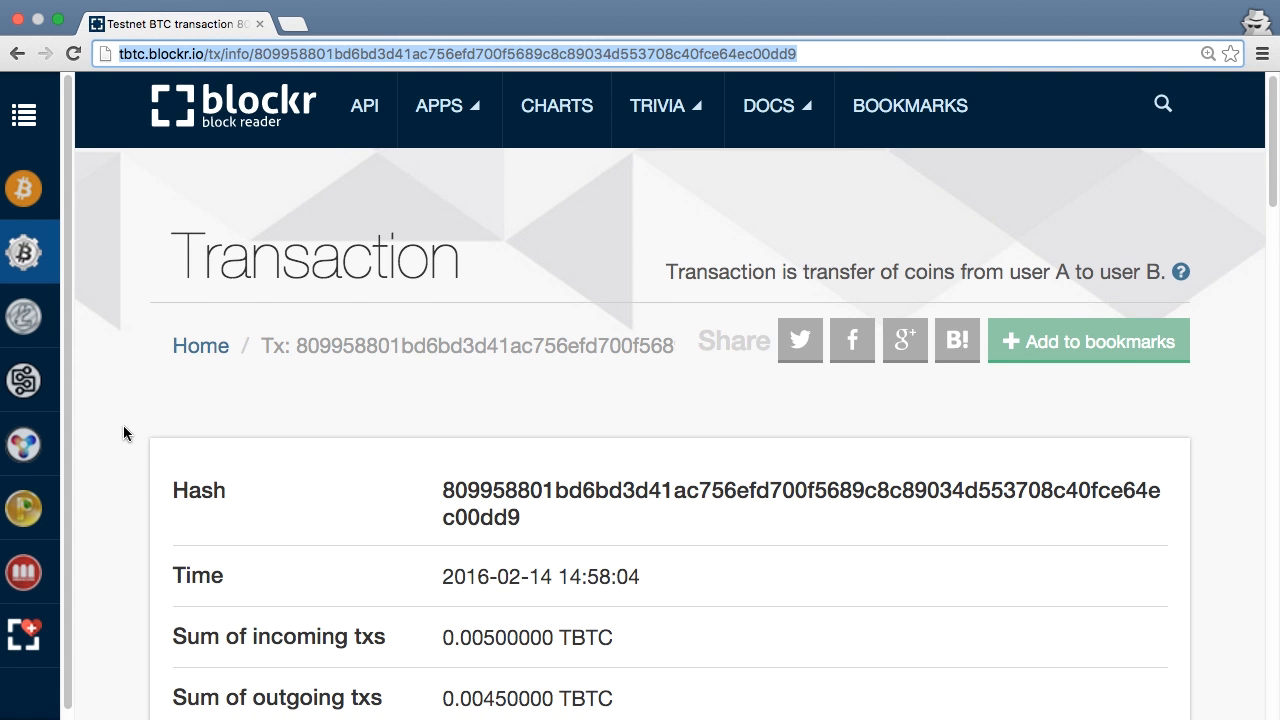
{"action": "scroll", "scroll_direction": "down", "scroll_amount": 3}
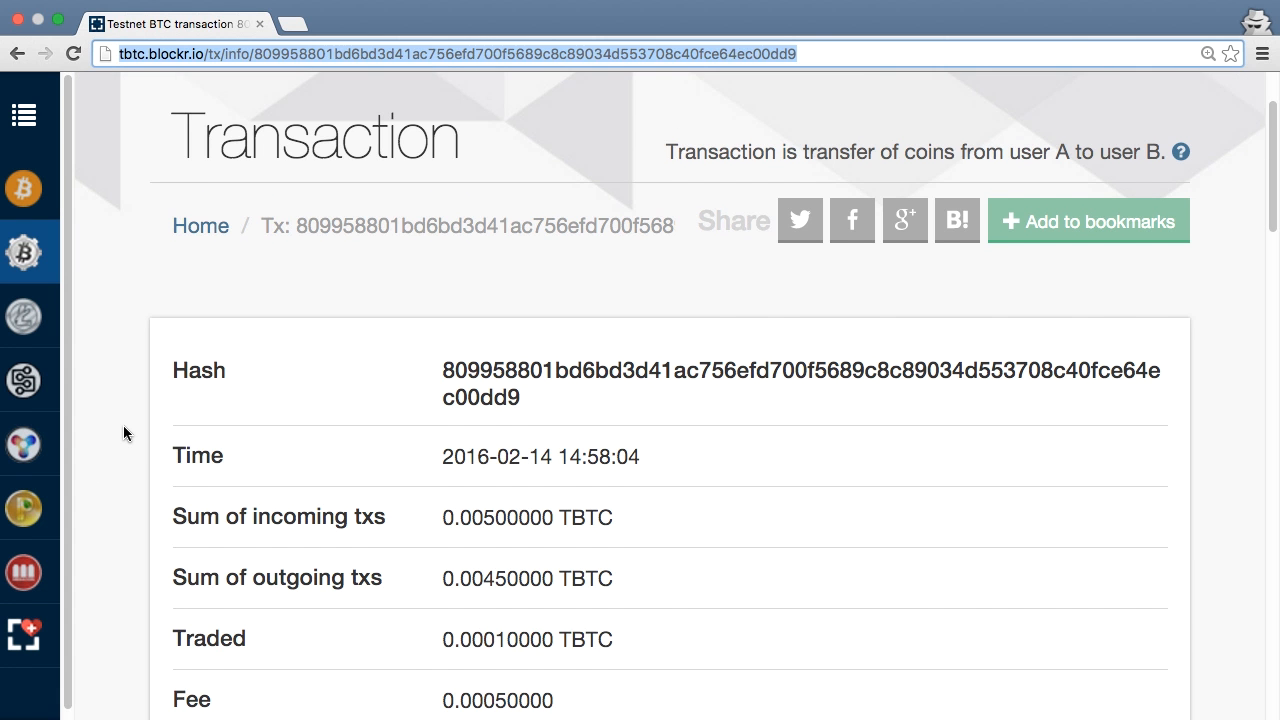
{"action": "scroll", "scroll_direction": "down", "scroll_amount": 3}
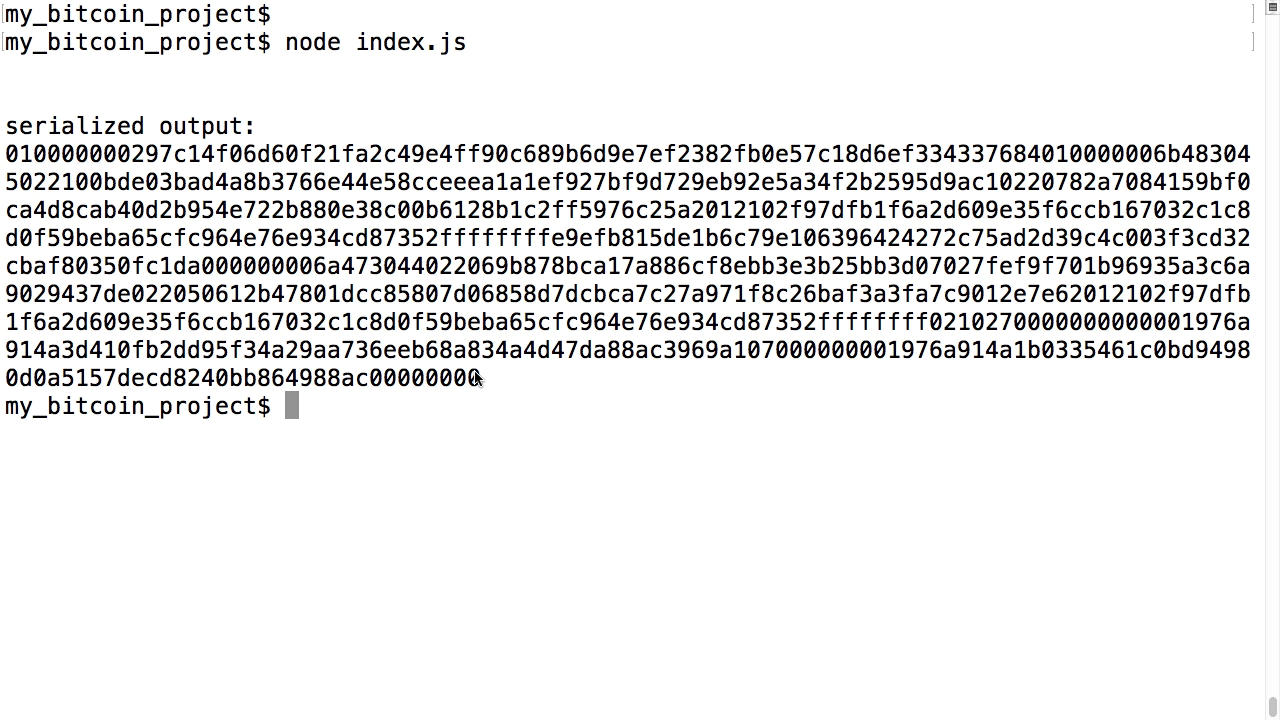
Step: Paste the serialized transaction hex into Insight's broadcast form and send it
{"action": "left_click_drag", "start_coordinate": [4, 152], "coordinate": [480, 378]}
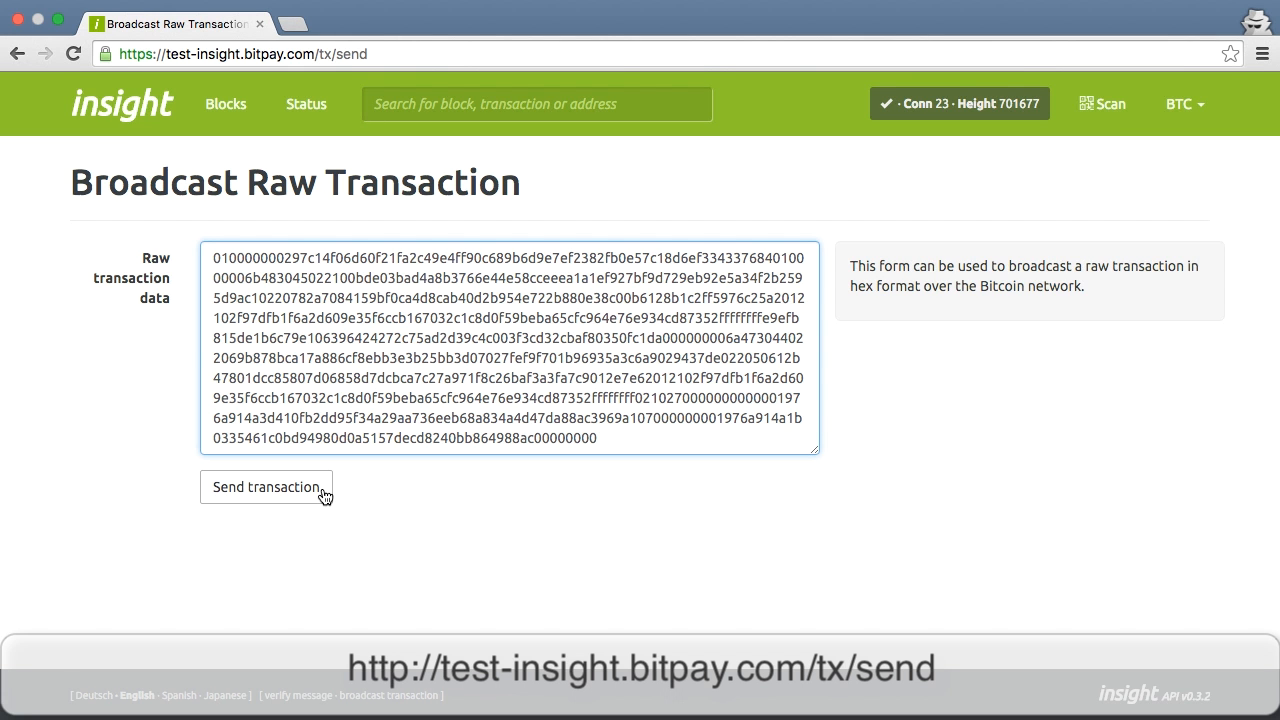
{"action": "left_click", "coordinate": [266, 486]}
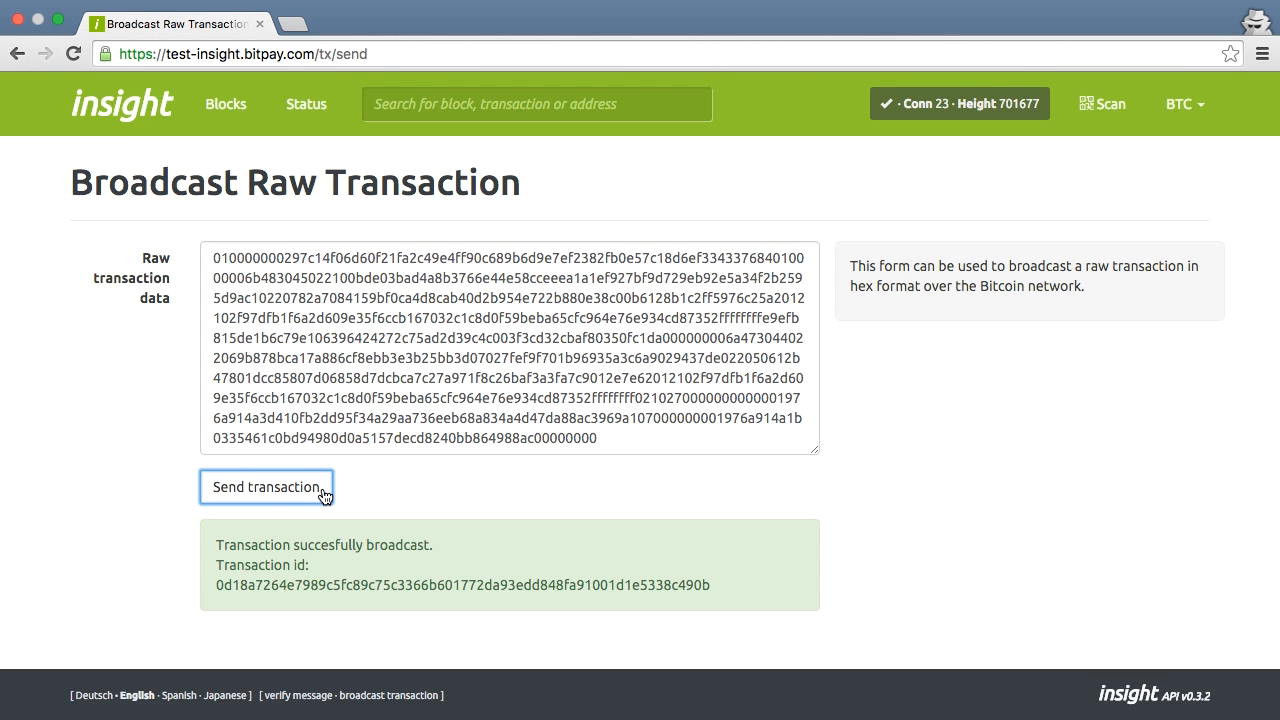